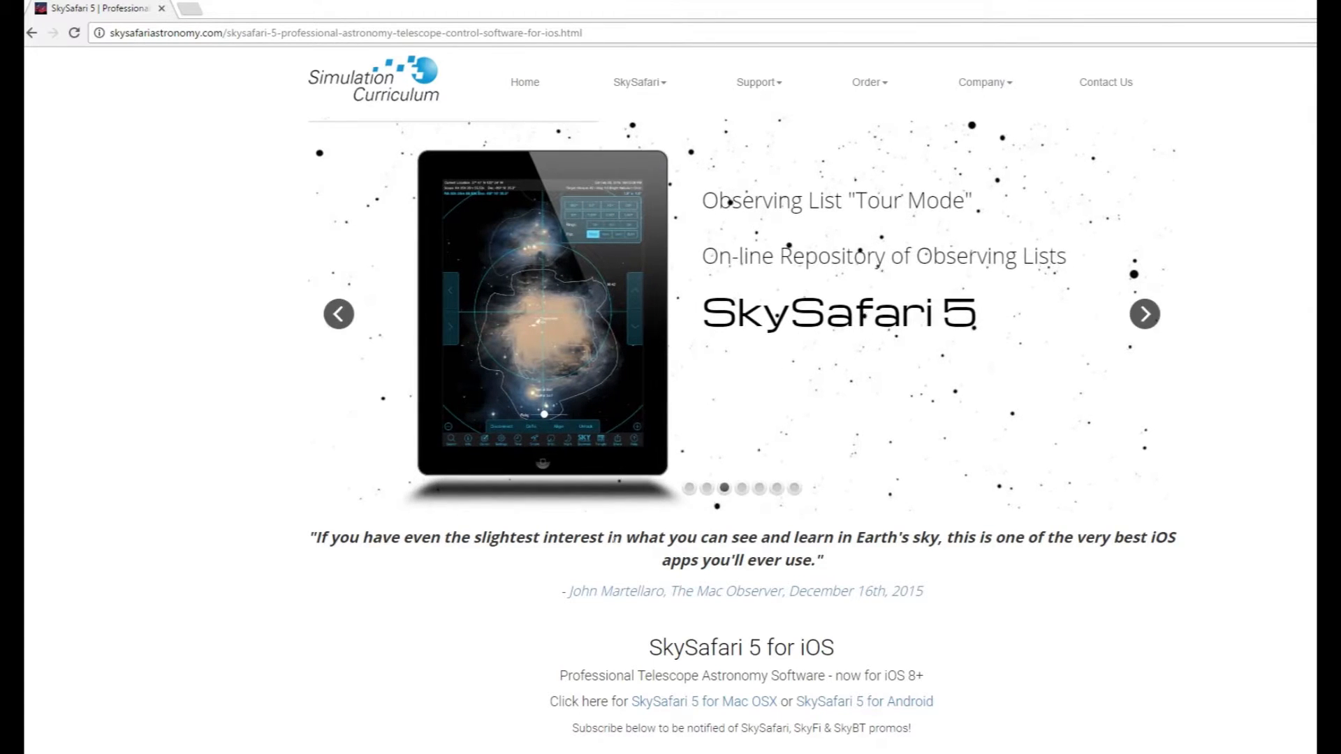
Scroll the SkySafari 5 for iOS page down to the three priced editions and comparison chart
scroll("down", 3)
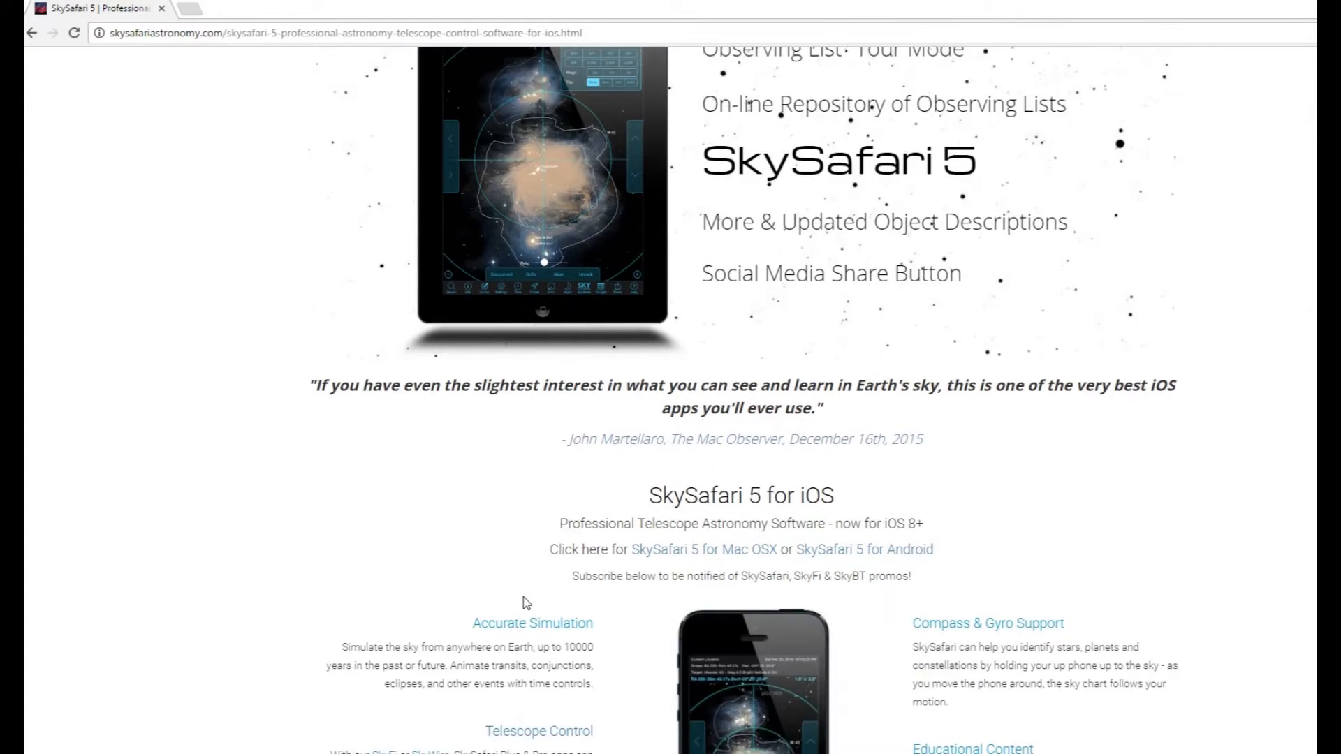
scroll("down", 3)
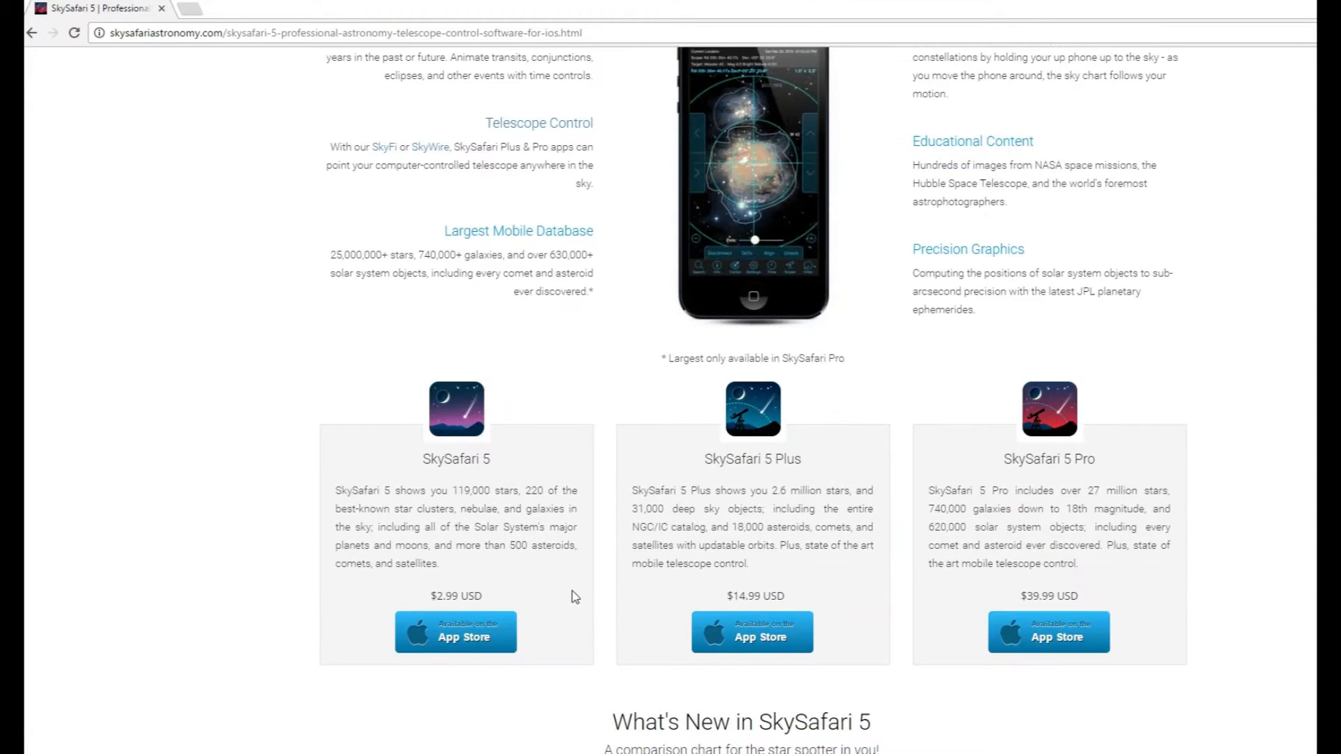
scroll("down", 3)
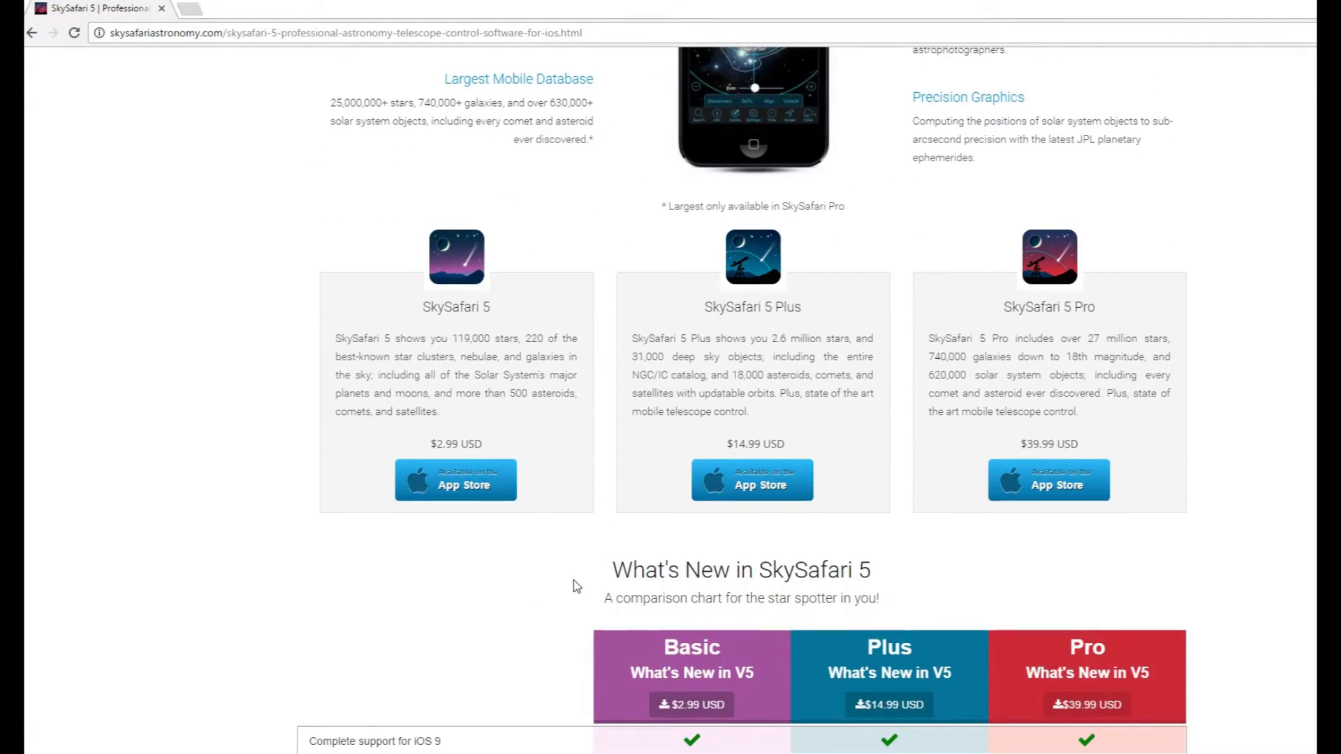
mouse_move(830, 335)
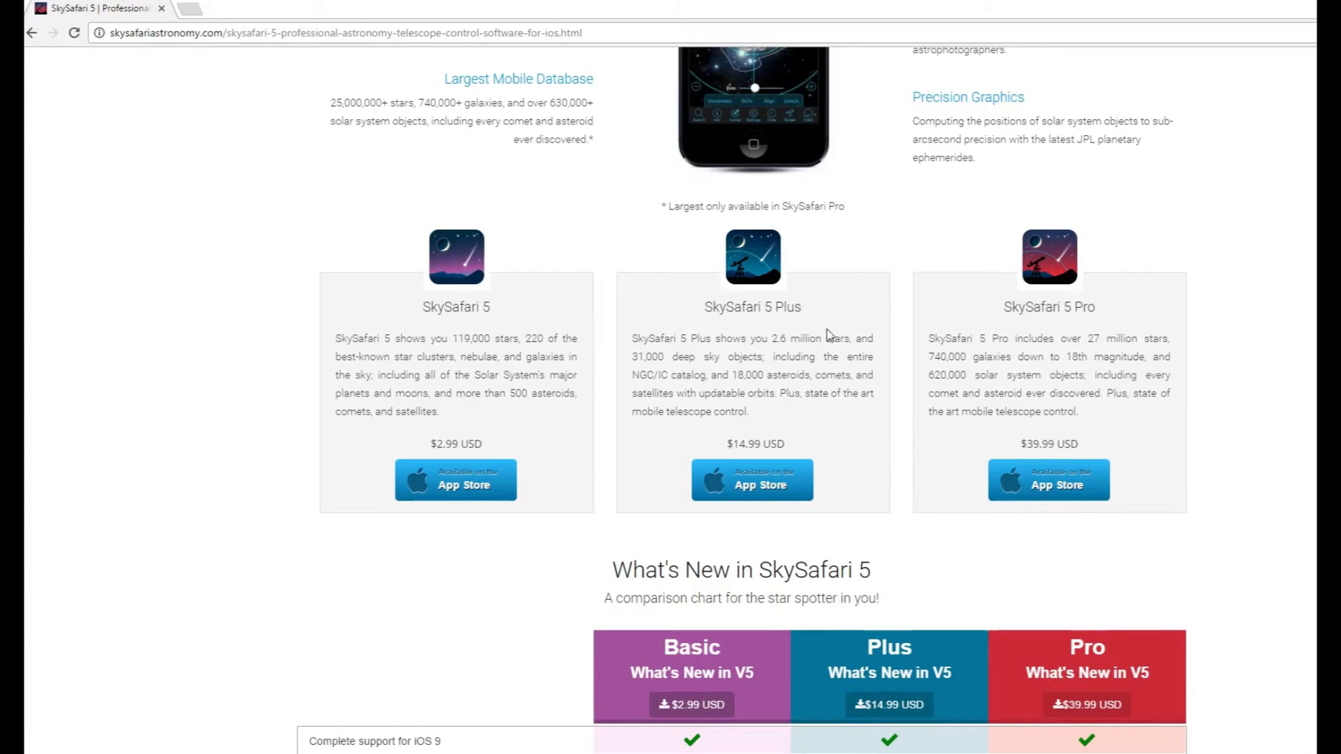
mouse_move(795, 329)
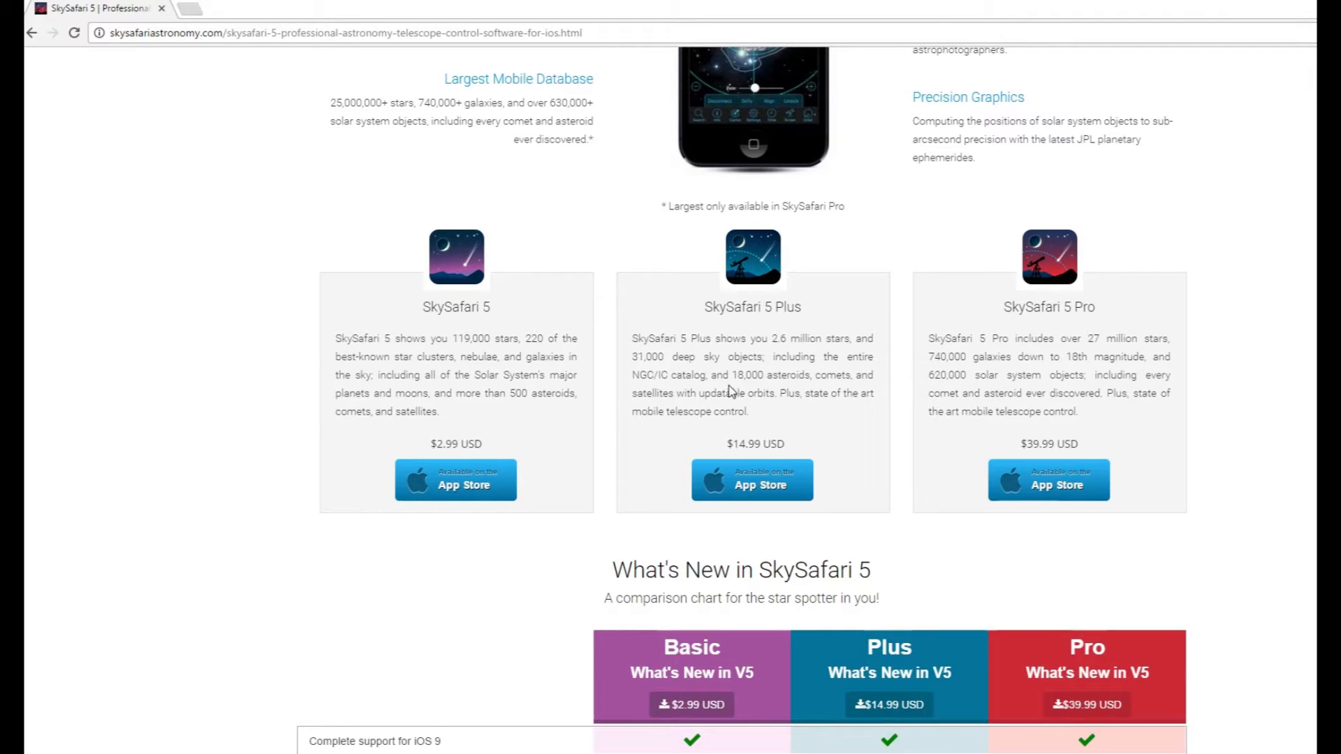
mouse_move(774, 352)
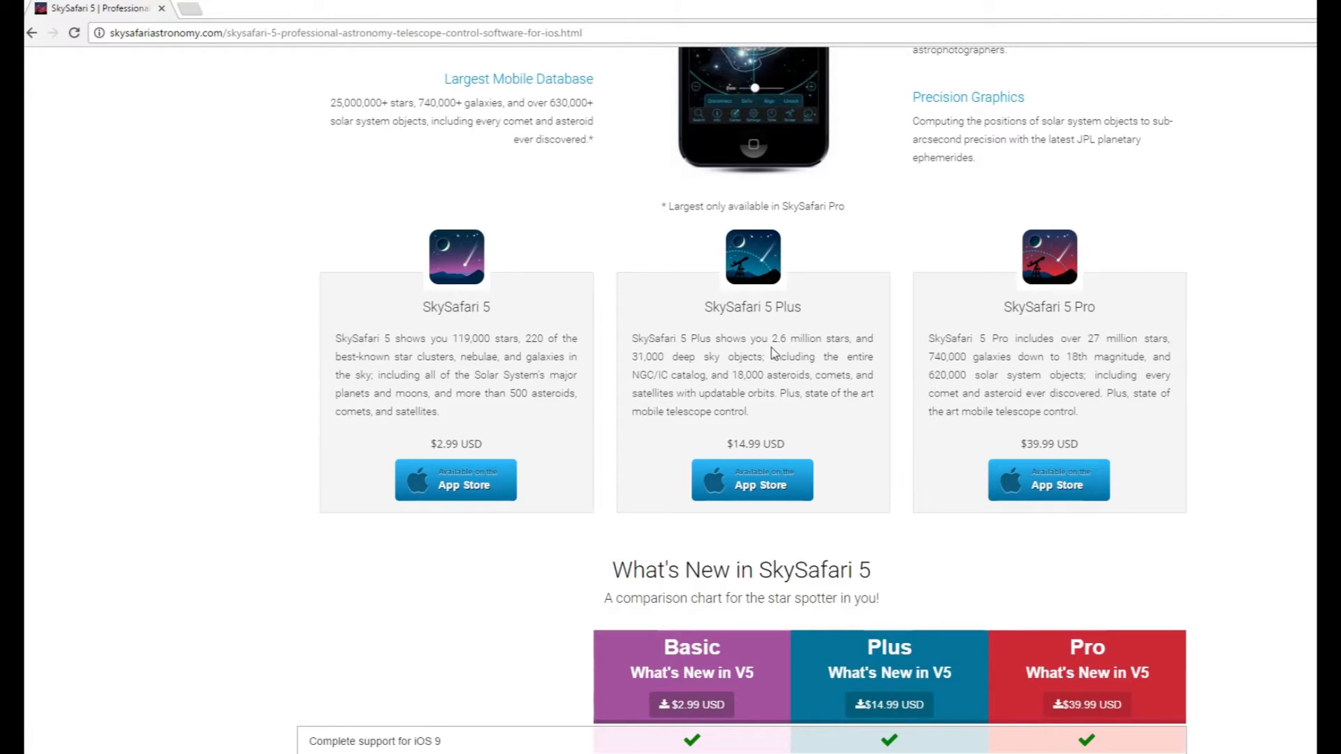
mouse_move(787, 352)
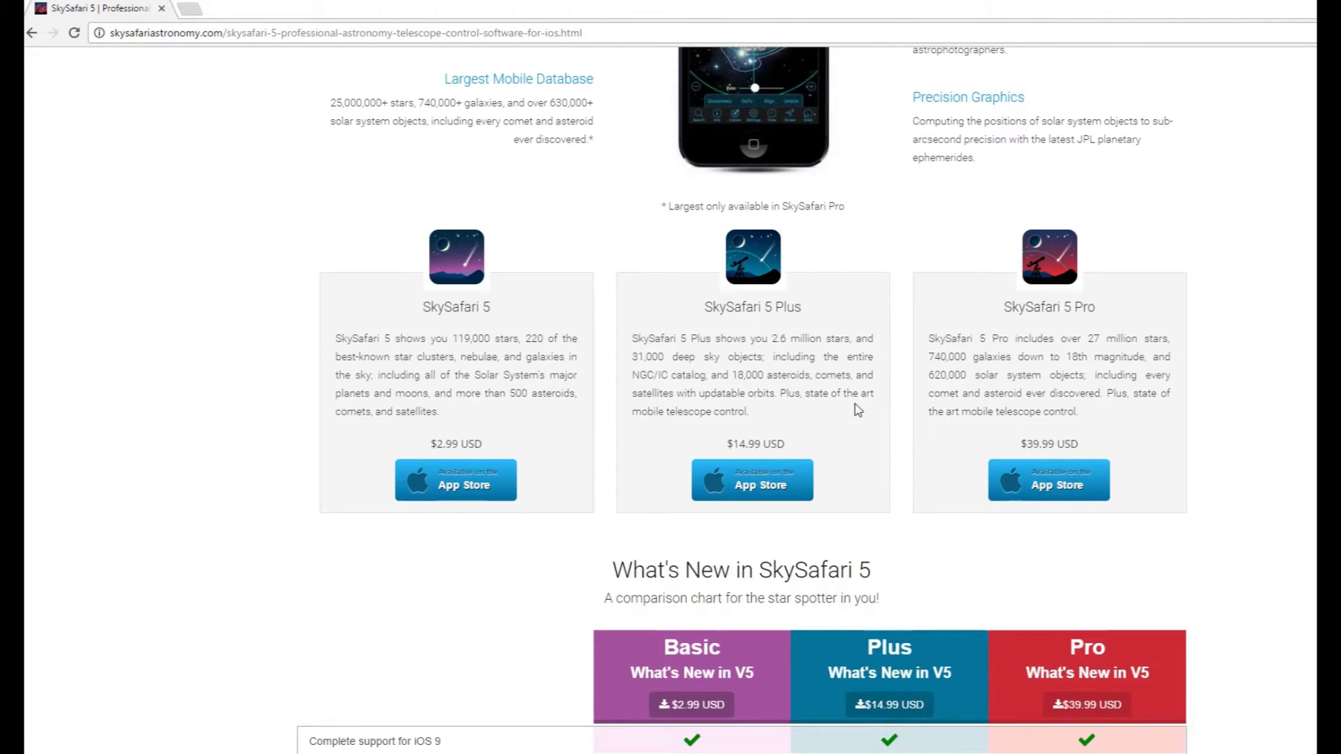
mouse_move(723, 426)
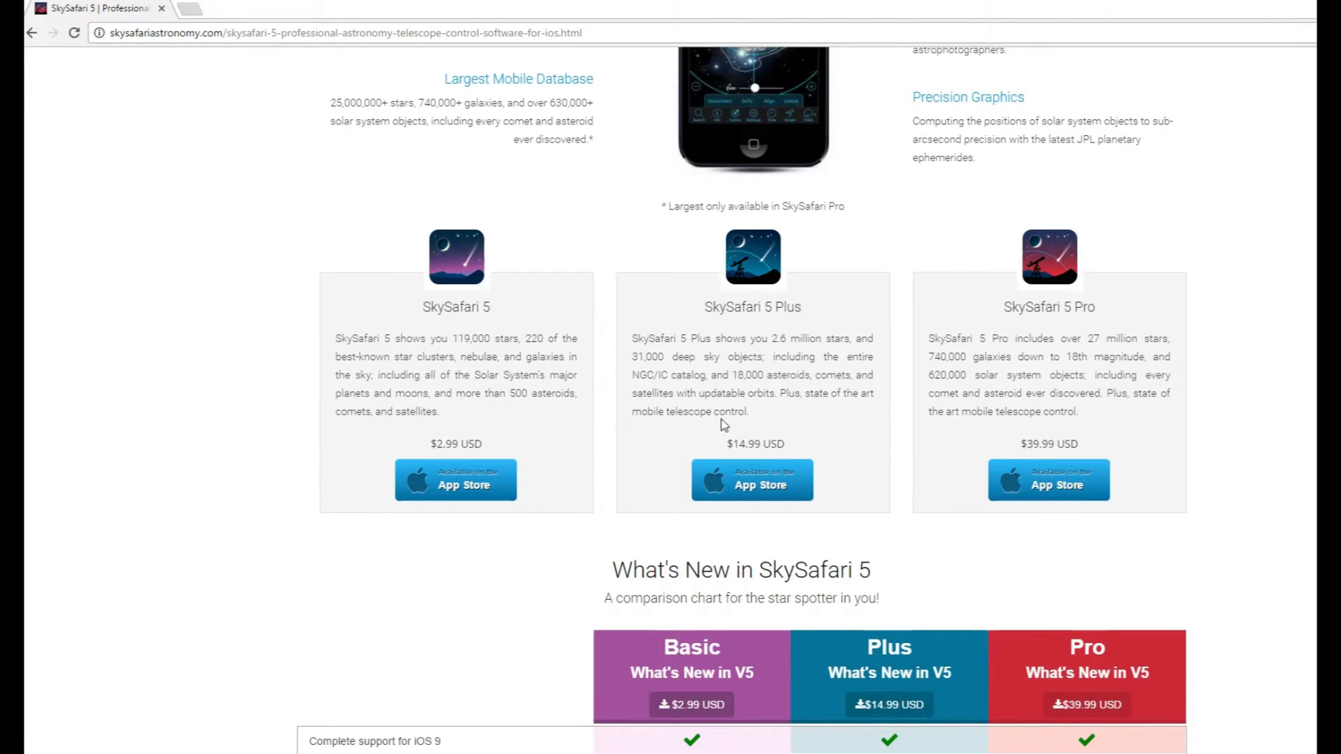
mouse_move(847, 440)
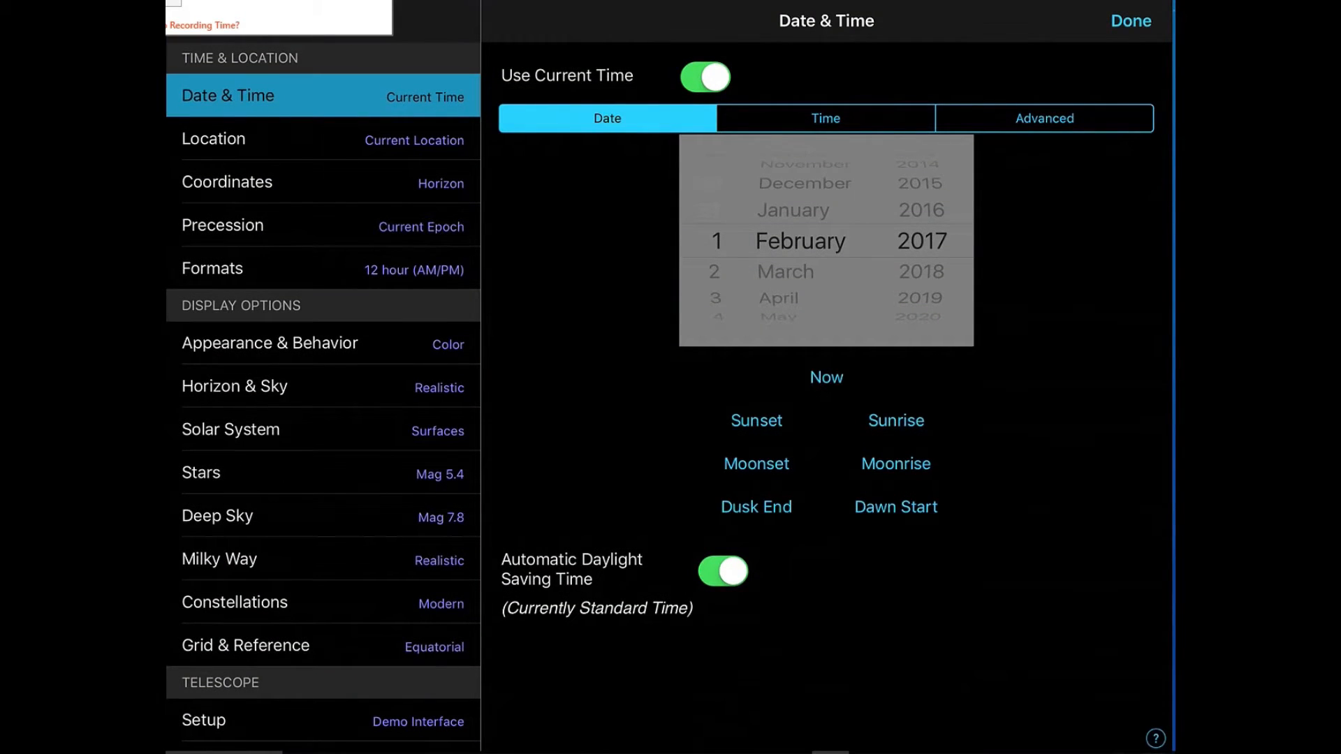
Review the Horizon & Sky settings and return to the daytime sky chart
left_click(235, 386)
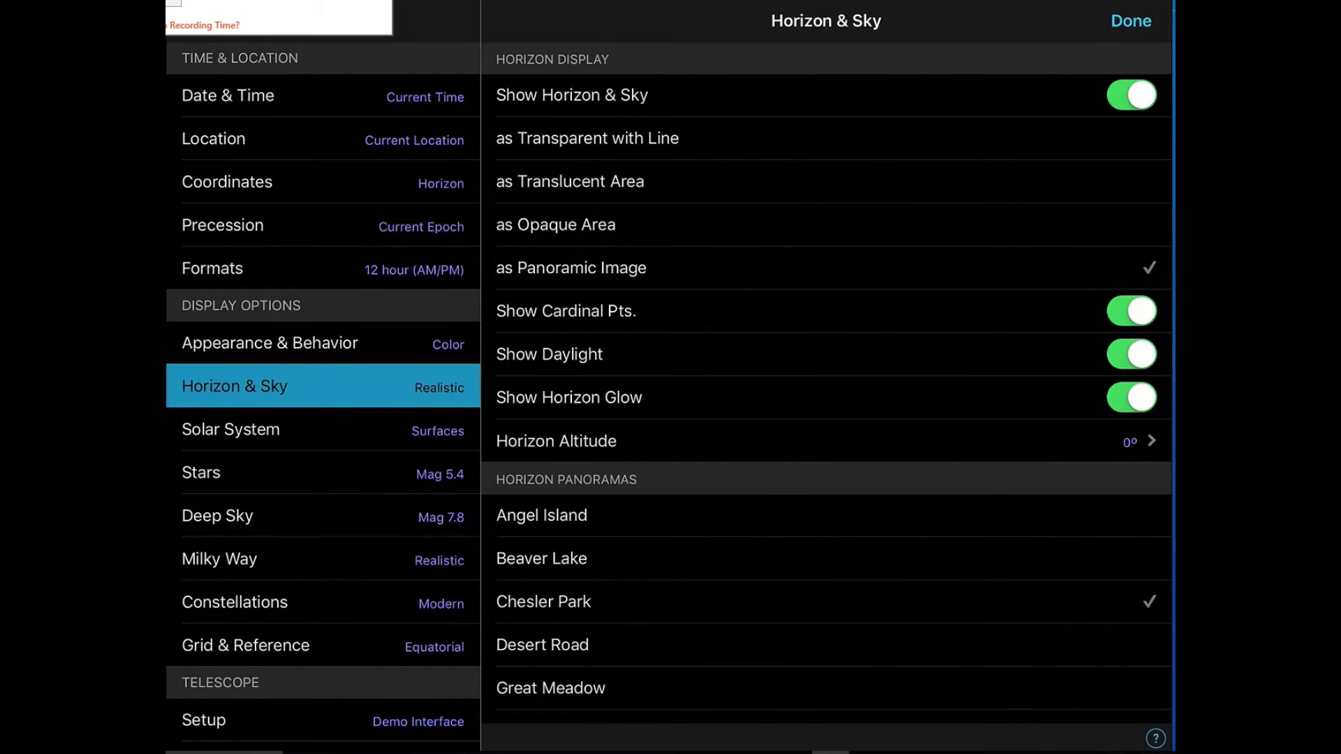
left_click(1142, 21)
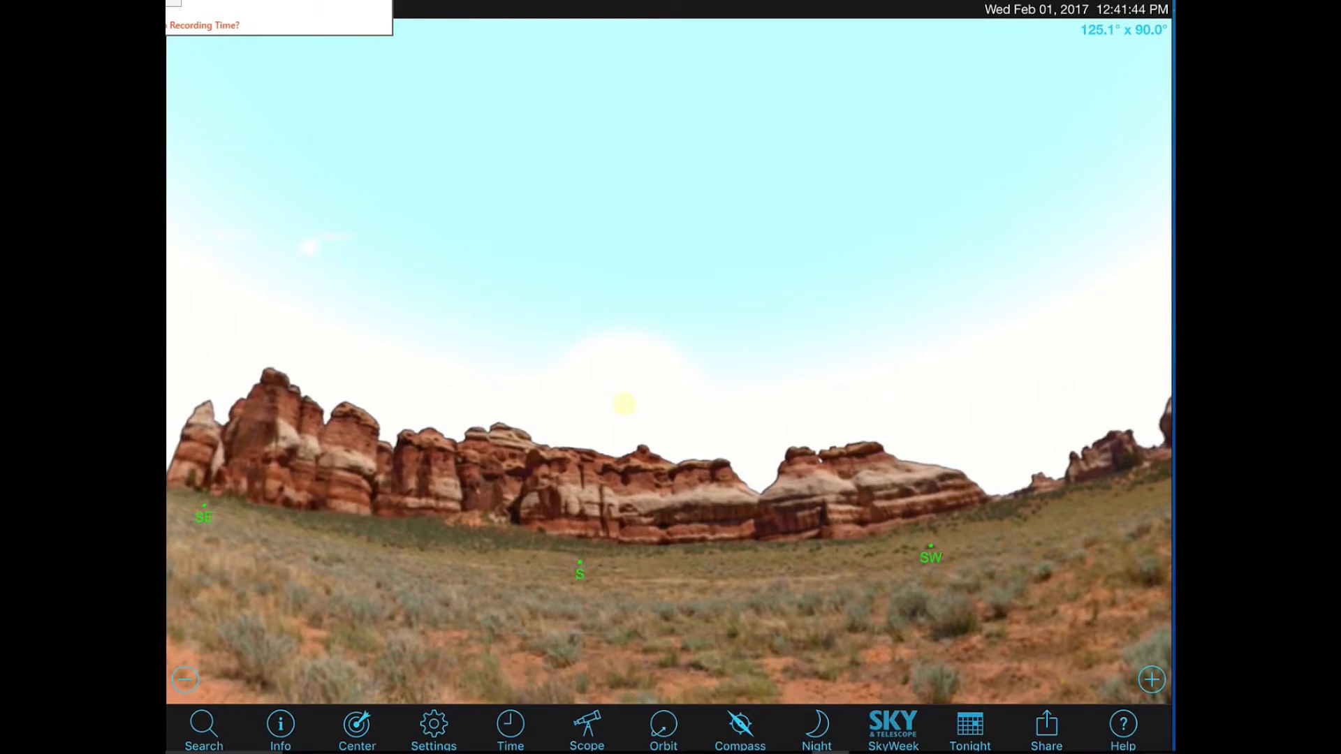
Set the time step to 1 hour and advance the chart forward into the evening
left_click(508, 732)
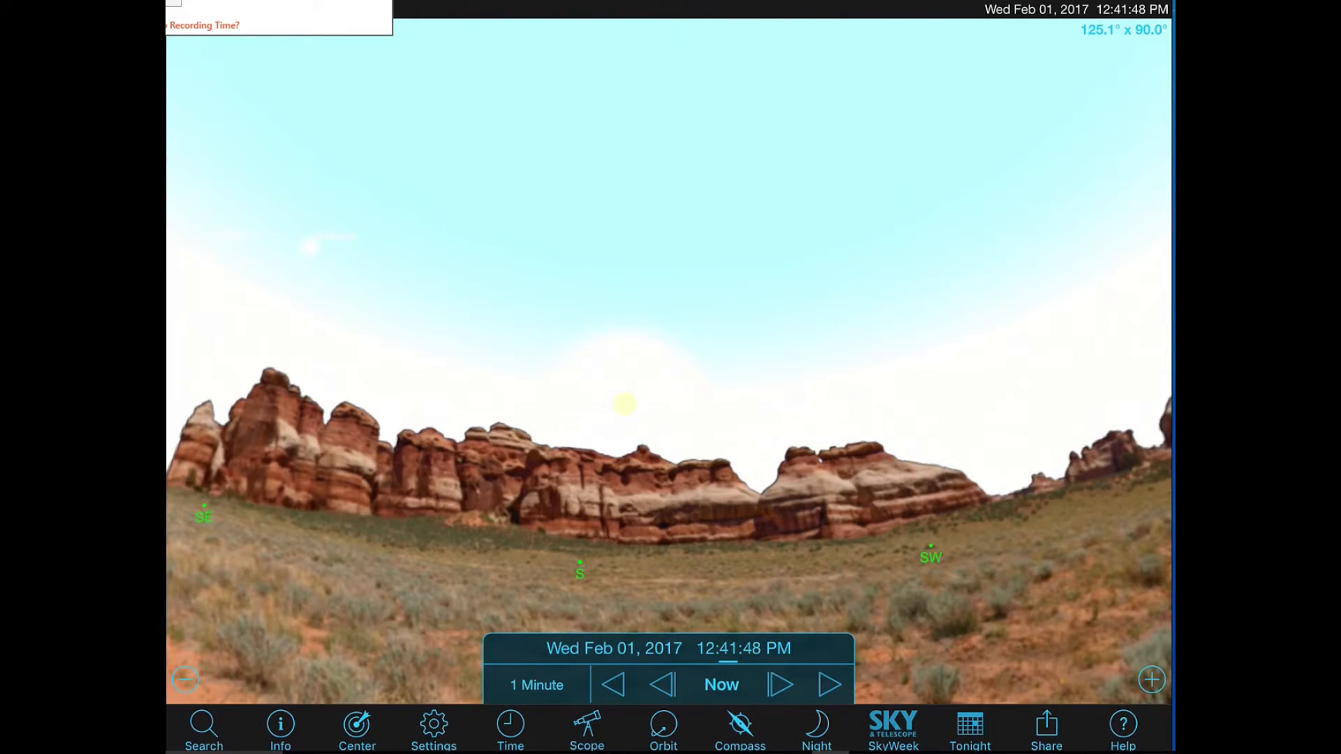
left_click(537, 684)
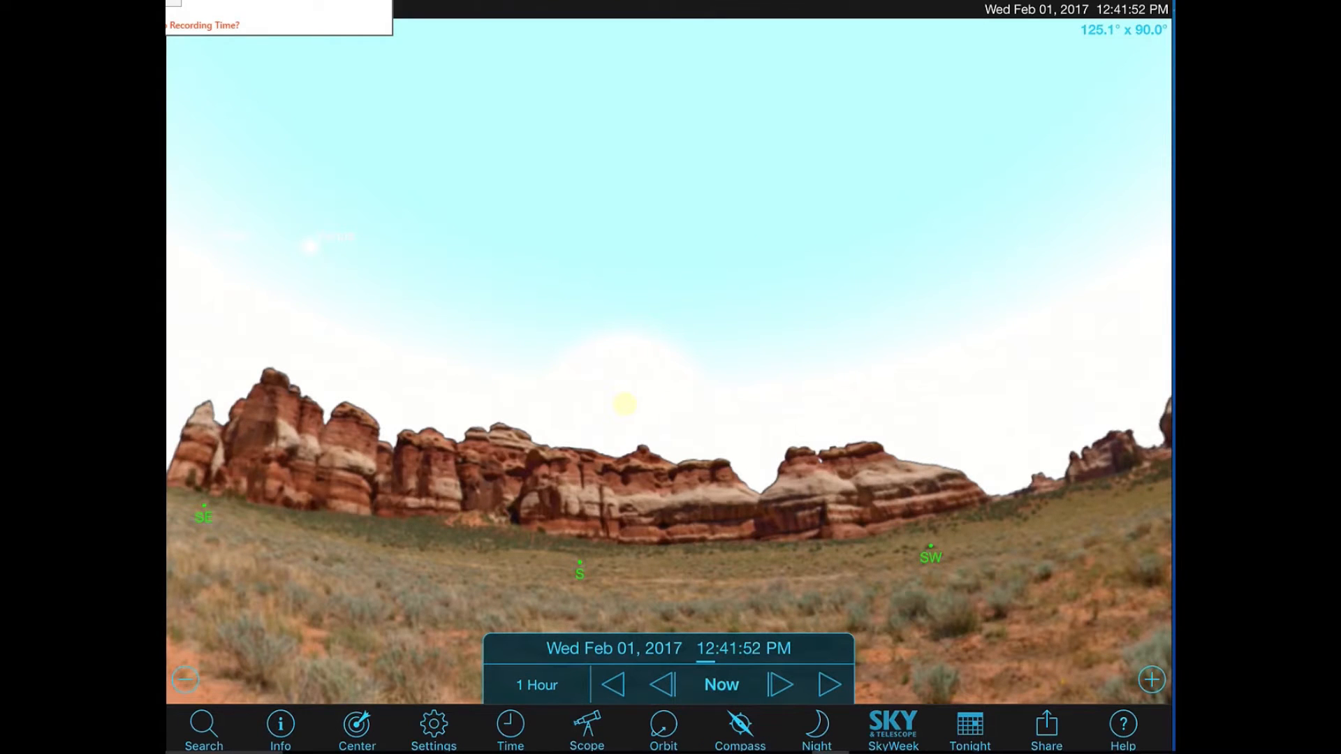
left_click(781, 684)
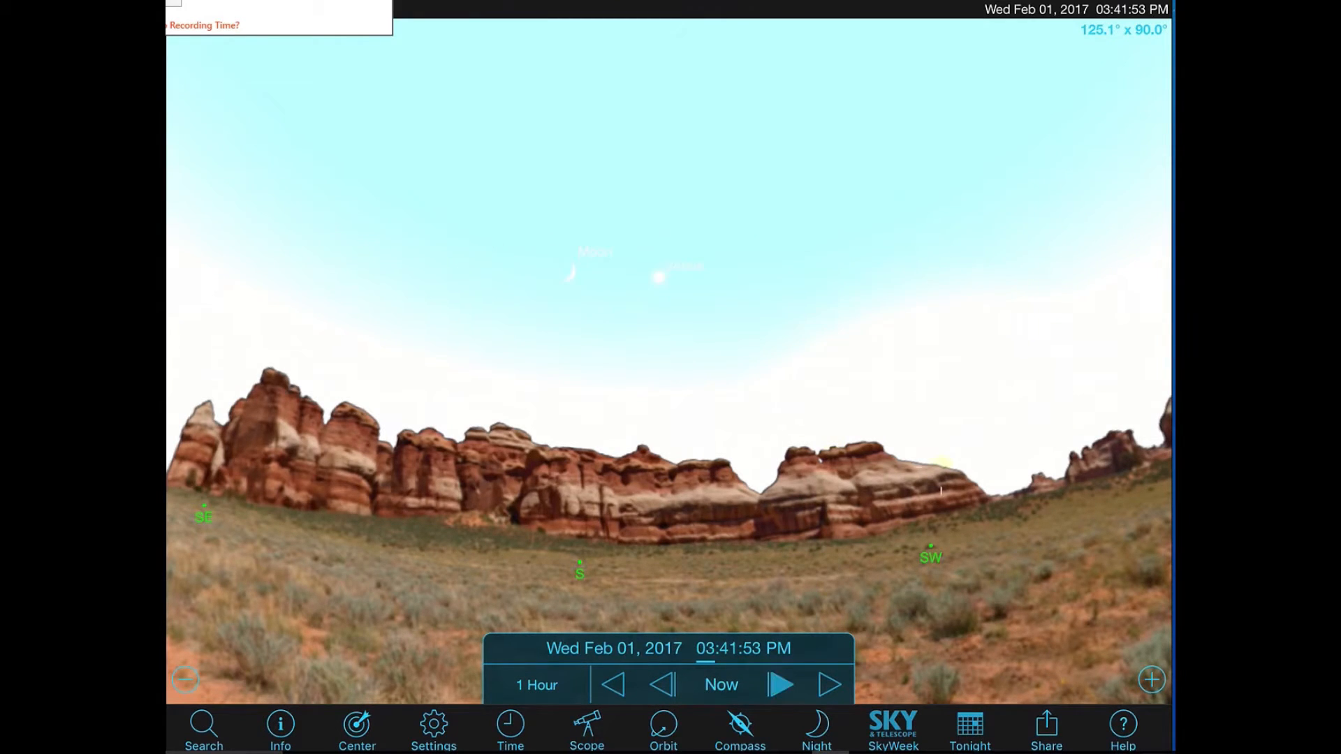
left_click(781, 684)
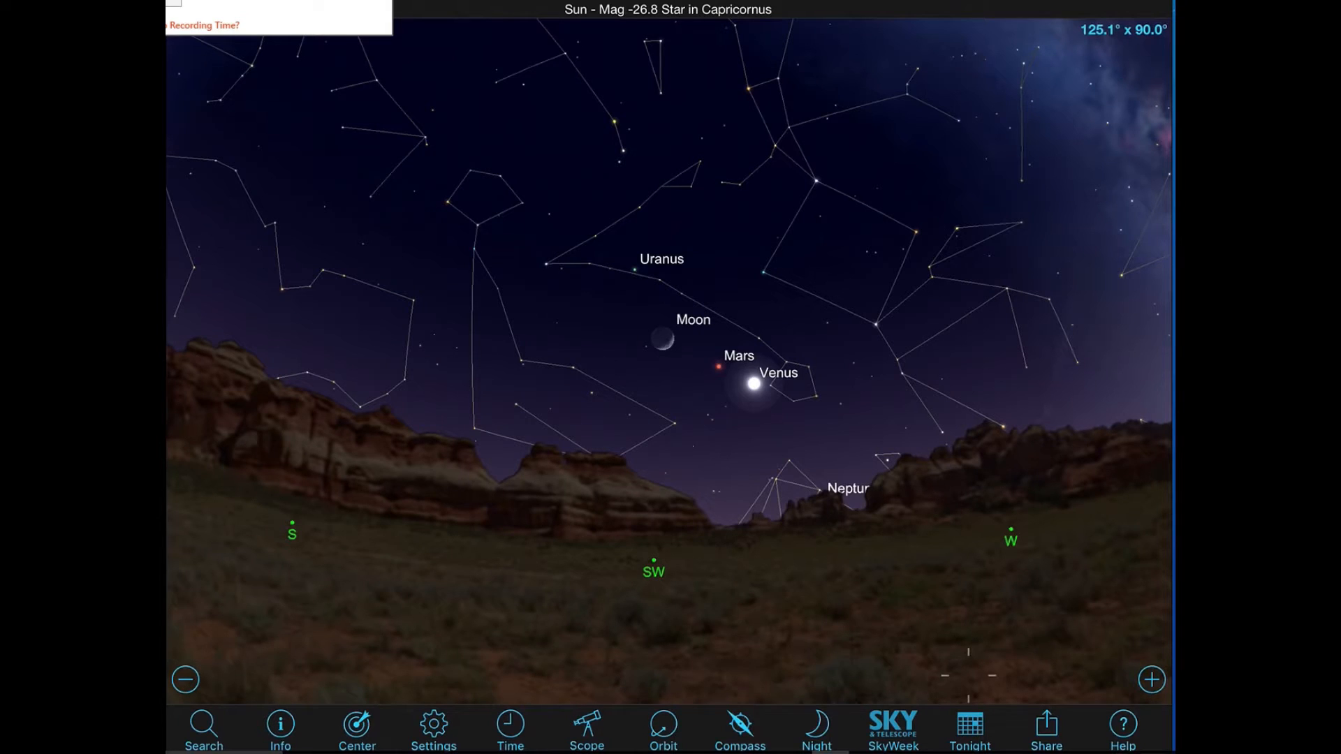
Select Mars in the chart to bring up its object information
left_click(715, 366)
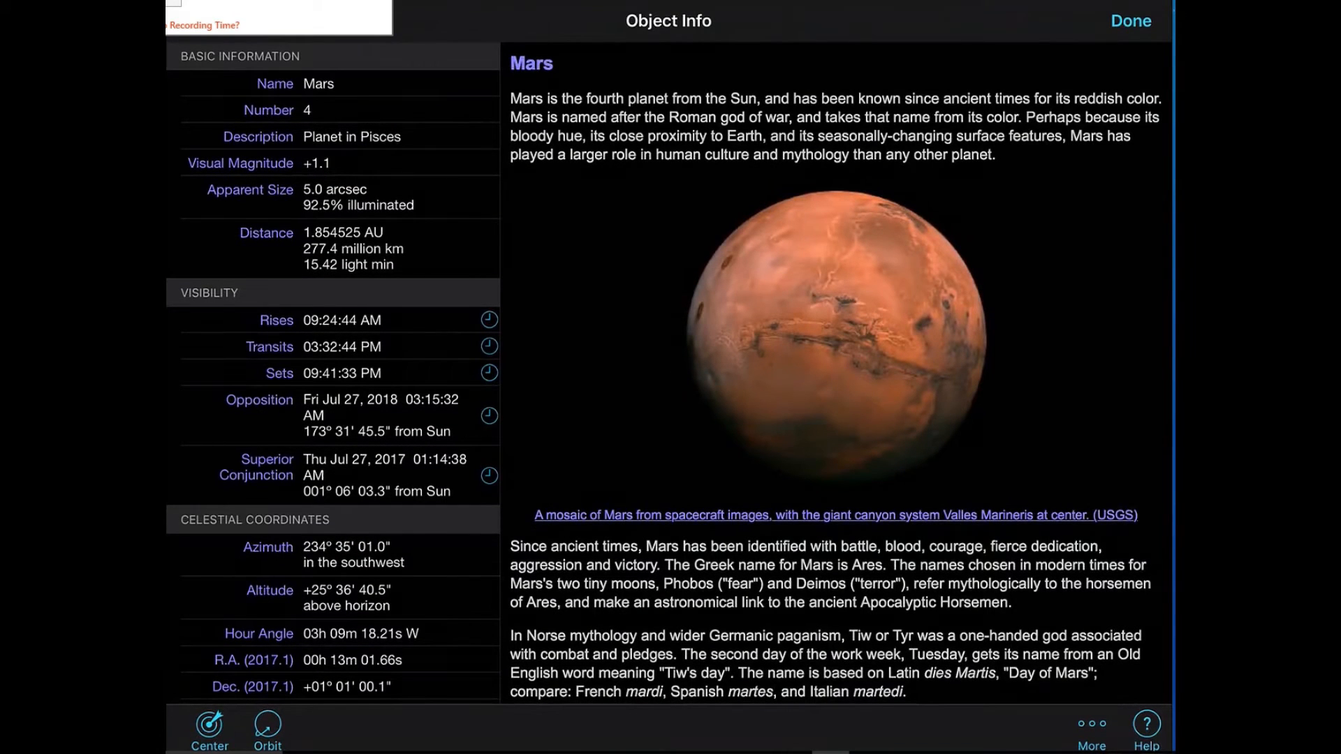
Scroll through Mars's physical data and illustrated description, then return to the evening chart
scroll("down", 3)
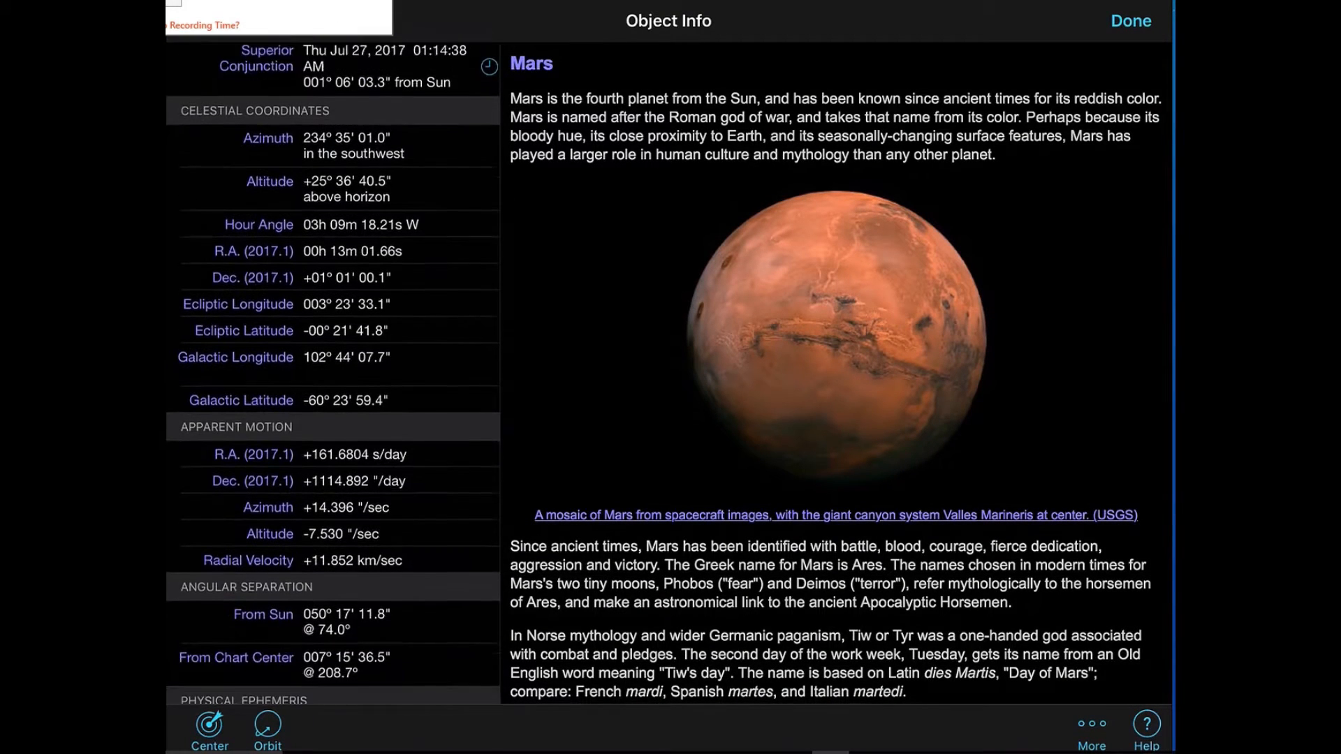
scroll("down", 3)
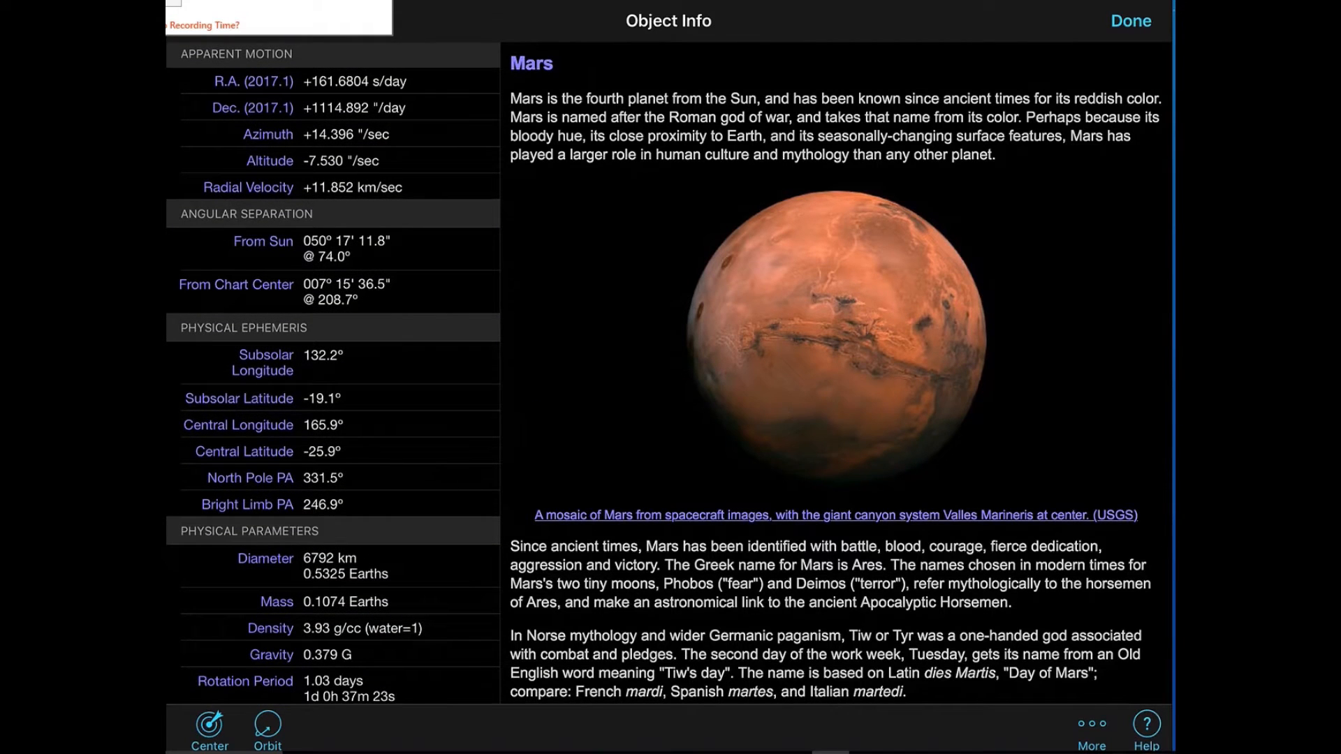
scroll("down", 3)
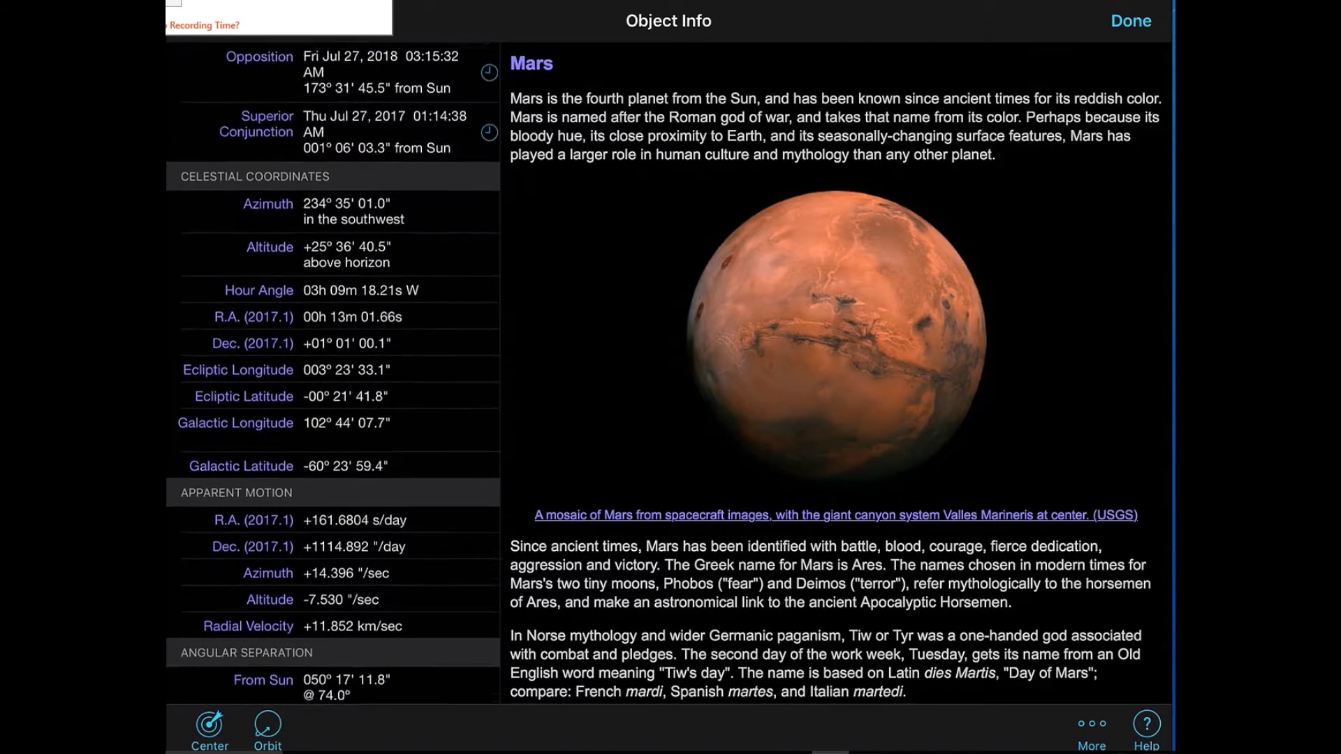
scroll("down", 3)
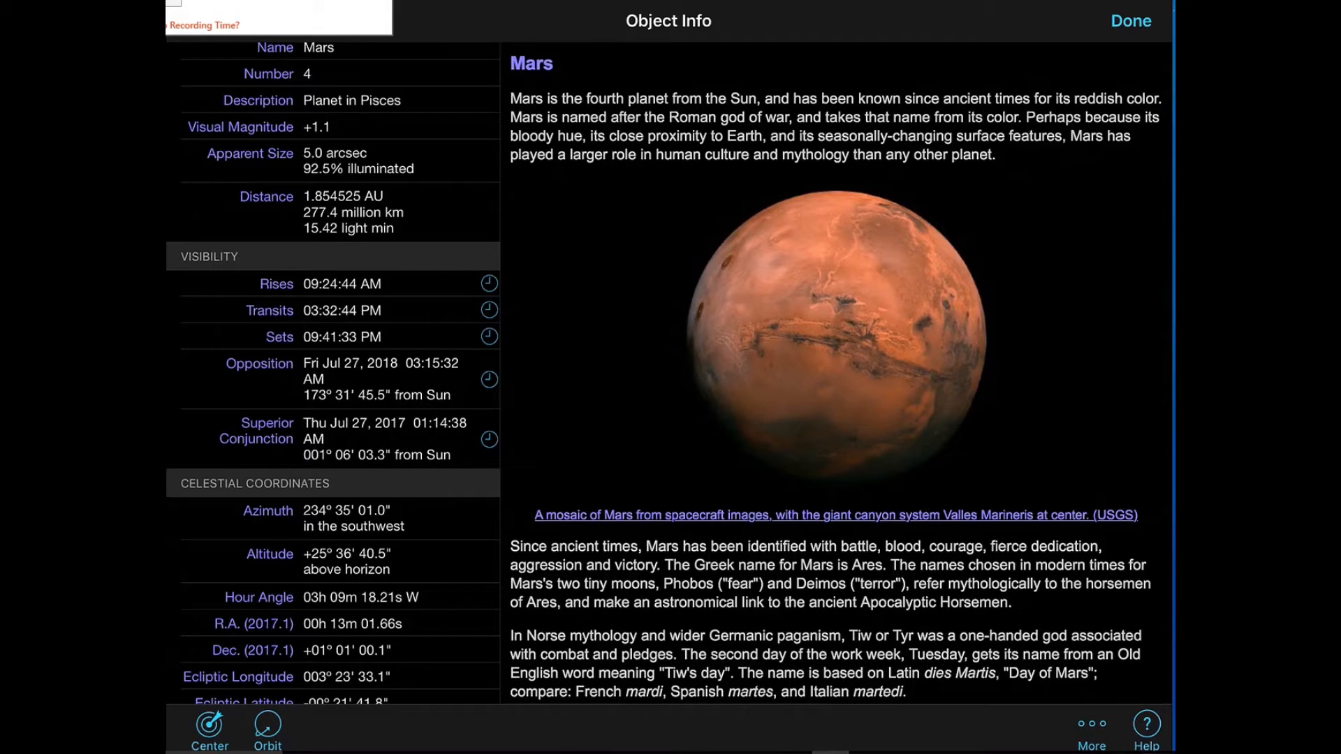
scroll("down", 3)
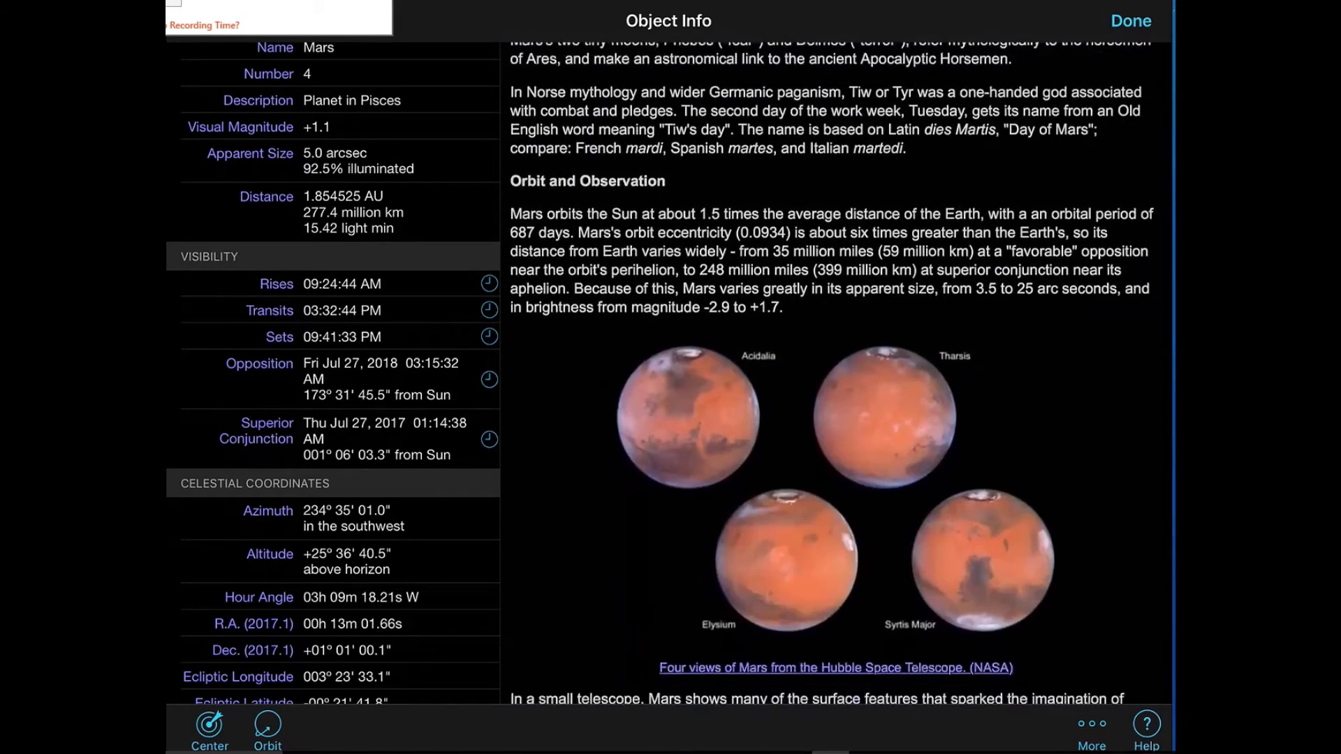
scroll("down", 3)
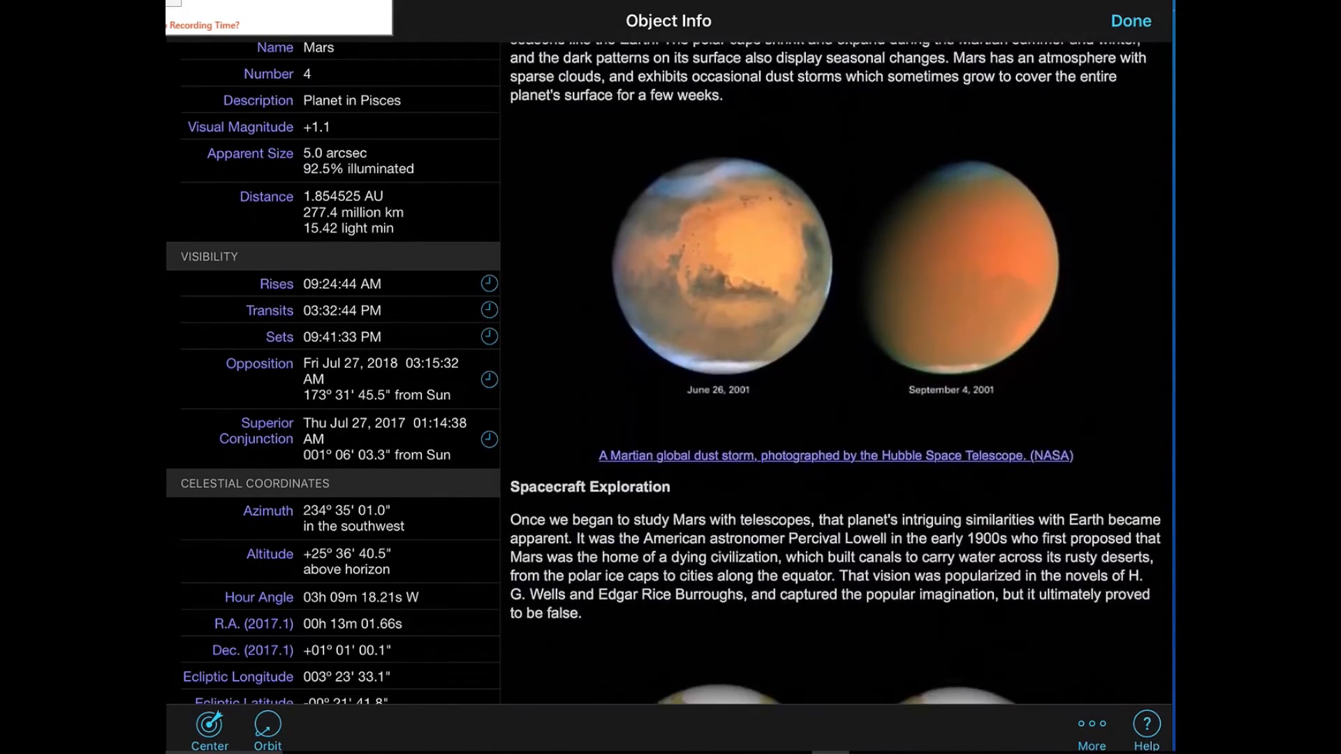
scroll("down", 3)
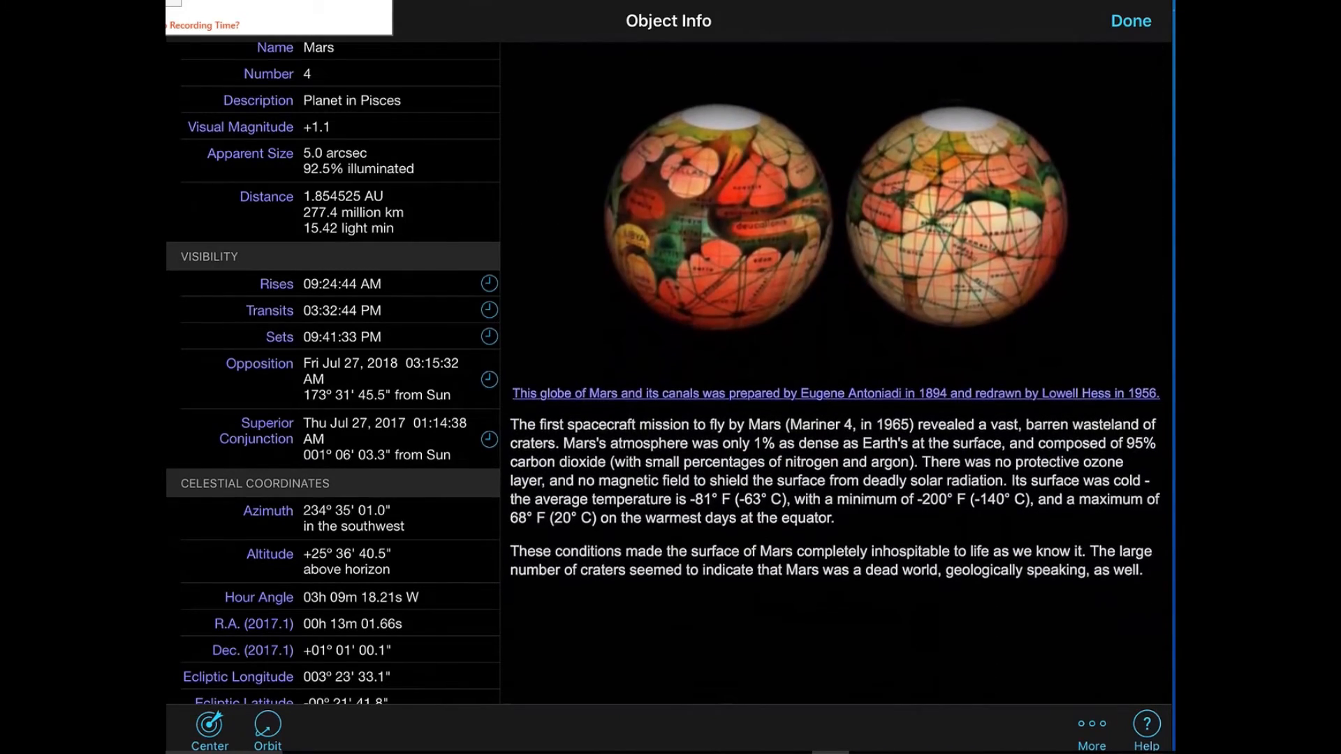
left_click(1131, 19)
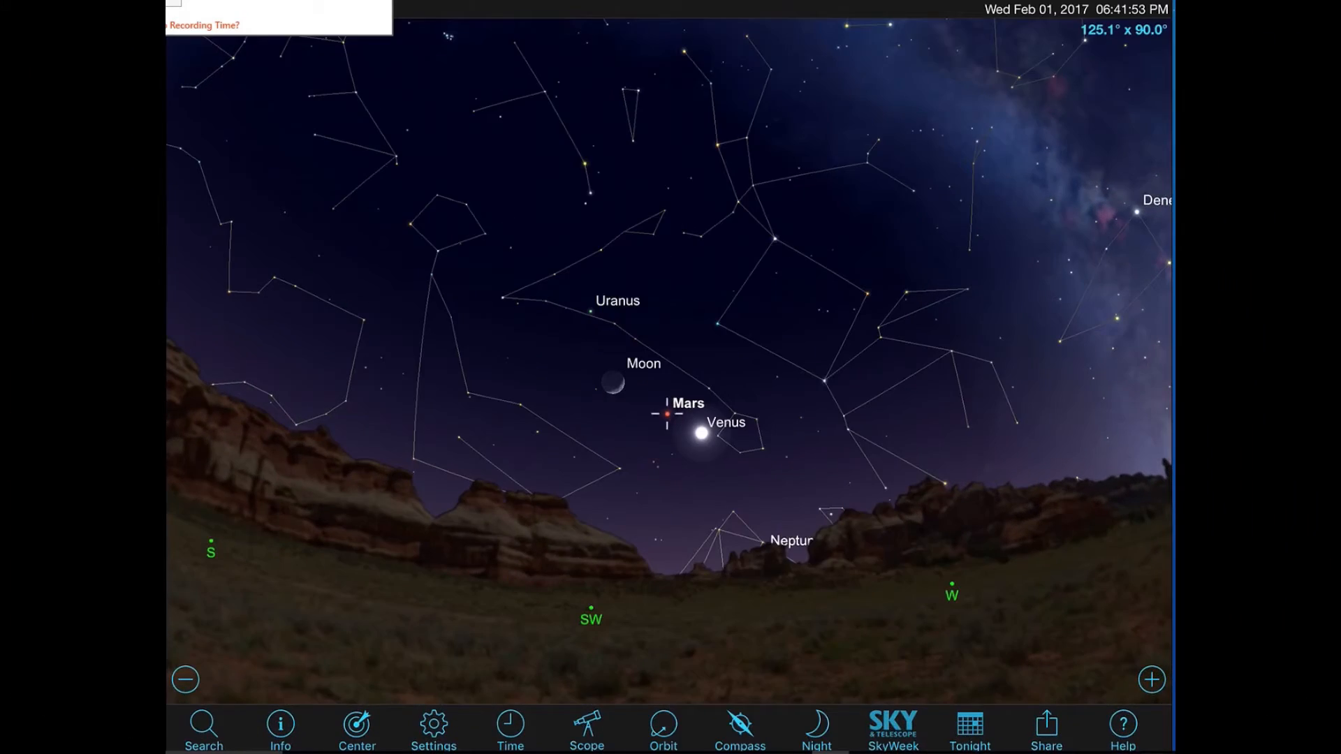
Switch the horizon panorama to Desert Road in Horizon & Sky settings and view the chart
left_click(430, 728)
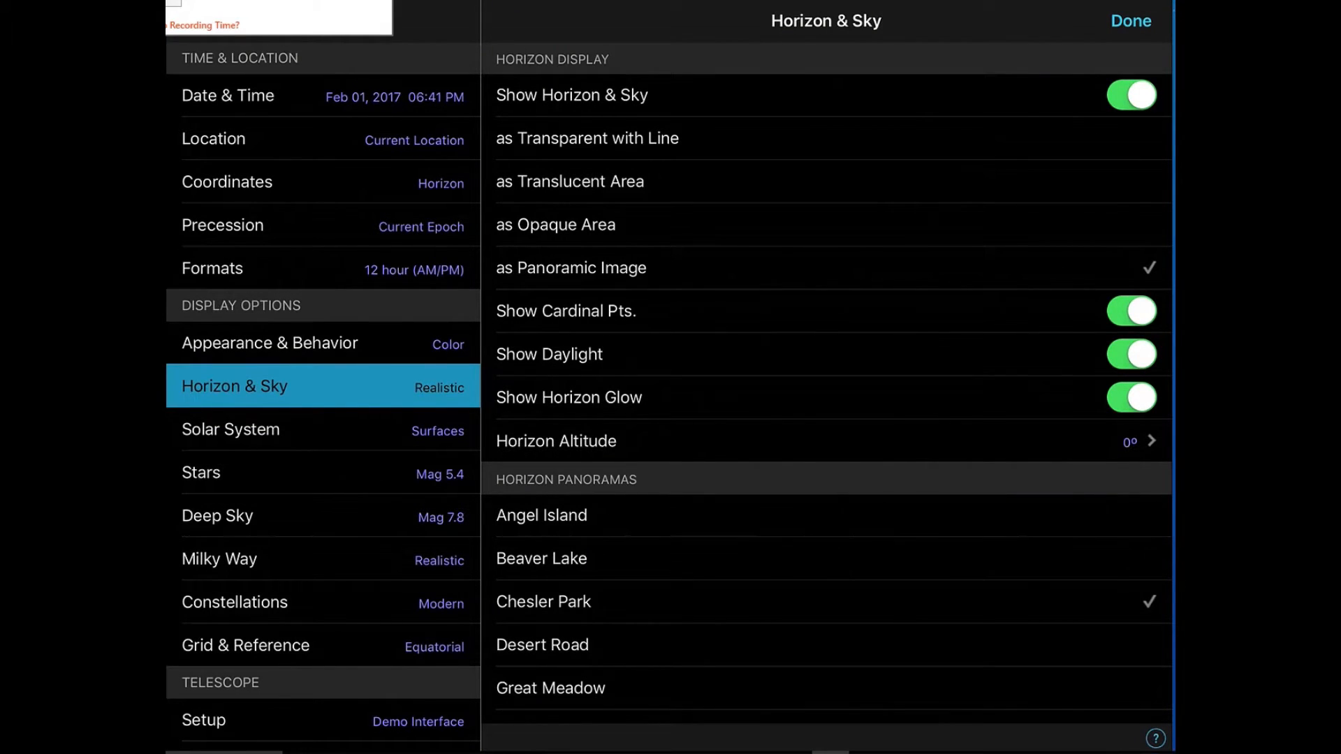
scroll("down", 3)
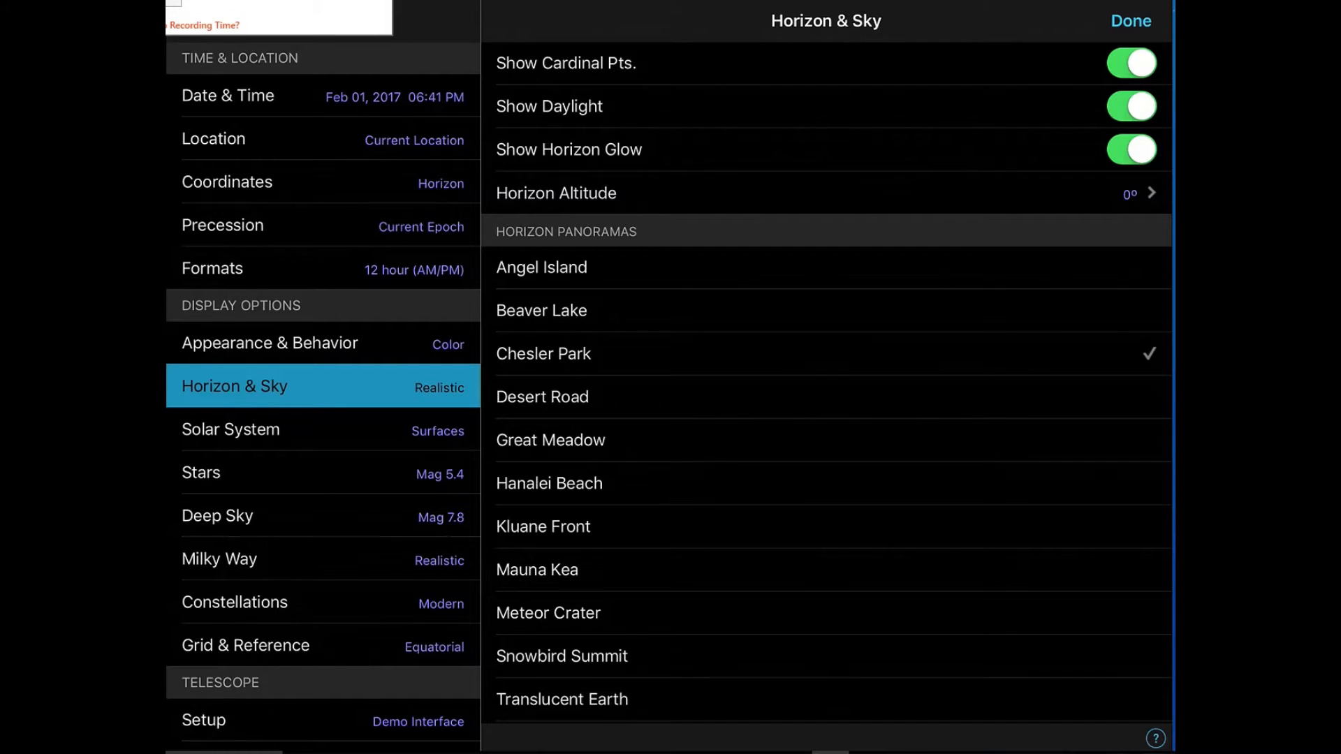
left_click(542, 397)
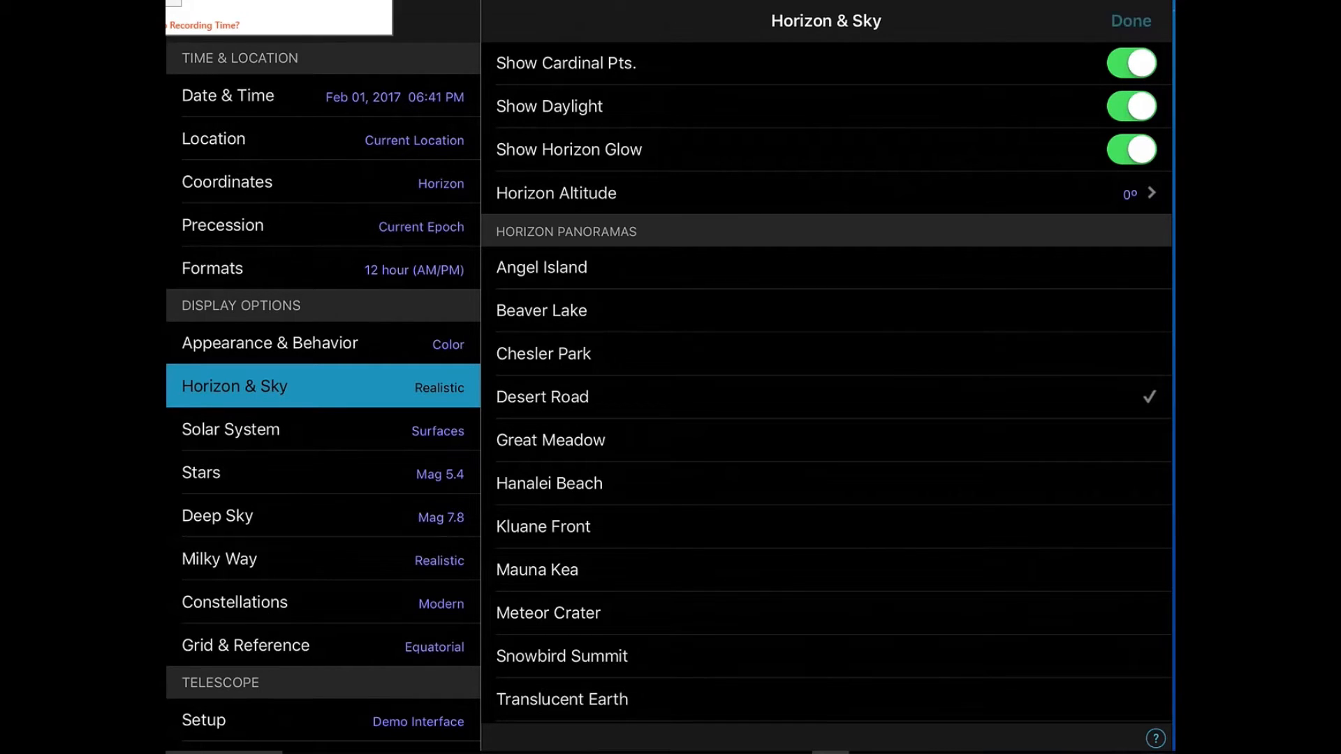
left_click(1133, 21)
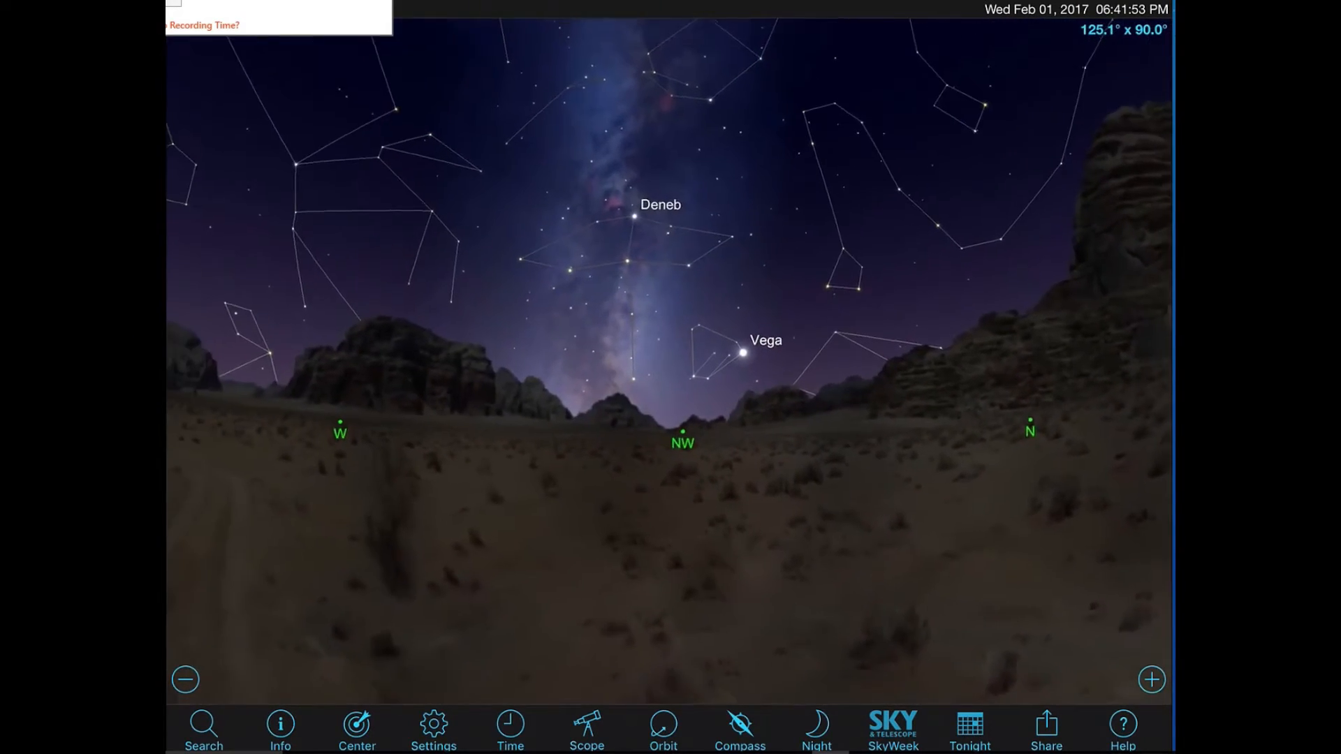
Switch the horizon panorama to garden-pano2 and turn toward Orion and Procyon in the southeast
left_click(432, 729)
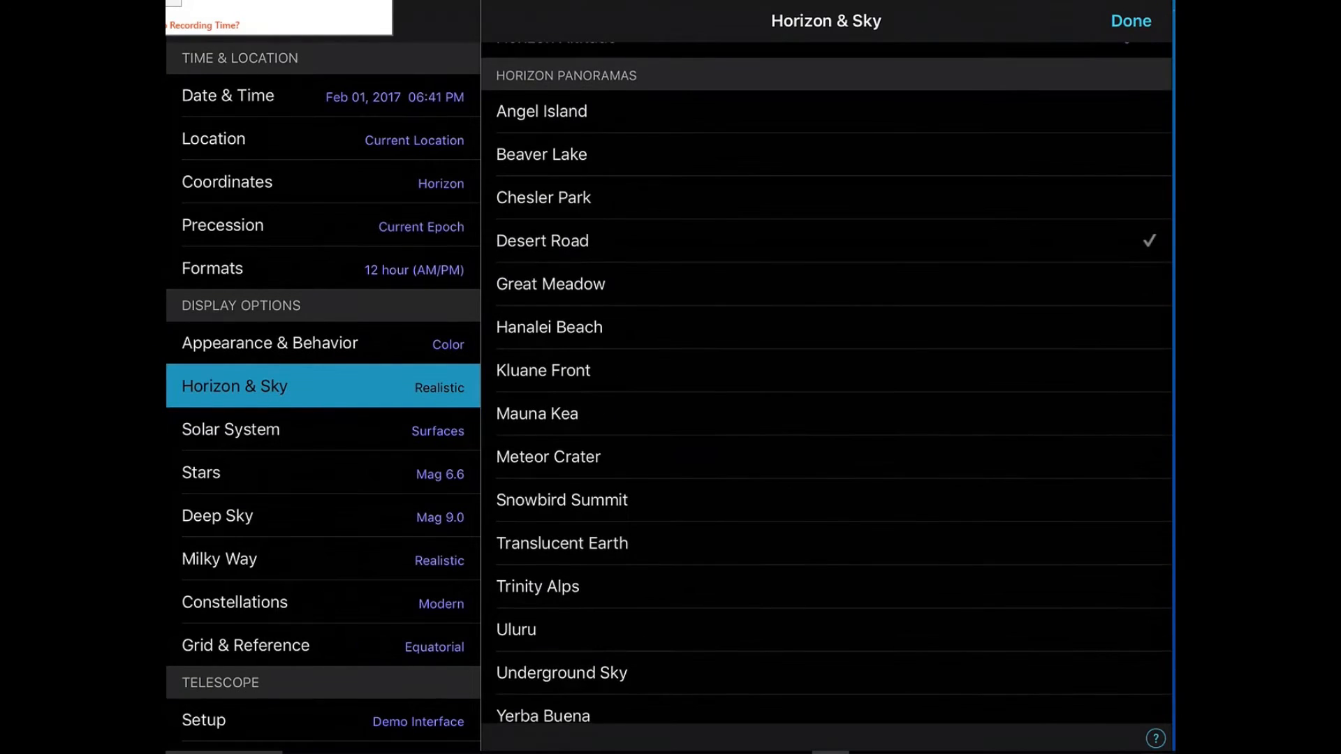
scroll("down", 3)
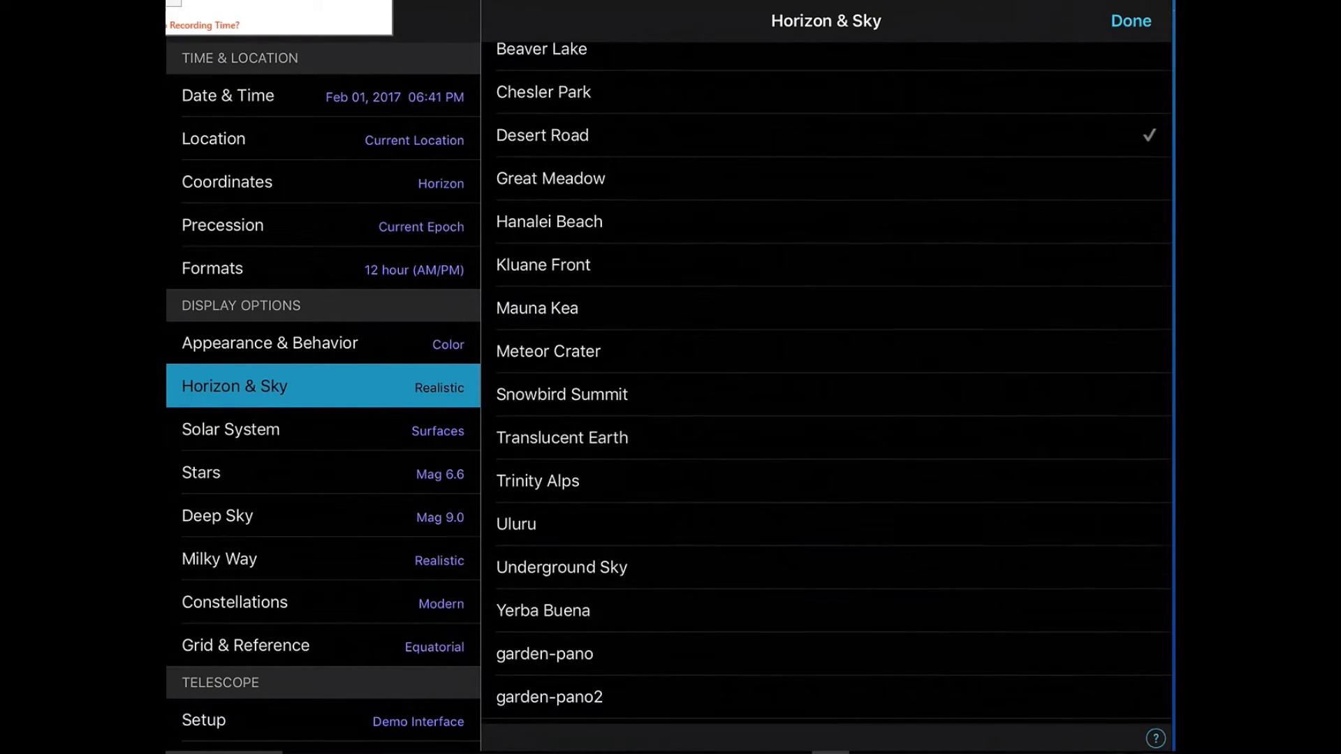
left_click(550, 697)
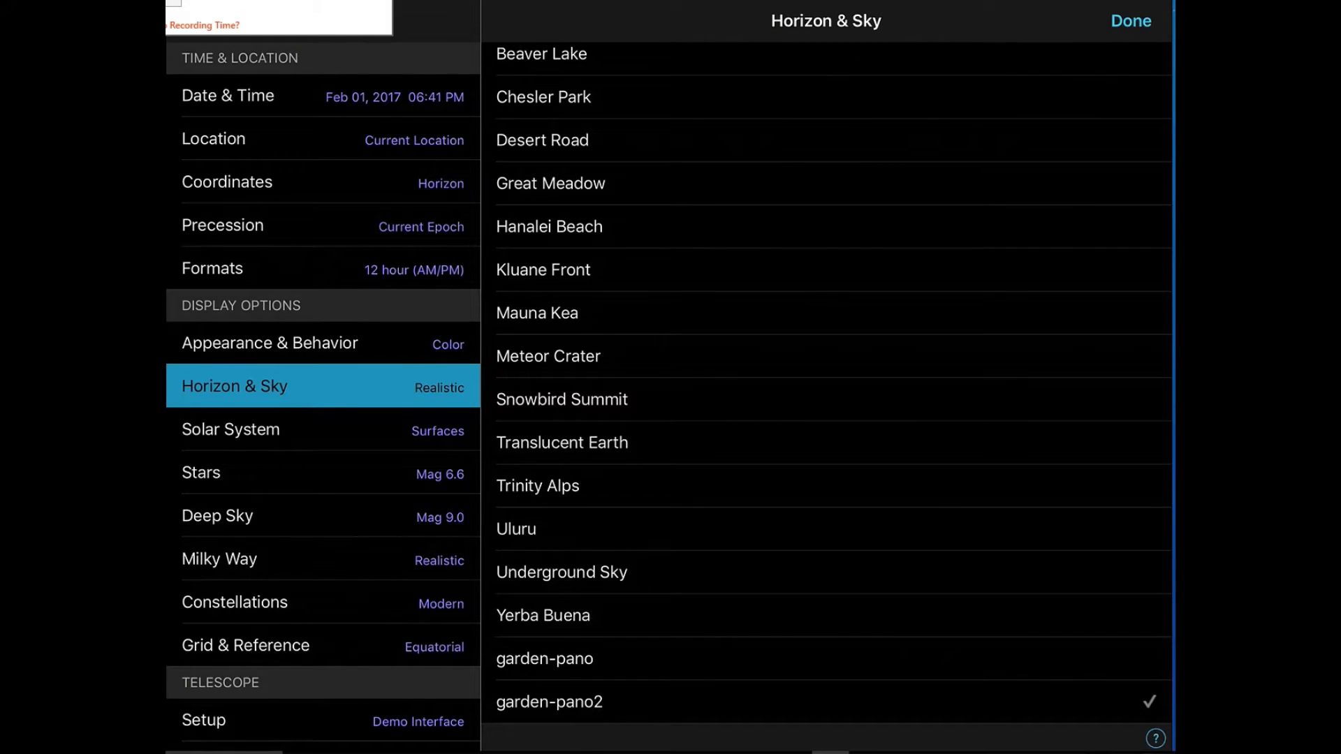
left_click(1130, 21)
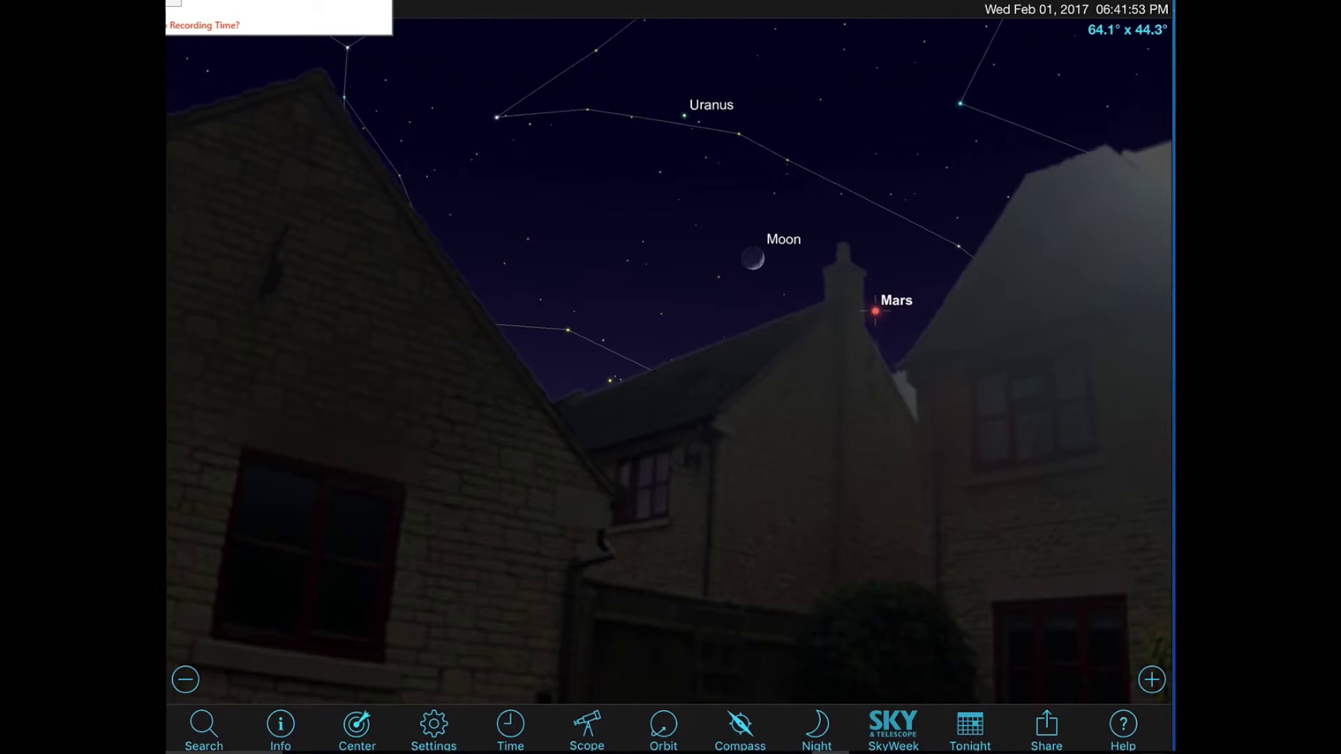
left_click(870, 310)
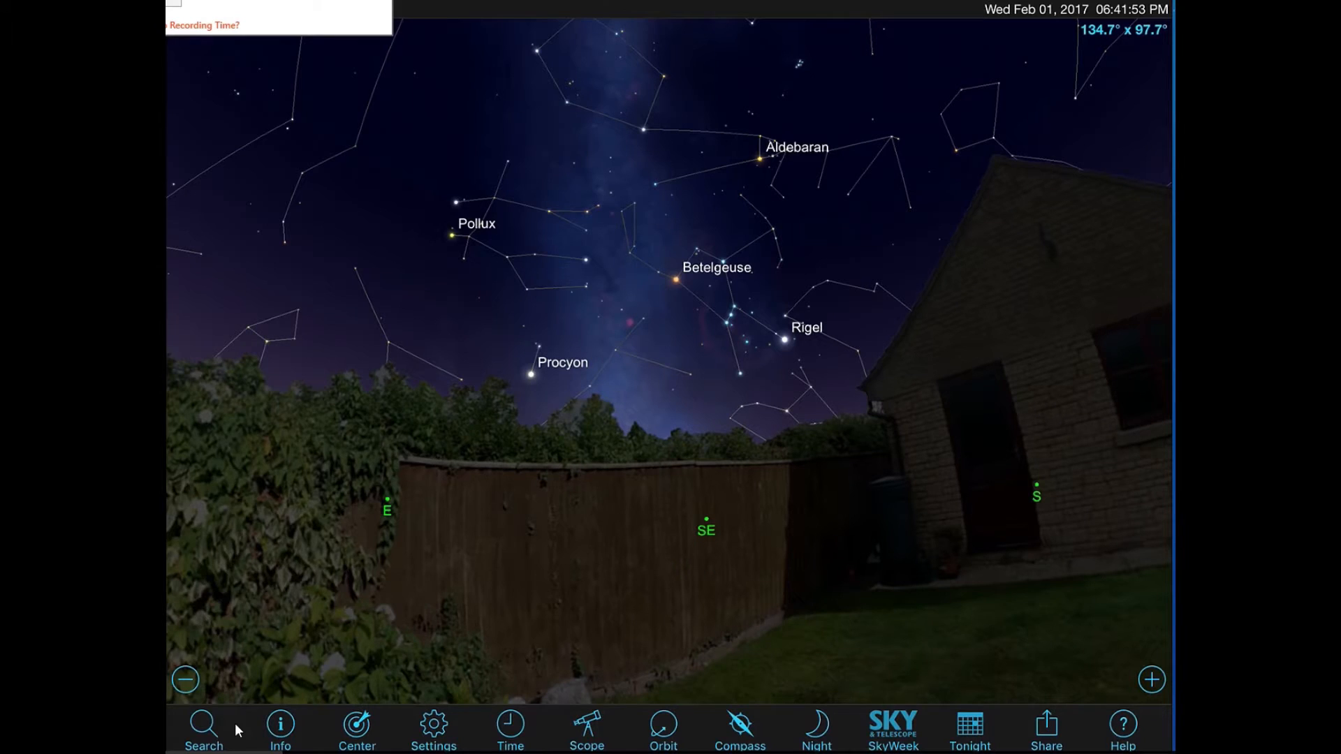
Find Achird (Eta Cassiopeiae) under Named Stars in Search and centre the chart on it
left_click(203, 726)
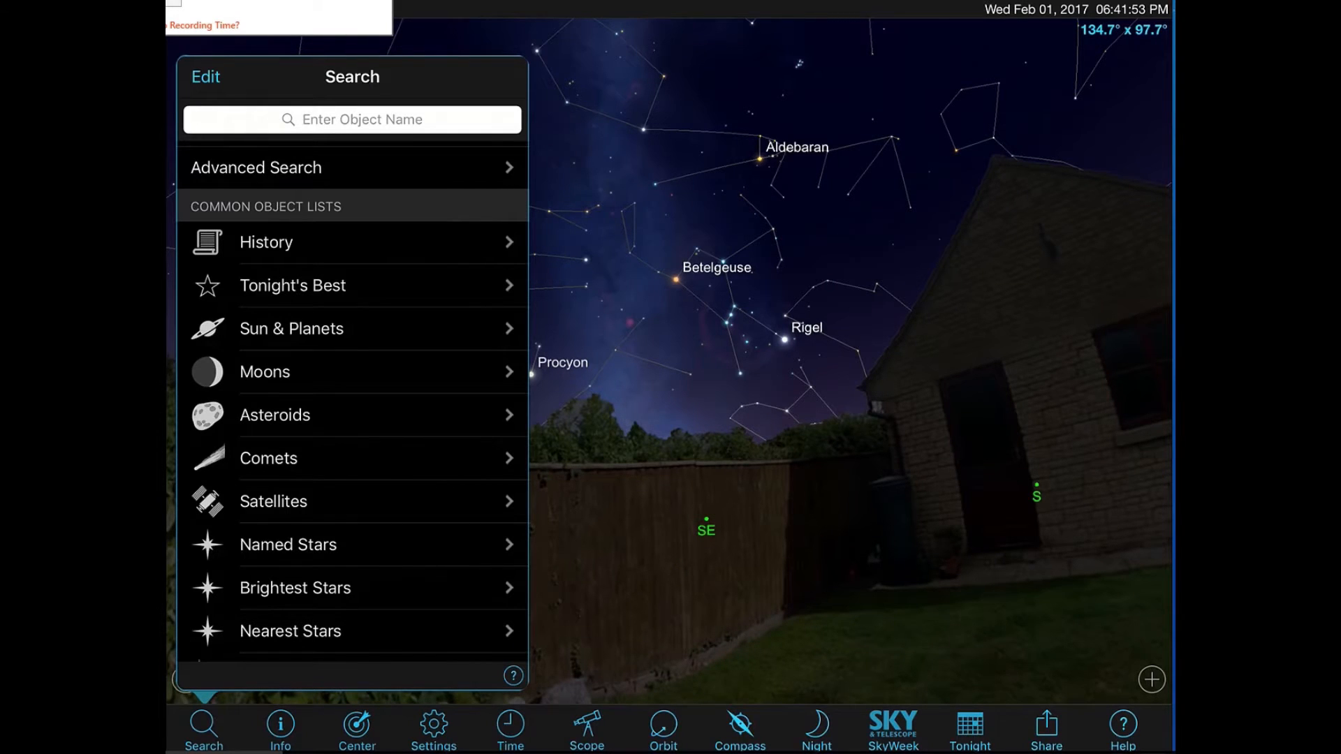
scroll("down", 3)
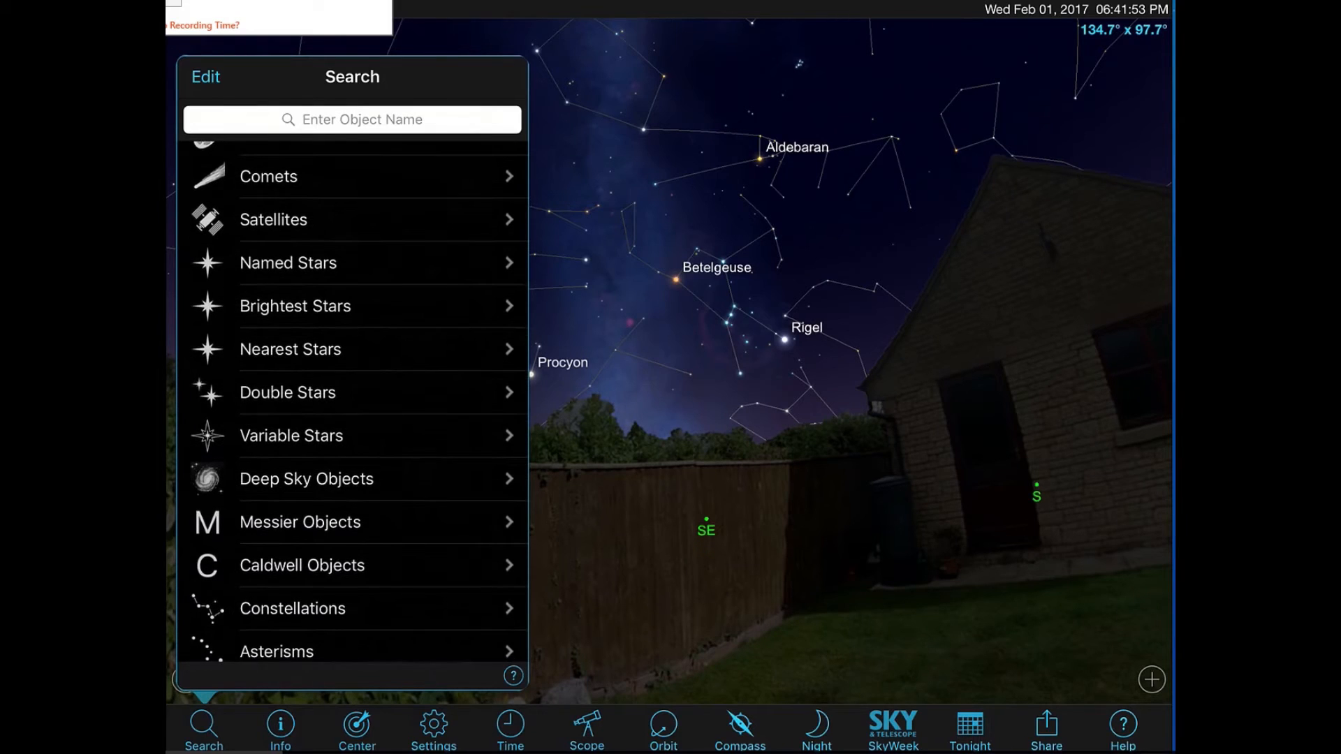
scroll("down", 3)
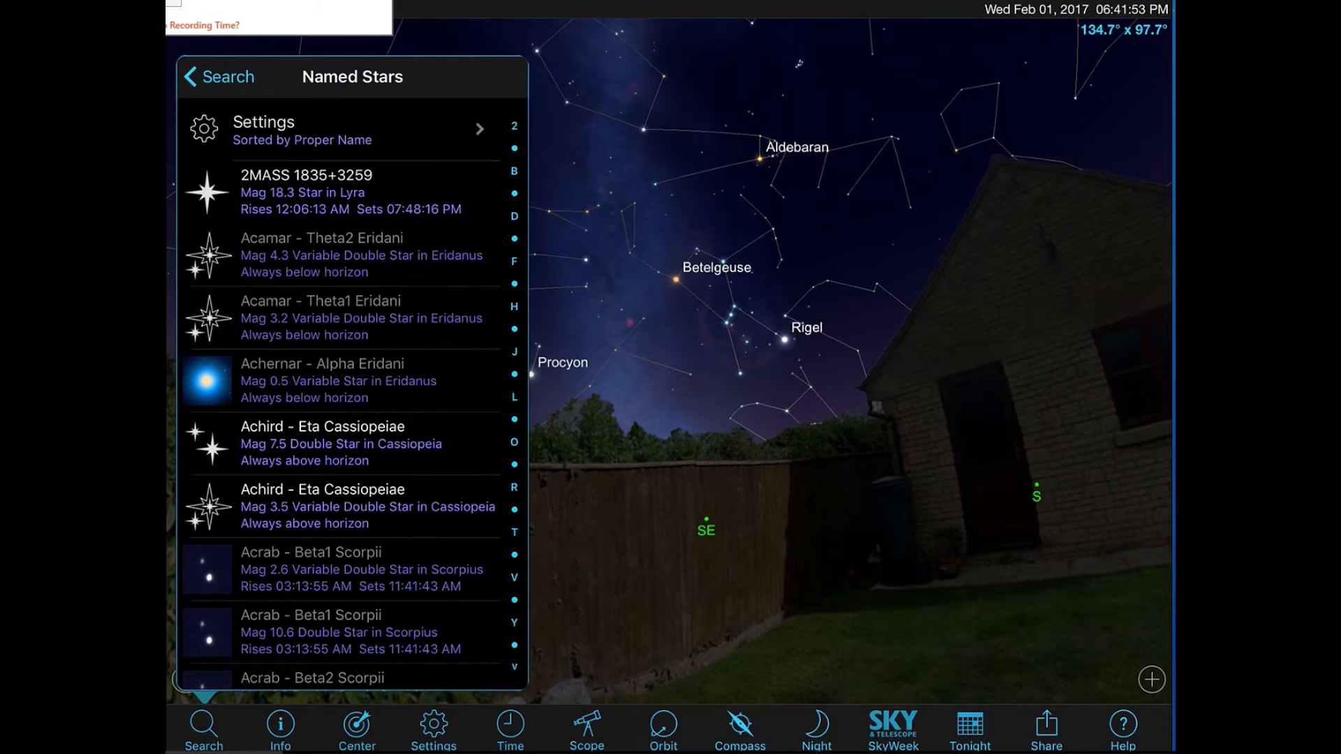
left_click(323, 505)
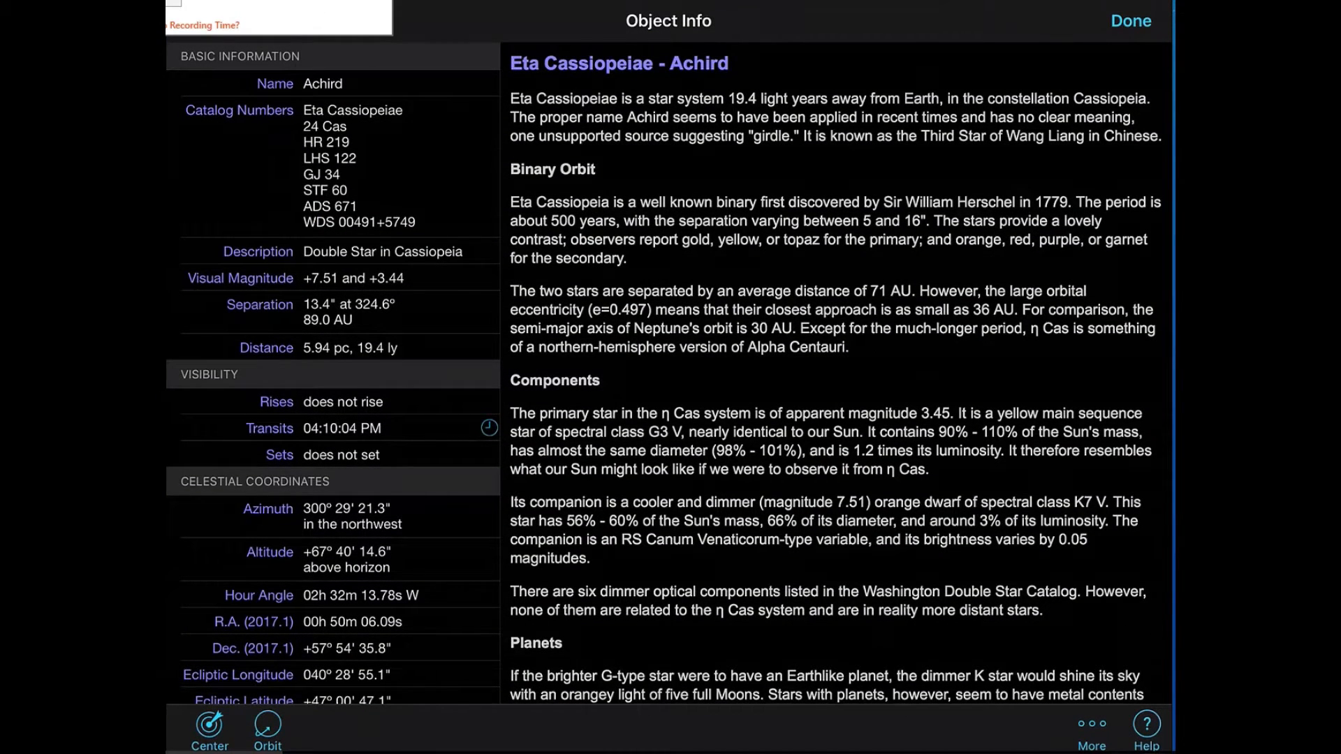
left_click(1129, 23)
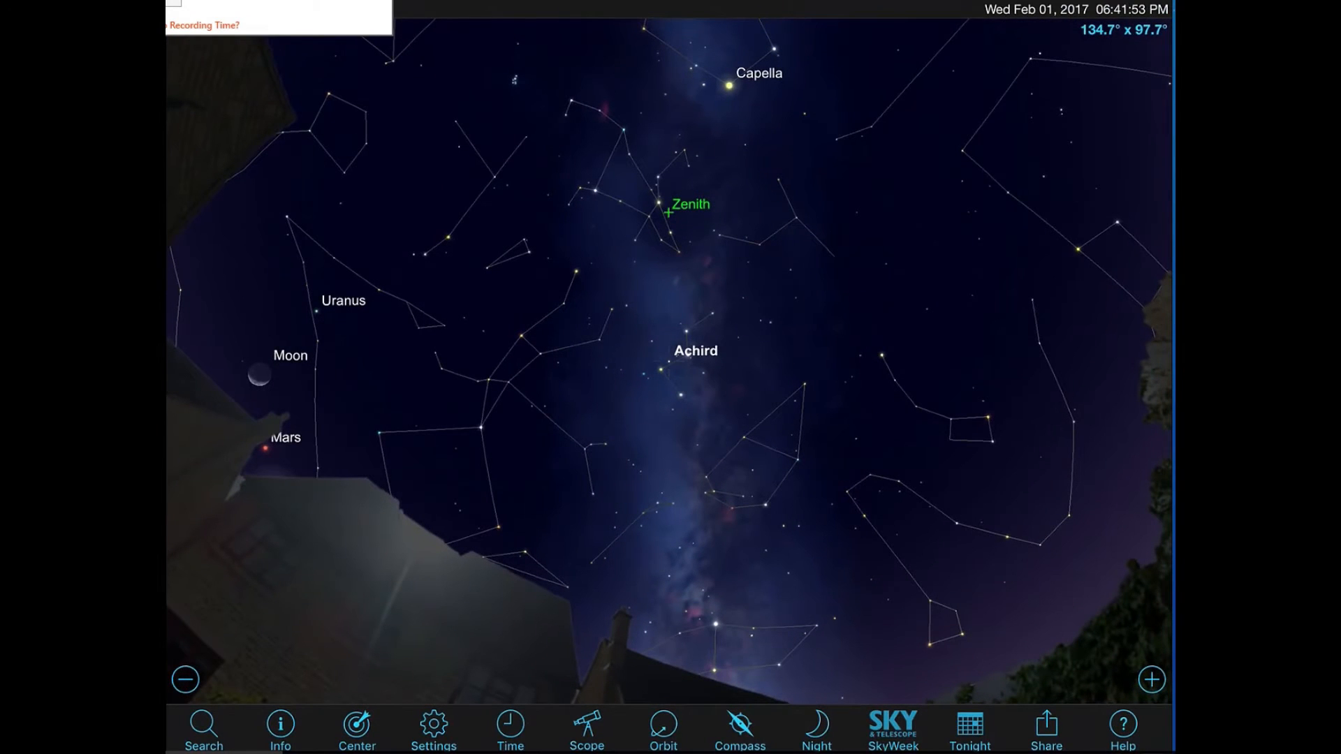
Zoom into Cassiopeia around Achird and select the nearby Pacman Nebula as the target
left_click(662, 361)
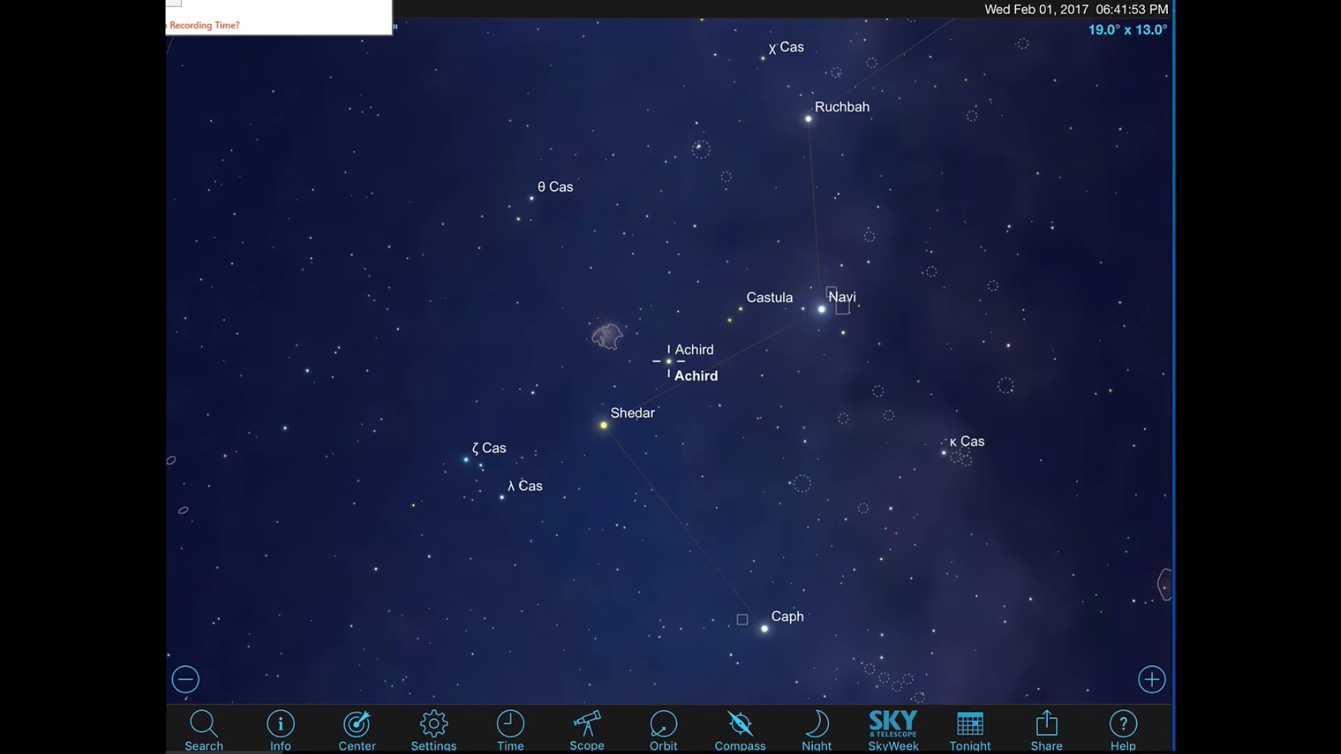
left_click(609, 340)
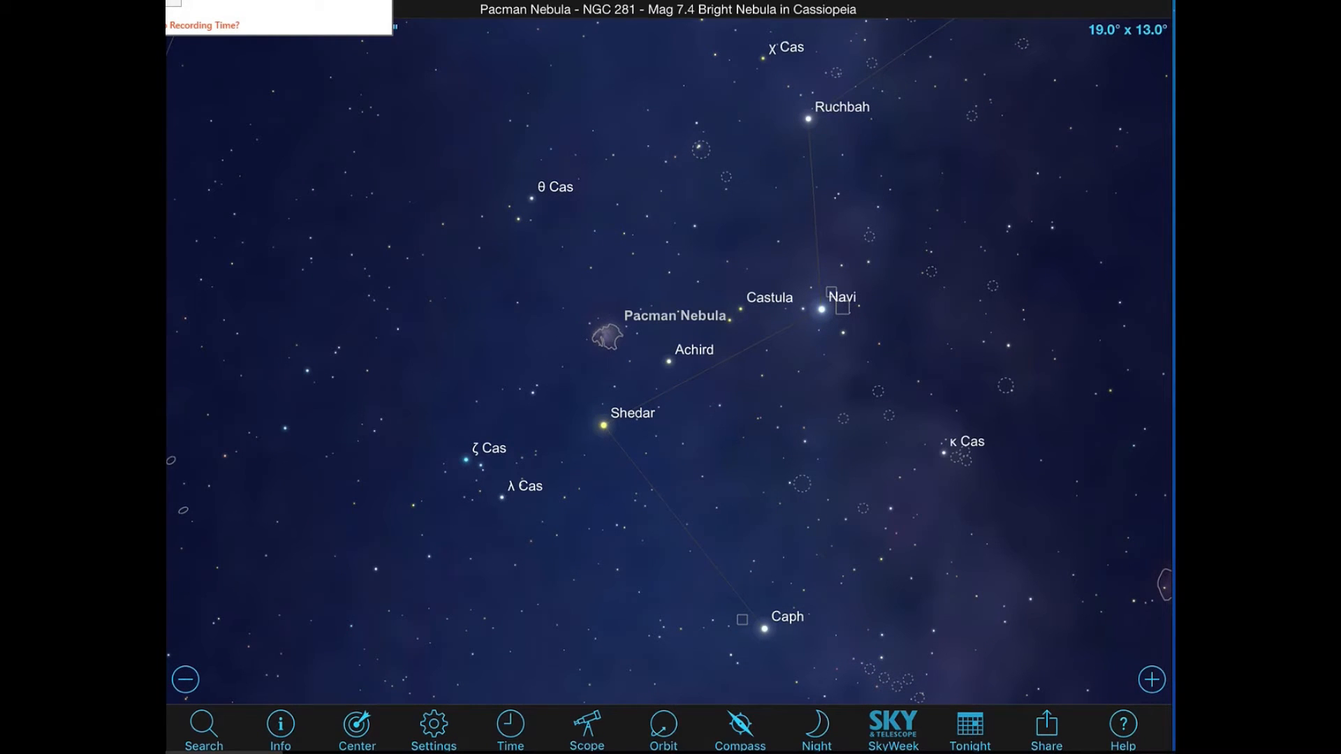
left_click(609, 356)
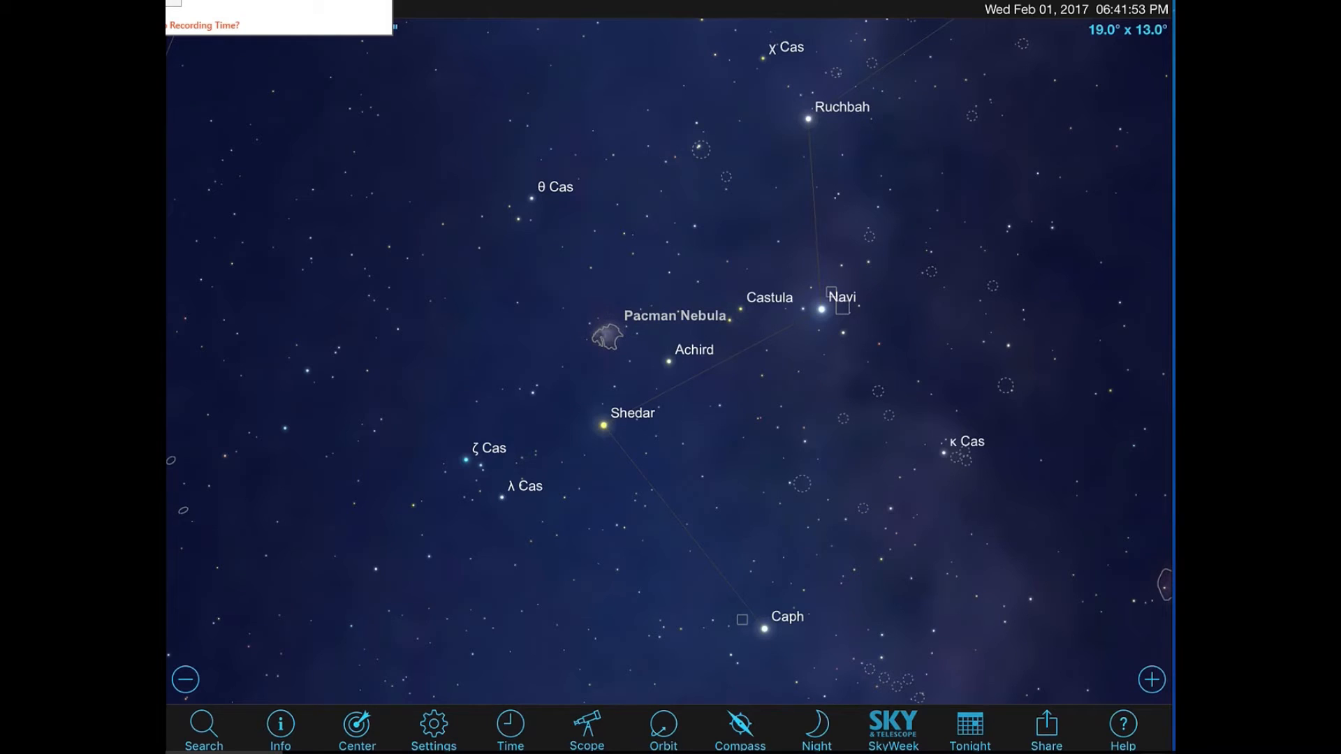
left_click(607, 349)
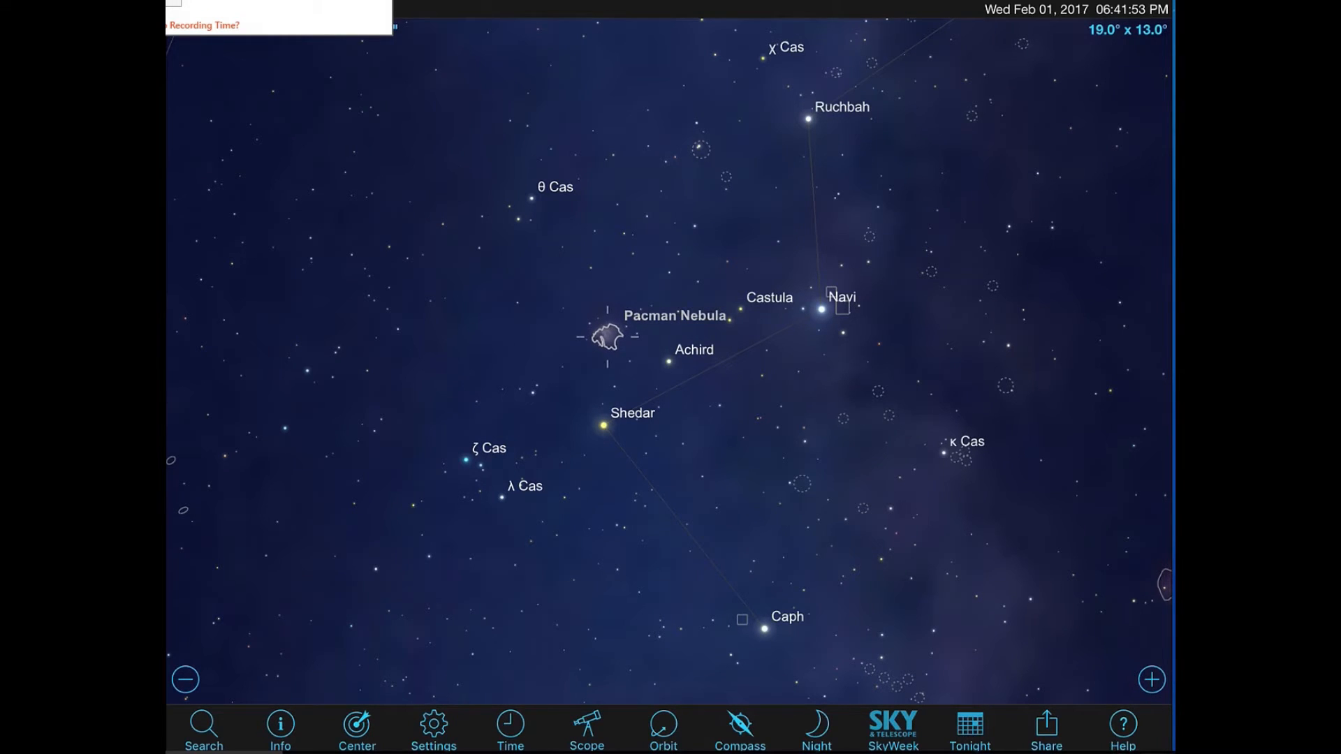
Pan to Perseus, select the Little Dumbbell Nebula (M76) and bring up its Object Info
left_click(869, 239)
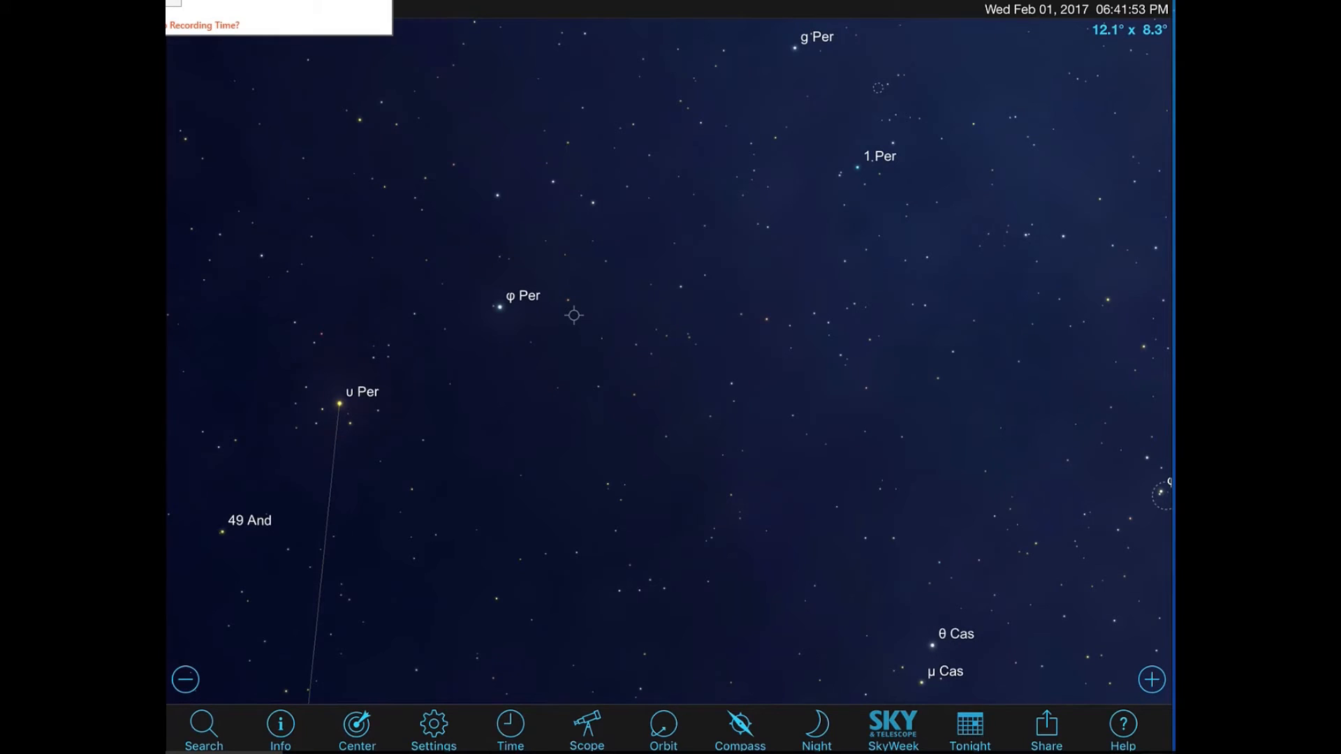
left_click(573, 316)
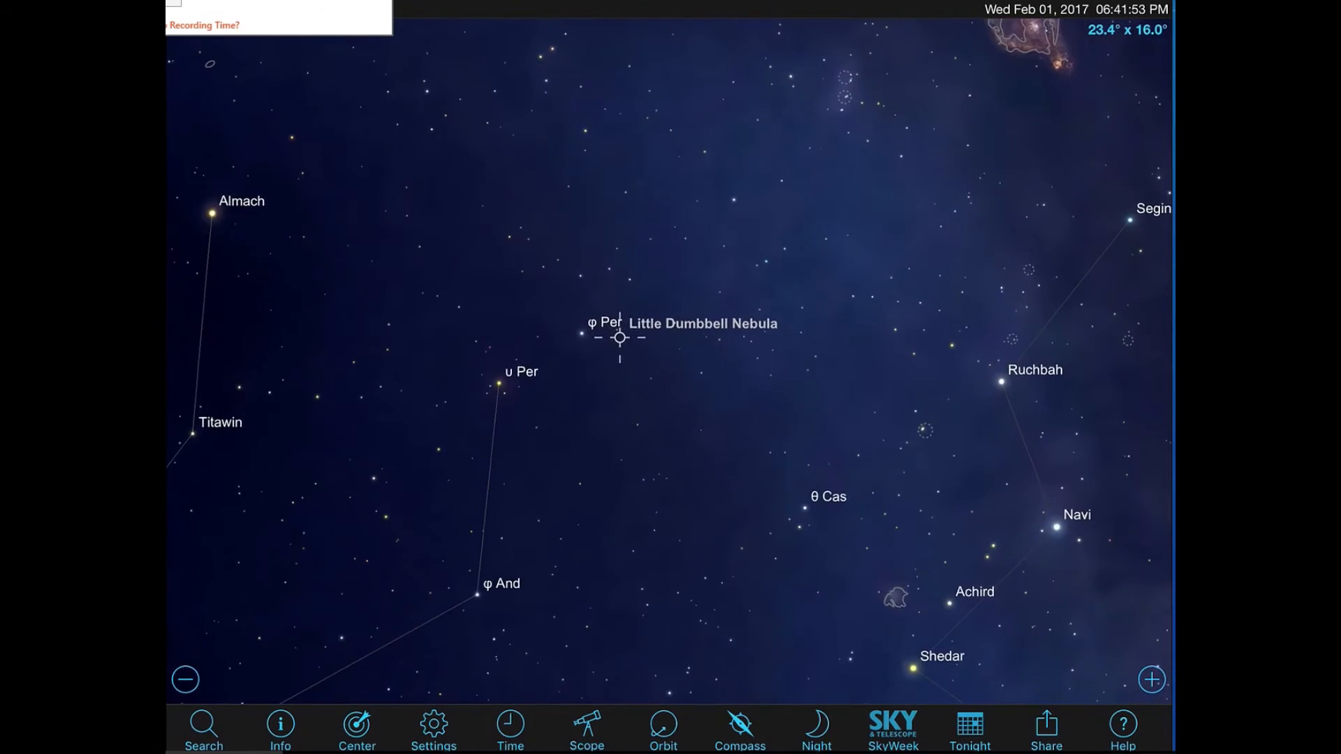
left_click(281, 729)
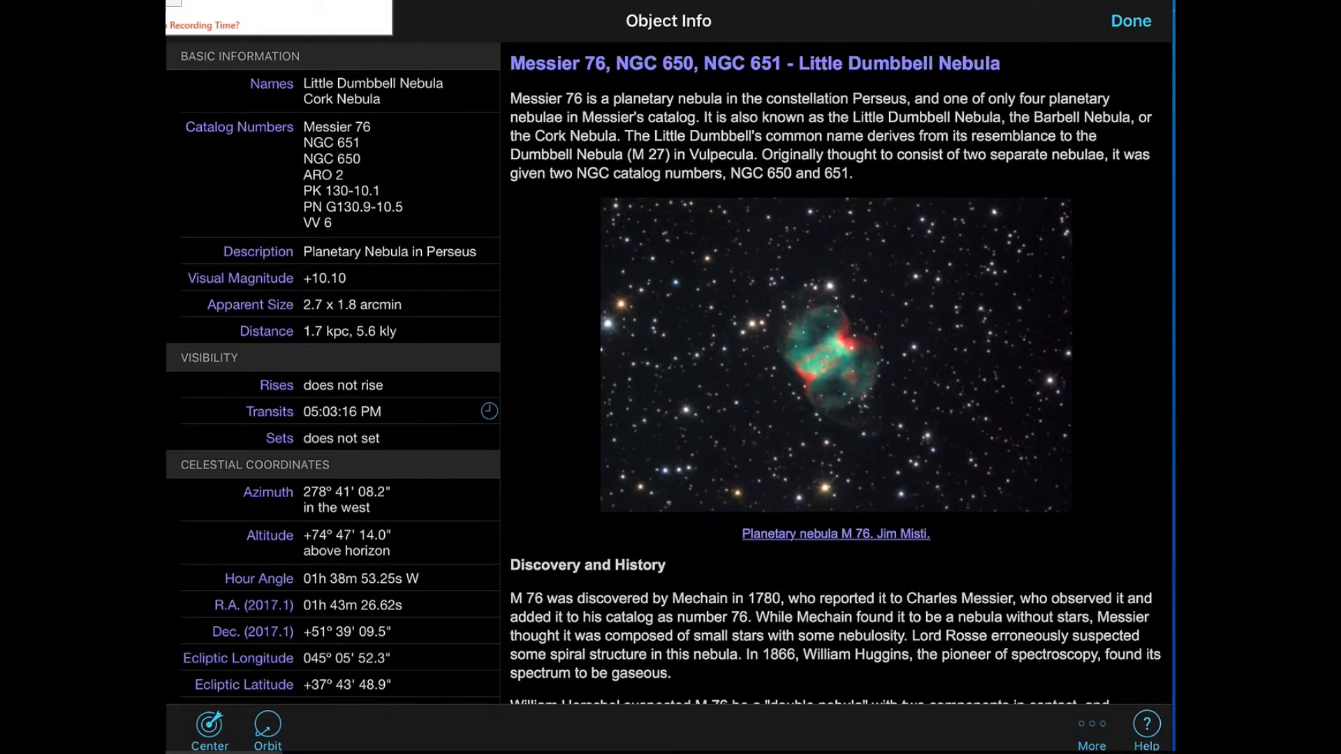
Add the Little Dumbbell Nebula to the Feb 2017 observing list via More > Add To Observing List
left_click(1092, 726)
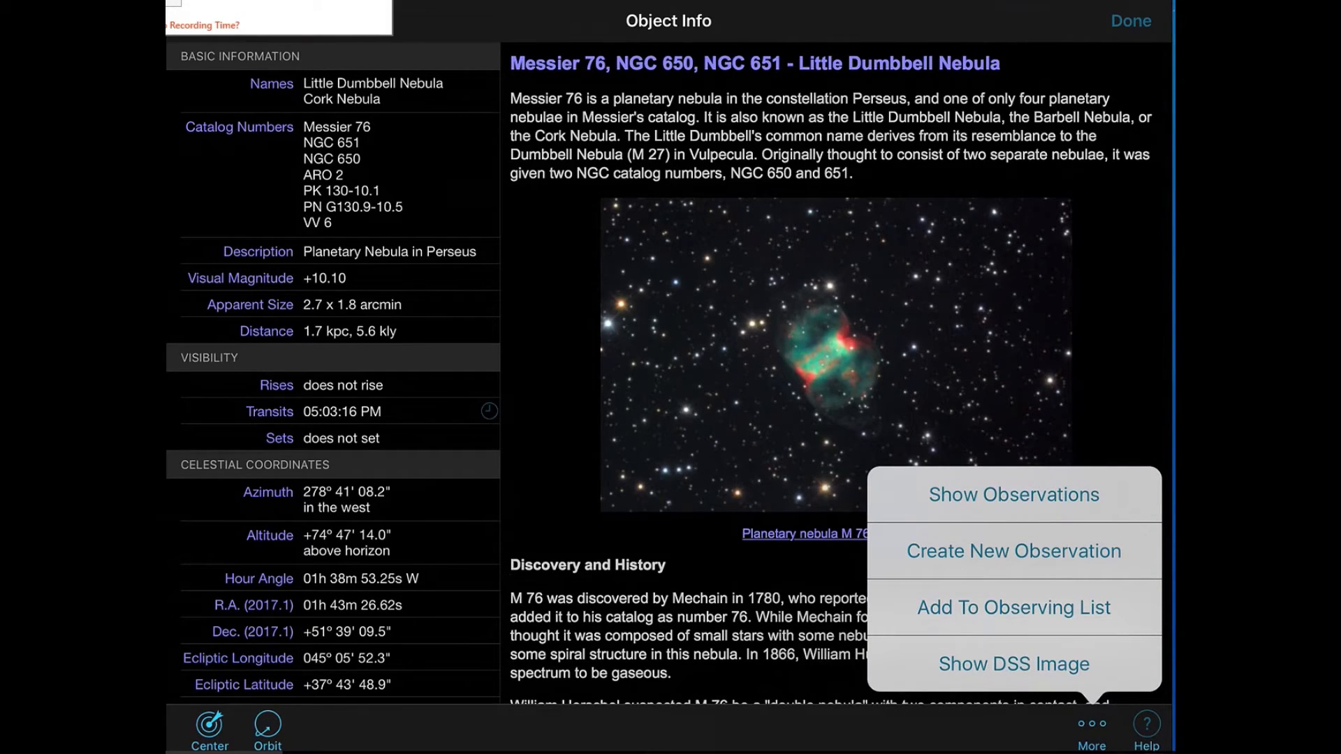
left_click(1014, 607)
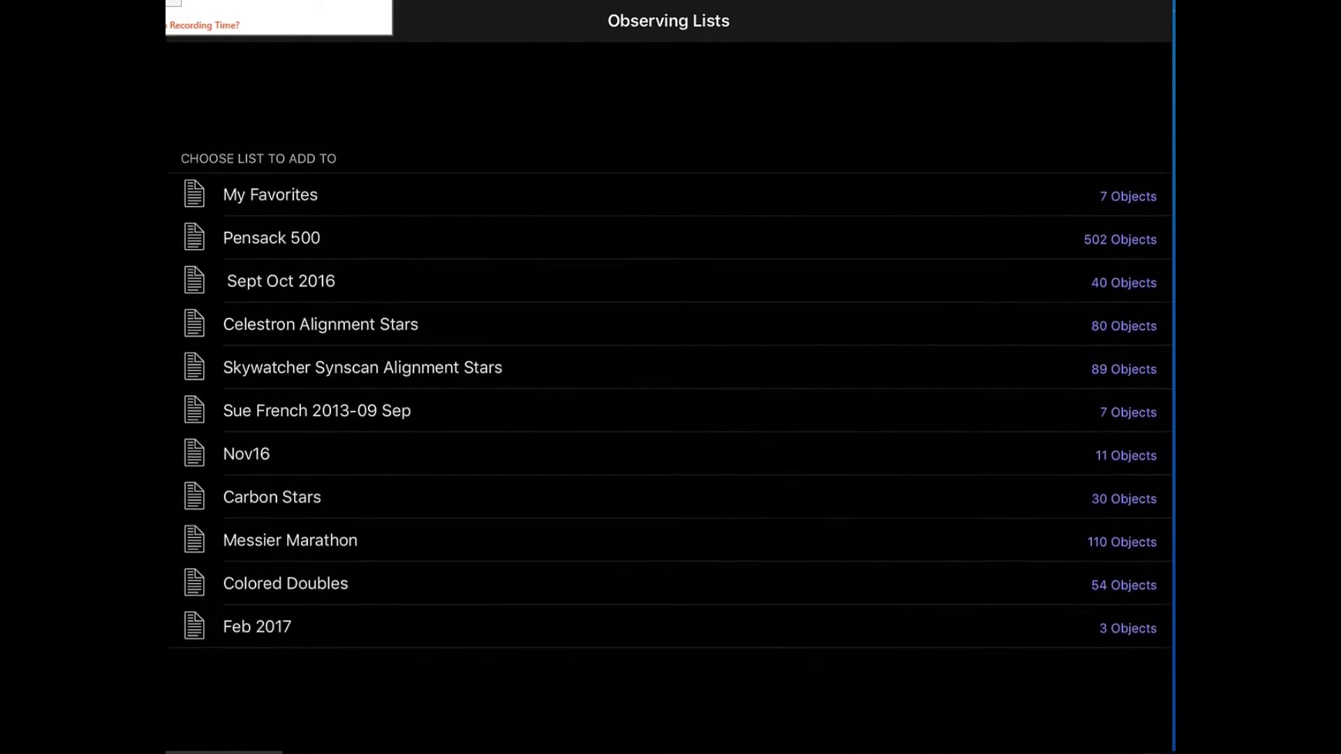
scroll("up", 3)
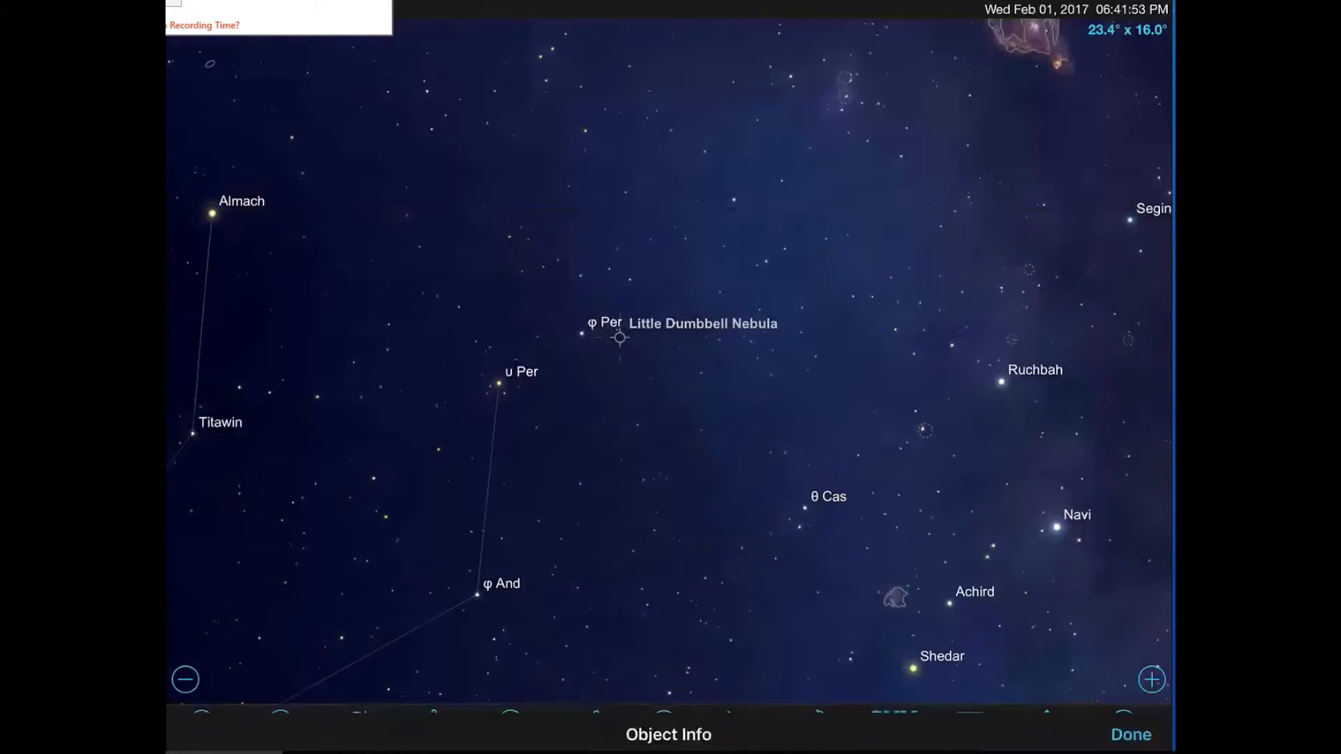
left_click(201, 729)
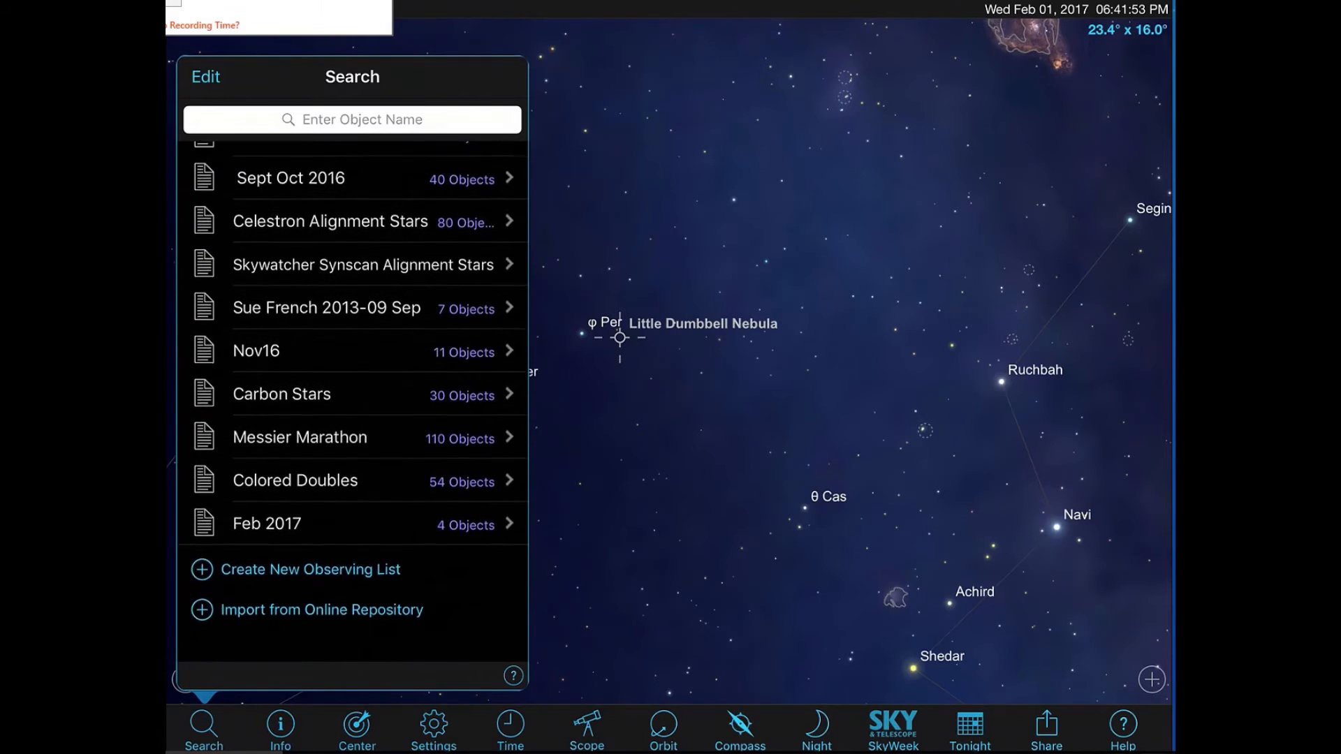
Check the Feb 2017 list holds four objects, then return to the wide sky view near the Sun
scroll("down", 3)
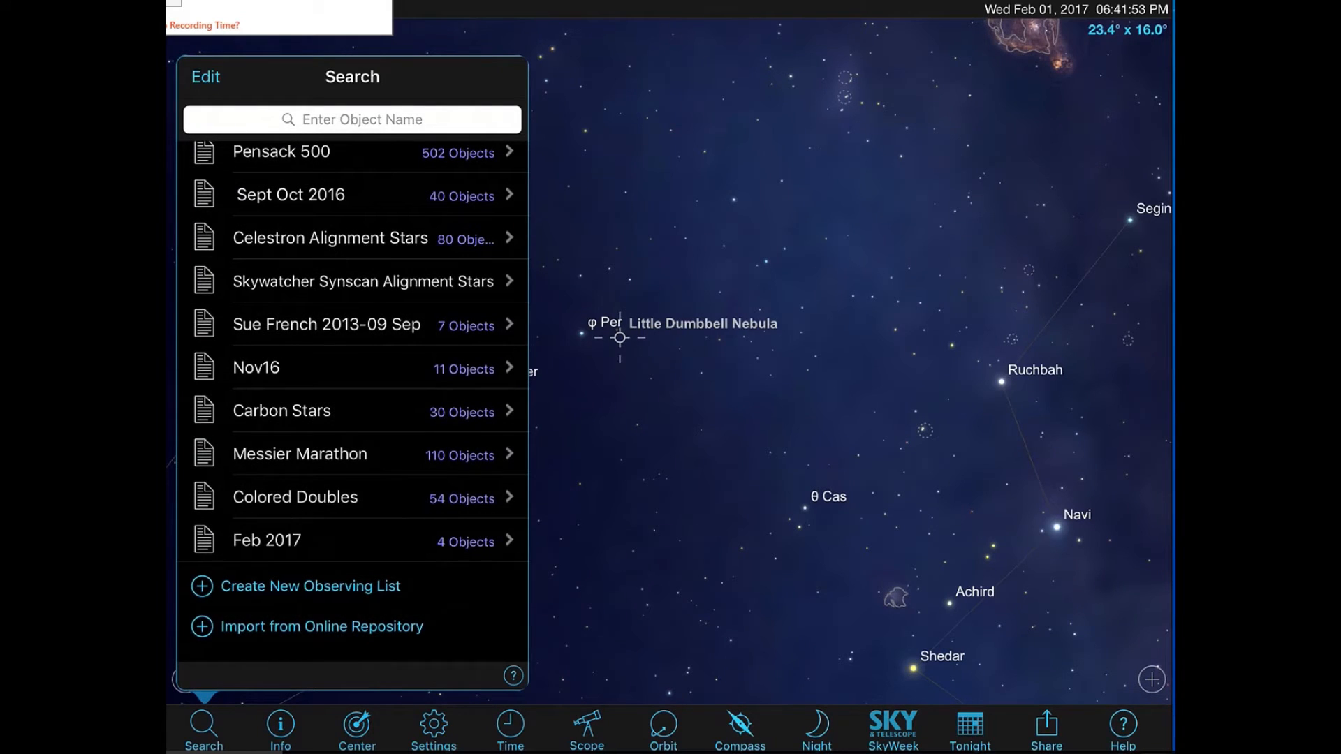
left_click(266, 540)
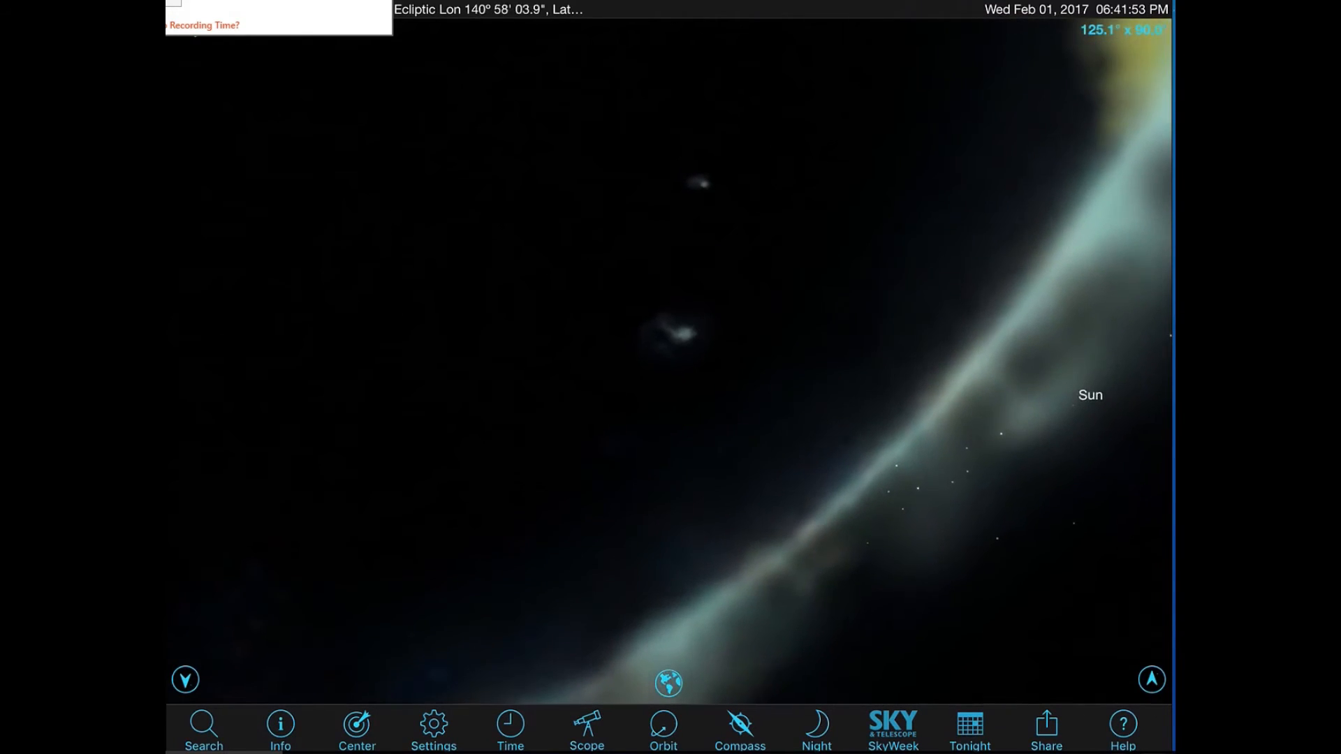
Cycle the time step through 1 Minute, 1 Second, 1 Day and 1 Hour, returning to now at 06:52 PM
left_click(506, 732)
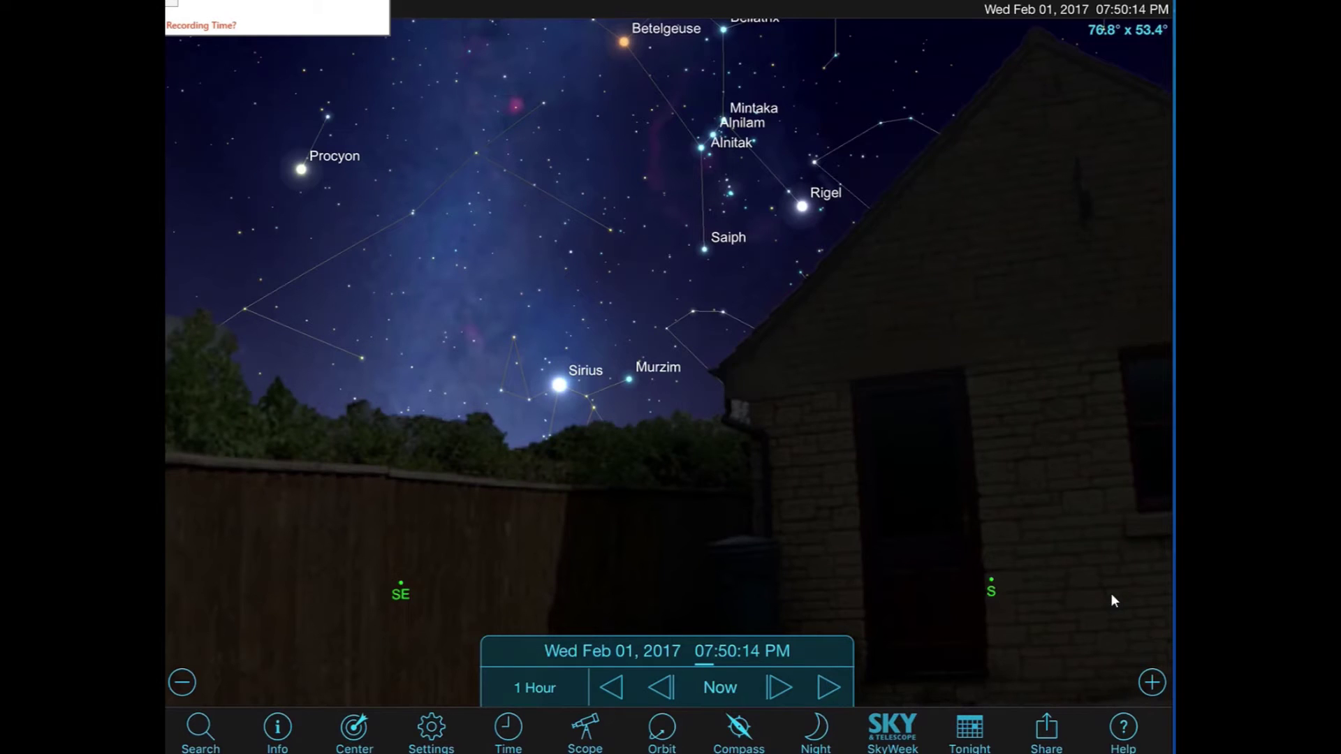
left_click(536, 687)
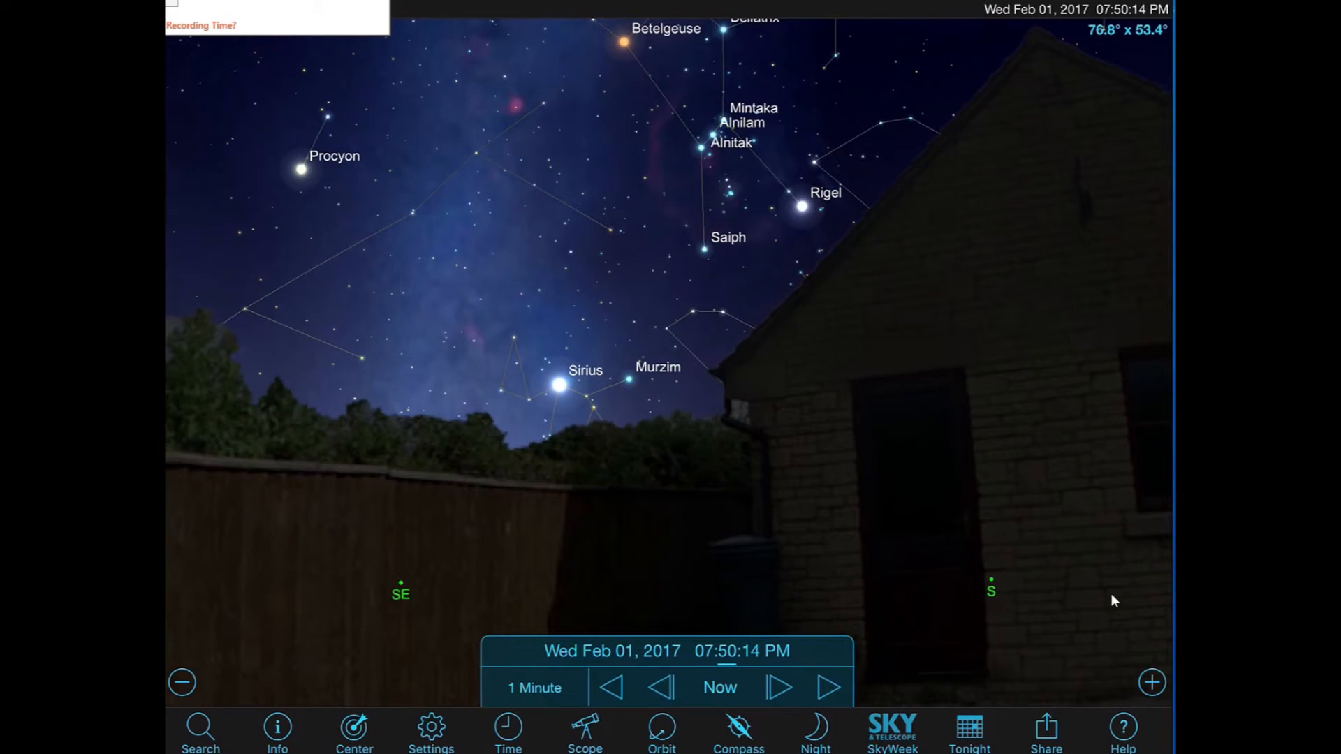
left_click(531, 687)
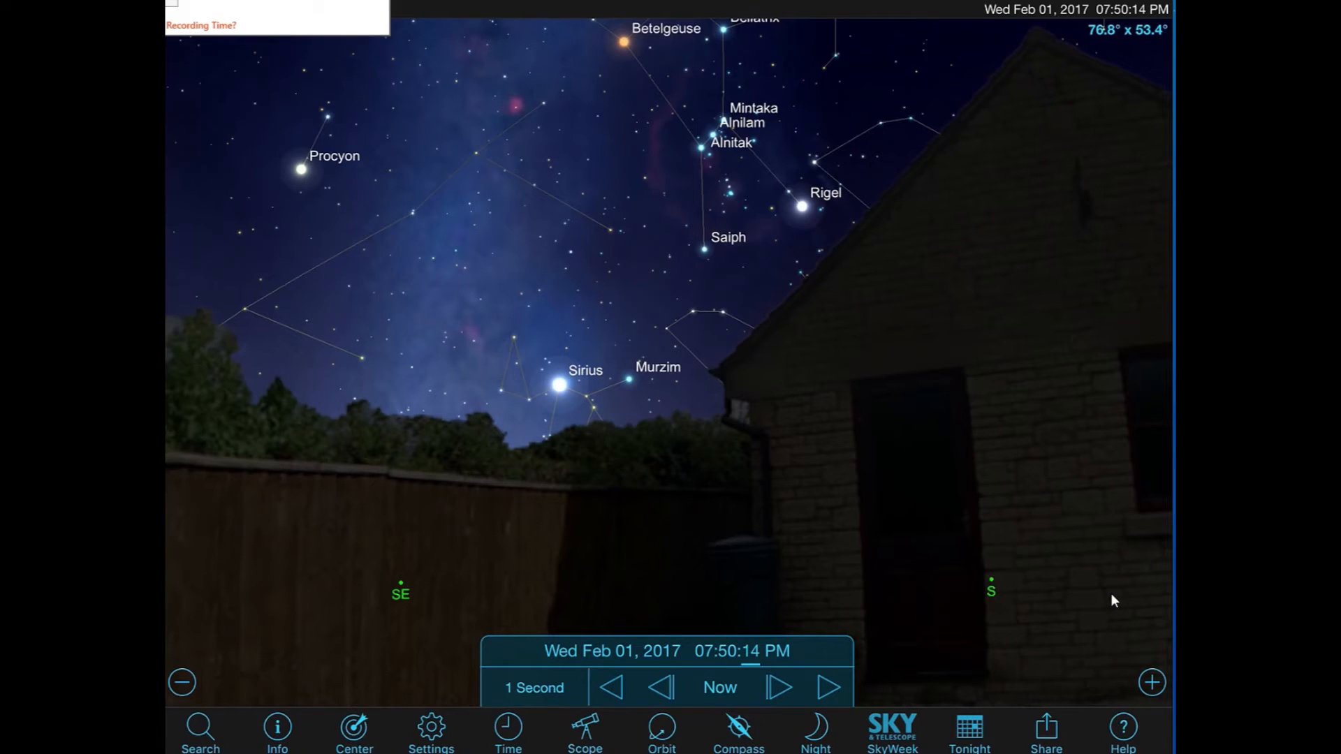
left_click(532, 687)
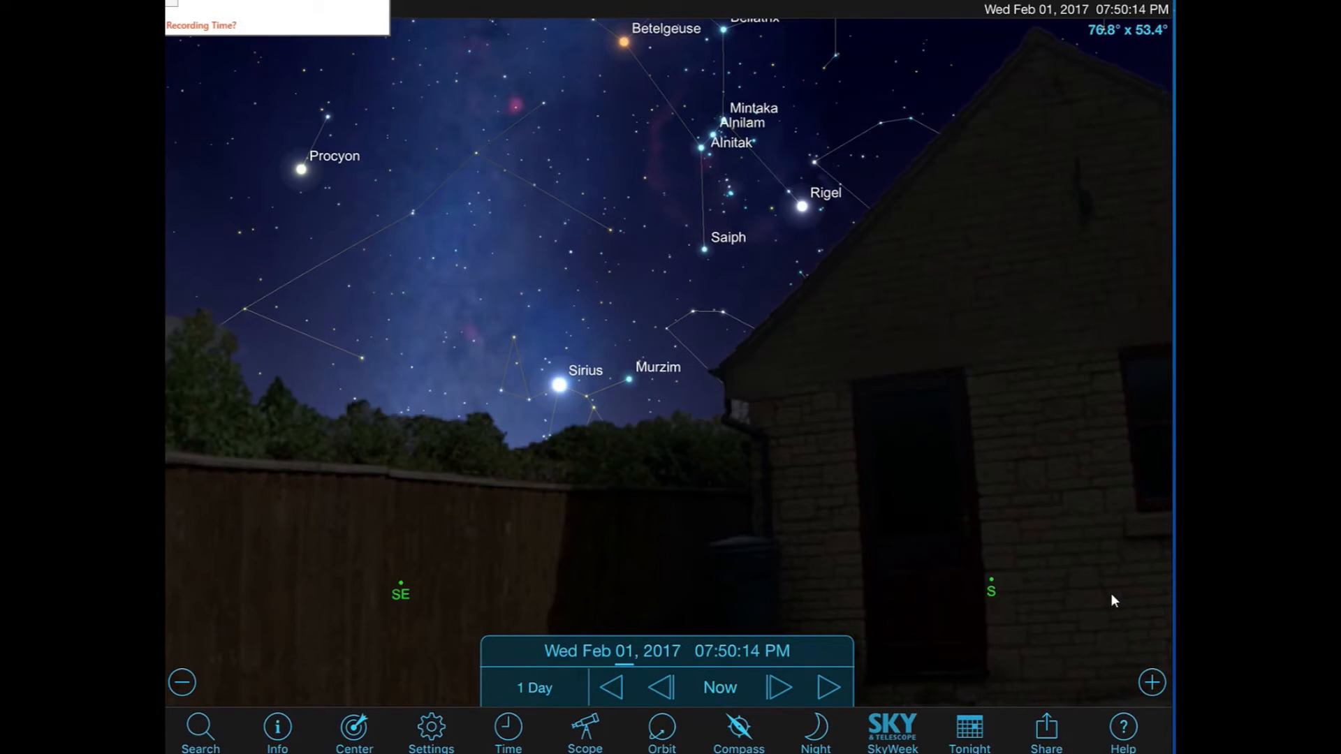
left_click(533, 687)
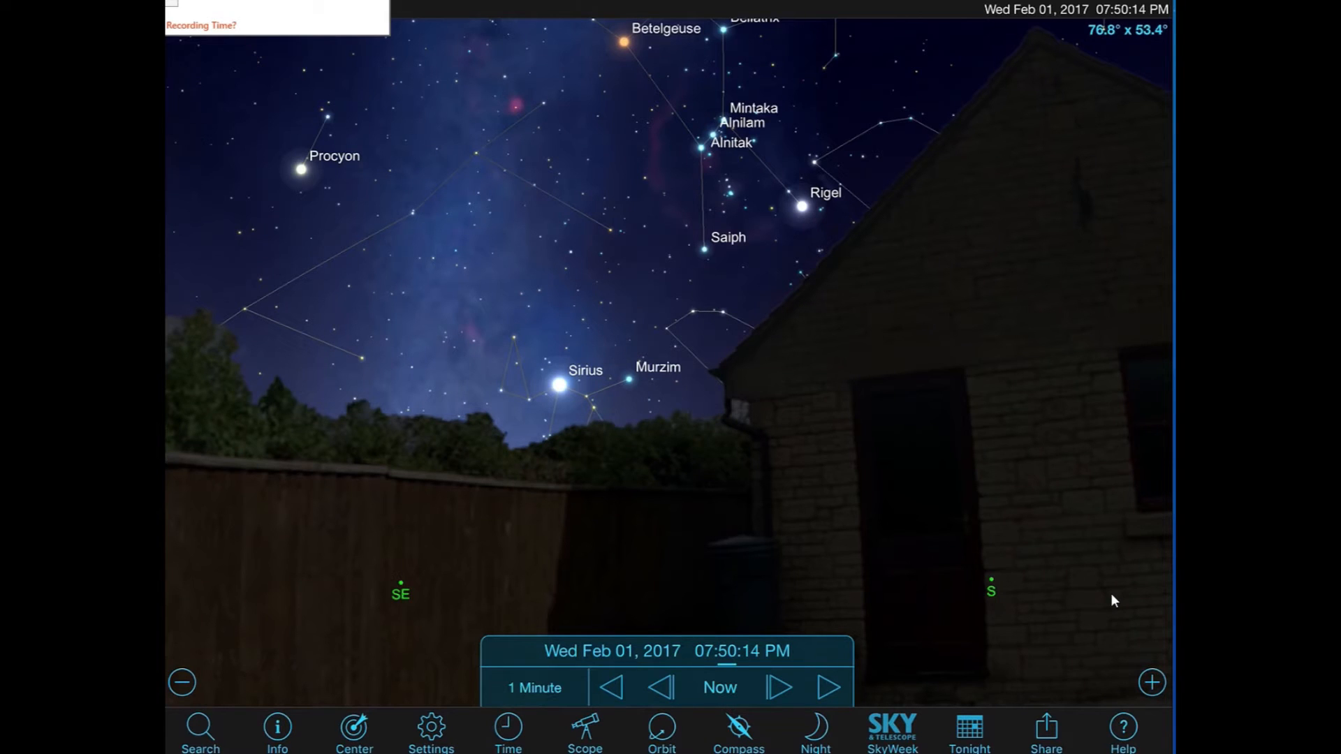
left_click(826, 688)
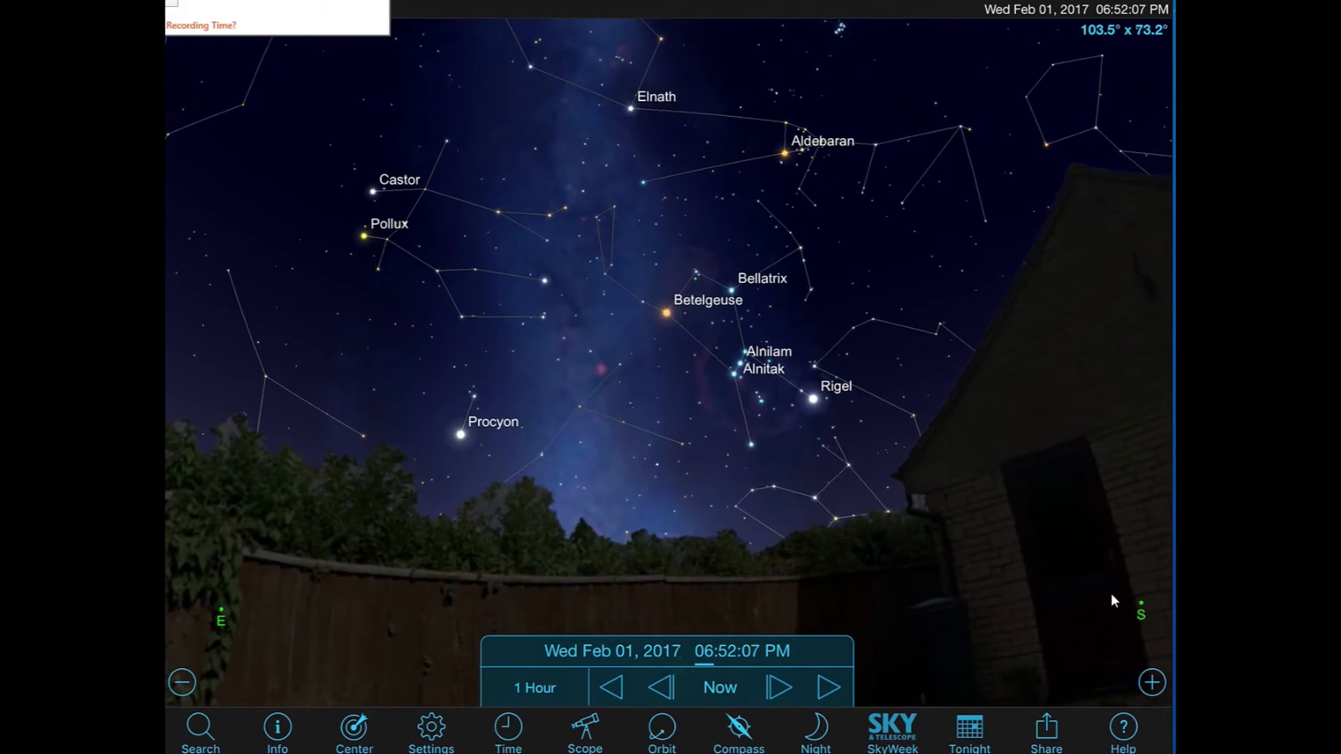
left_click(820, 732)
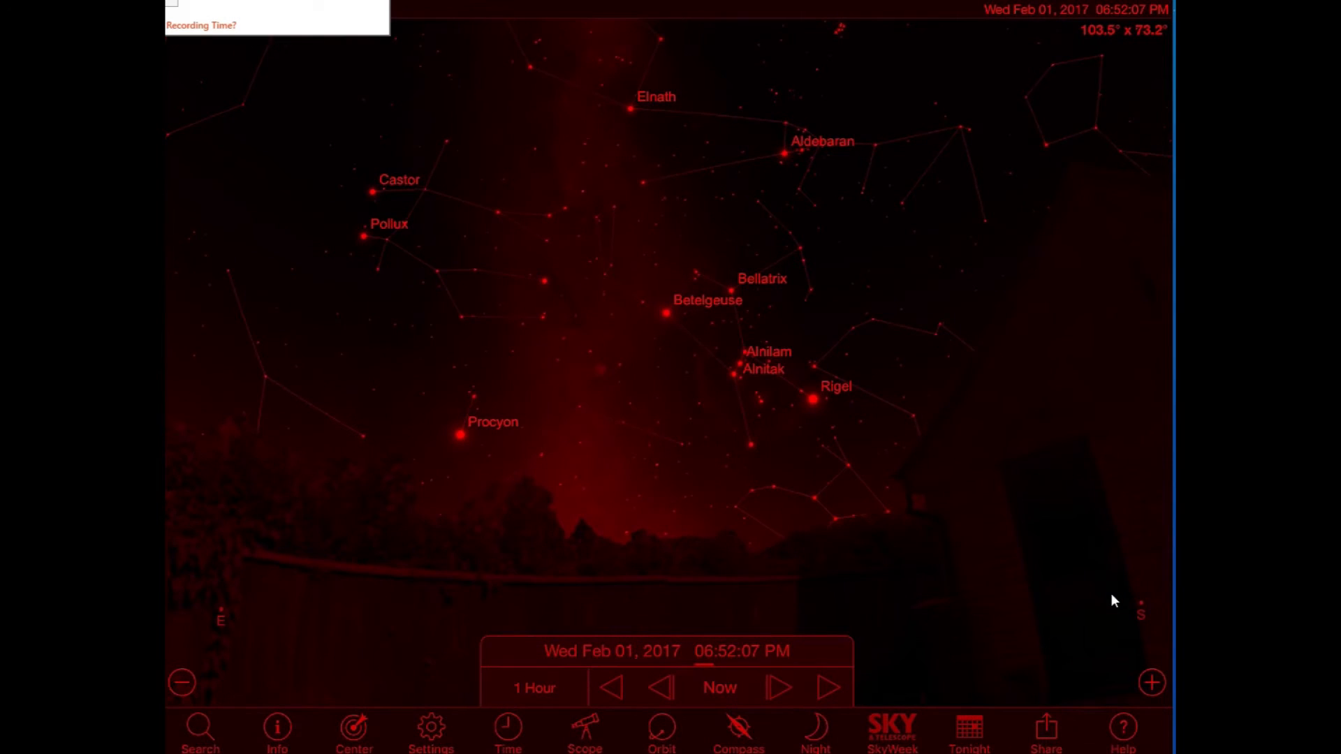
Return from red night-vision to normal colours and show Tonight at a Glance rise and set times
left_click(817, 734)
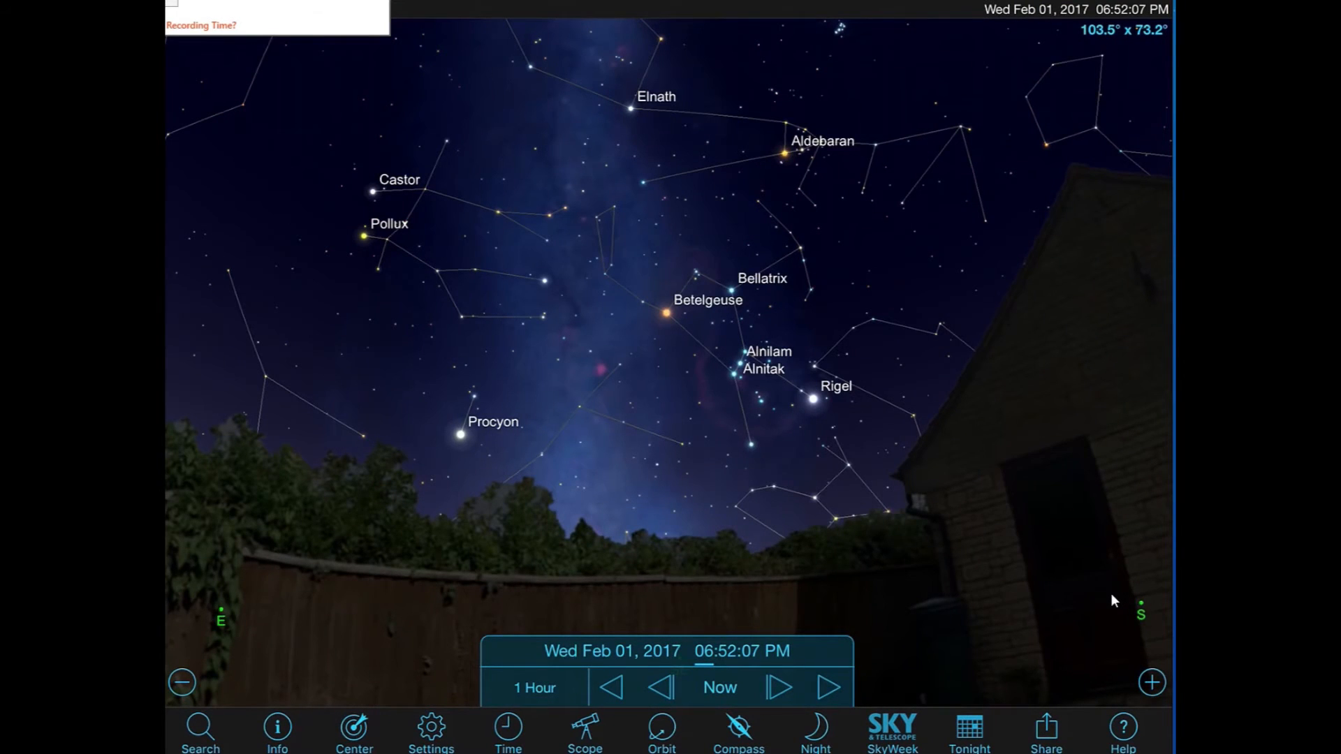
left_click(967, 730)
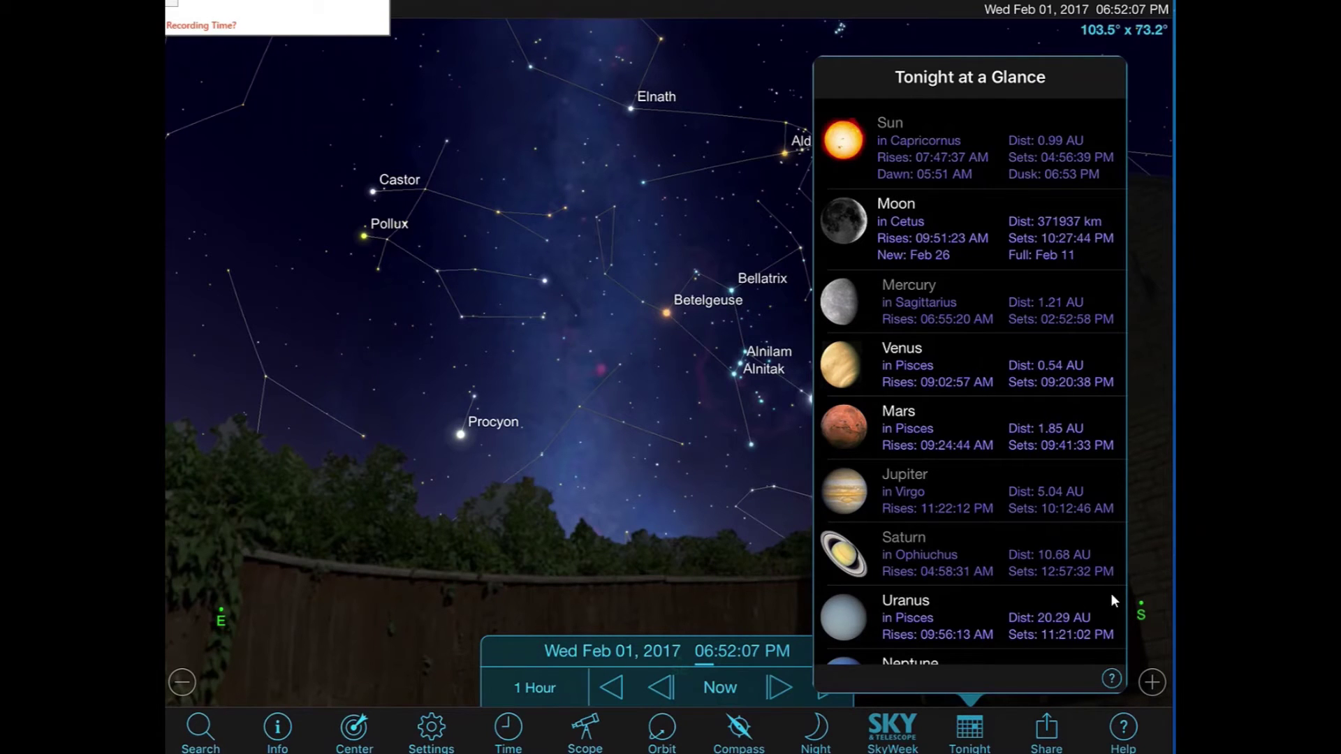
View the January 27 Winter Hexagon SkyWeek chart, then return to the live 6:52 PM sky
scroll("down", 3)
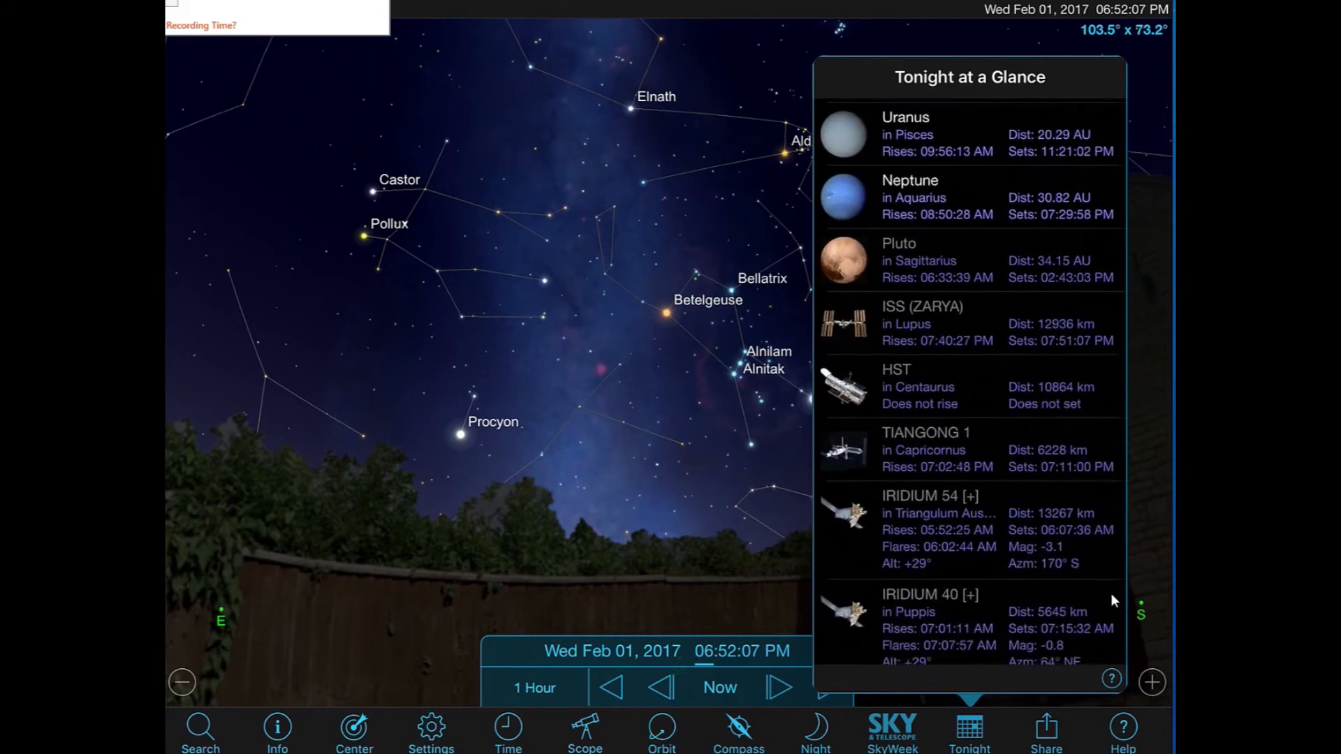
scroll("down", 3)
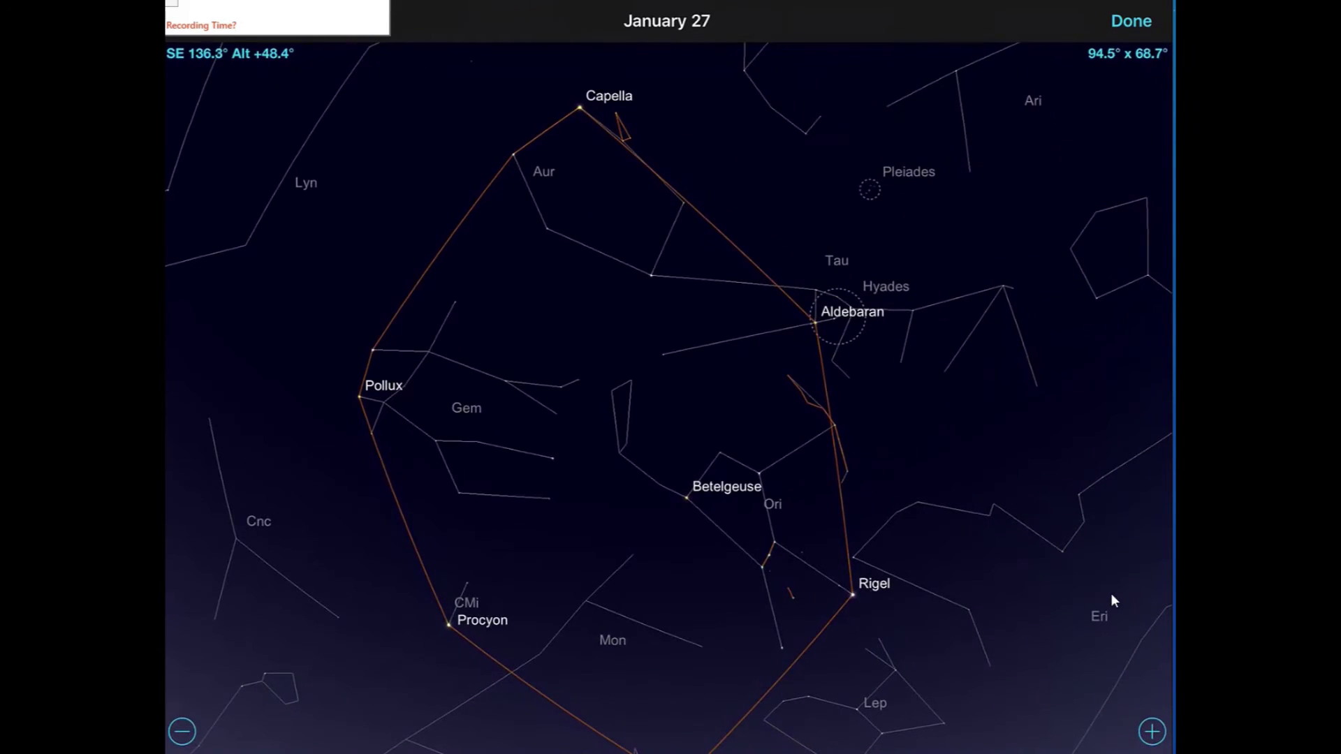
left_click(184, 730)
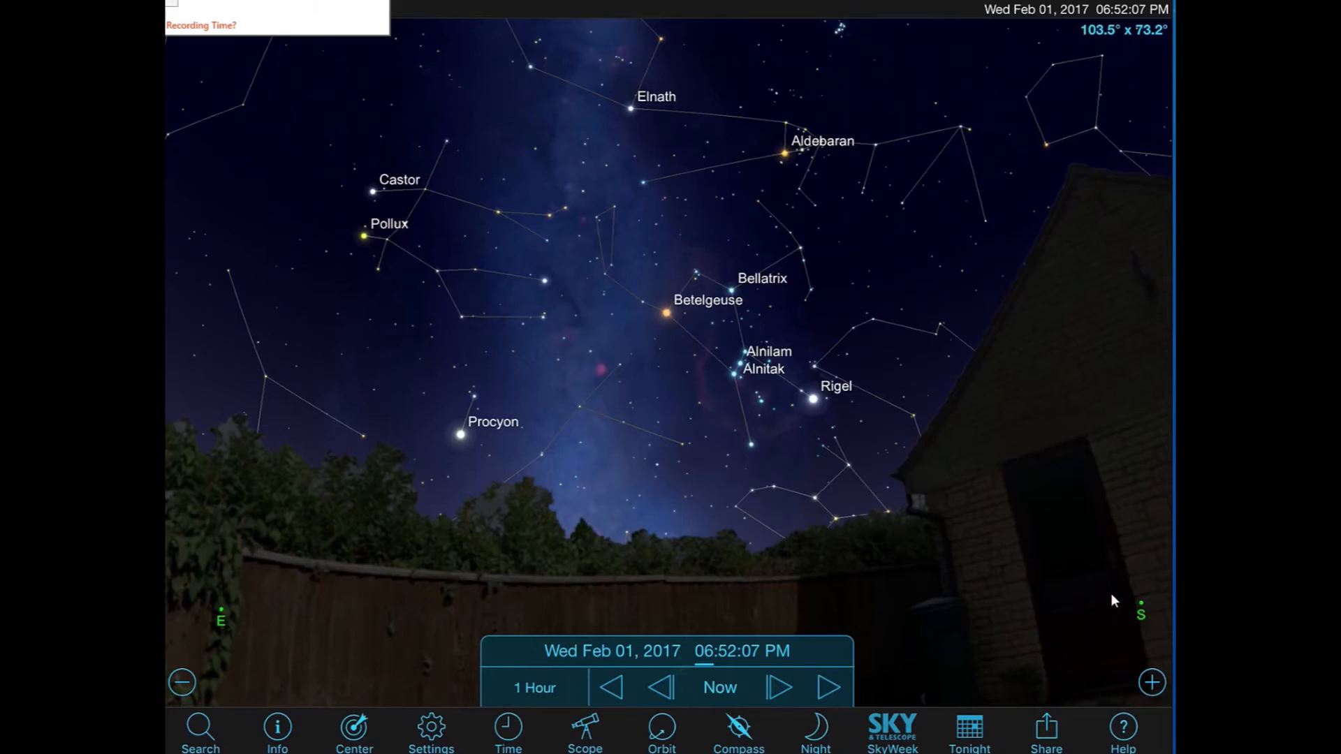
Draw constellations as Mythical Figures with IAU Boundaries and Show Names enabled in Constellations settings
left_click(430, 730)
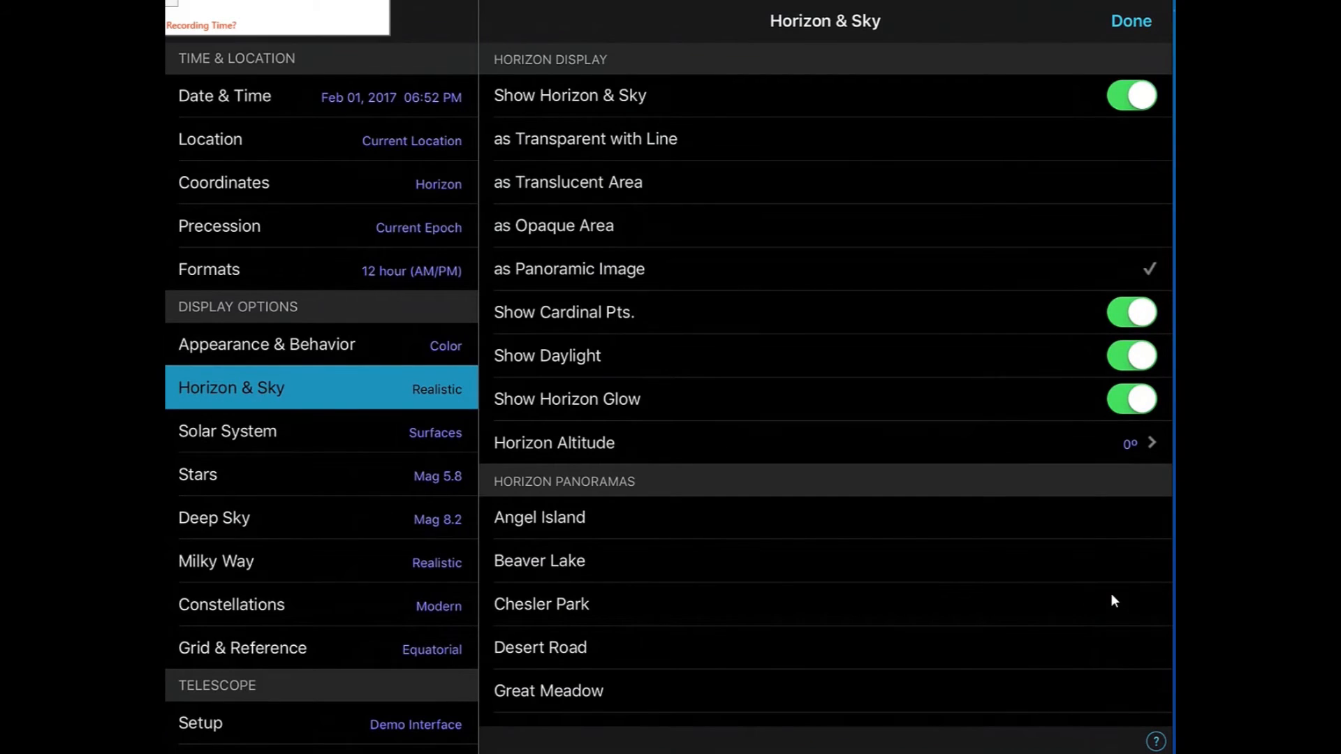
left_click(215, 517)
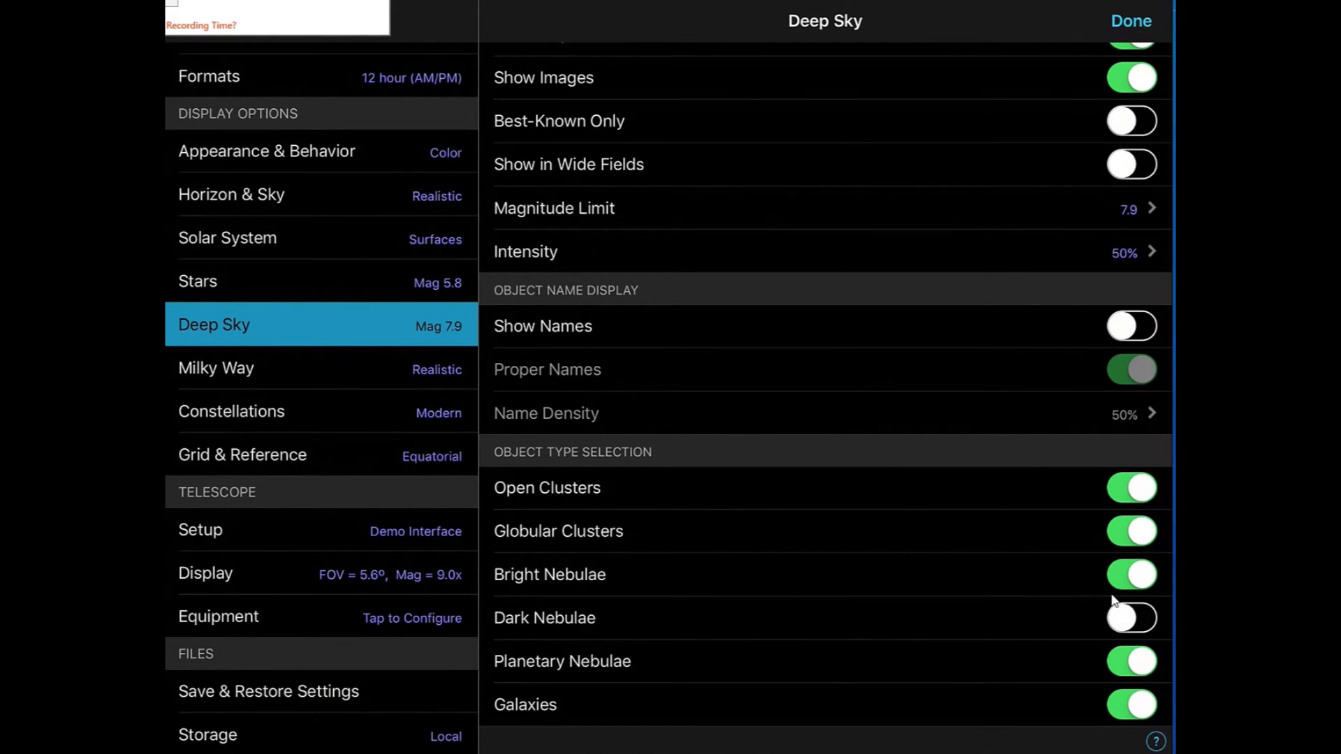
left_click(232, 410)
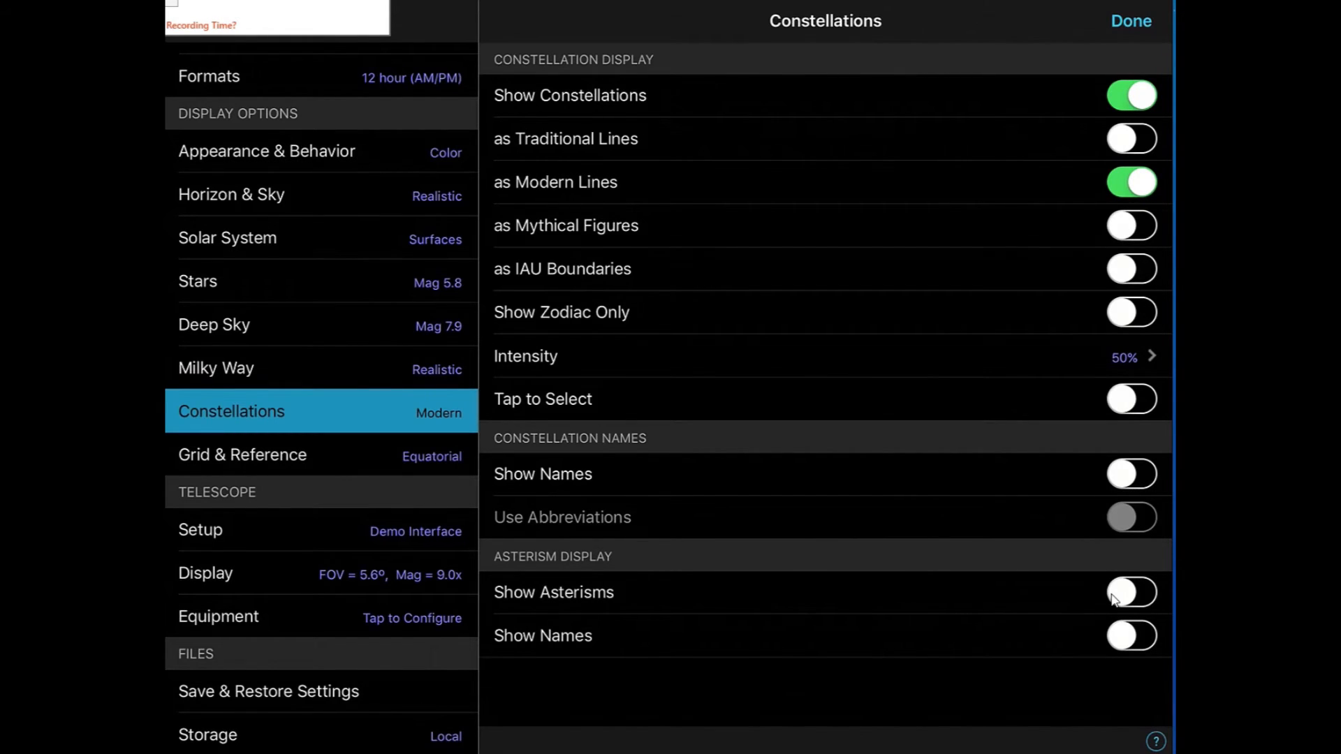
left_click(1131, 225)
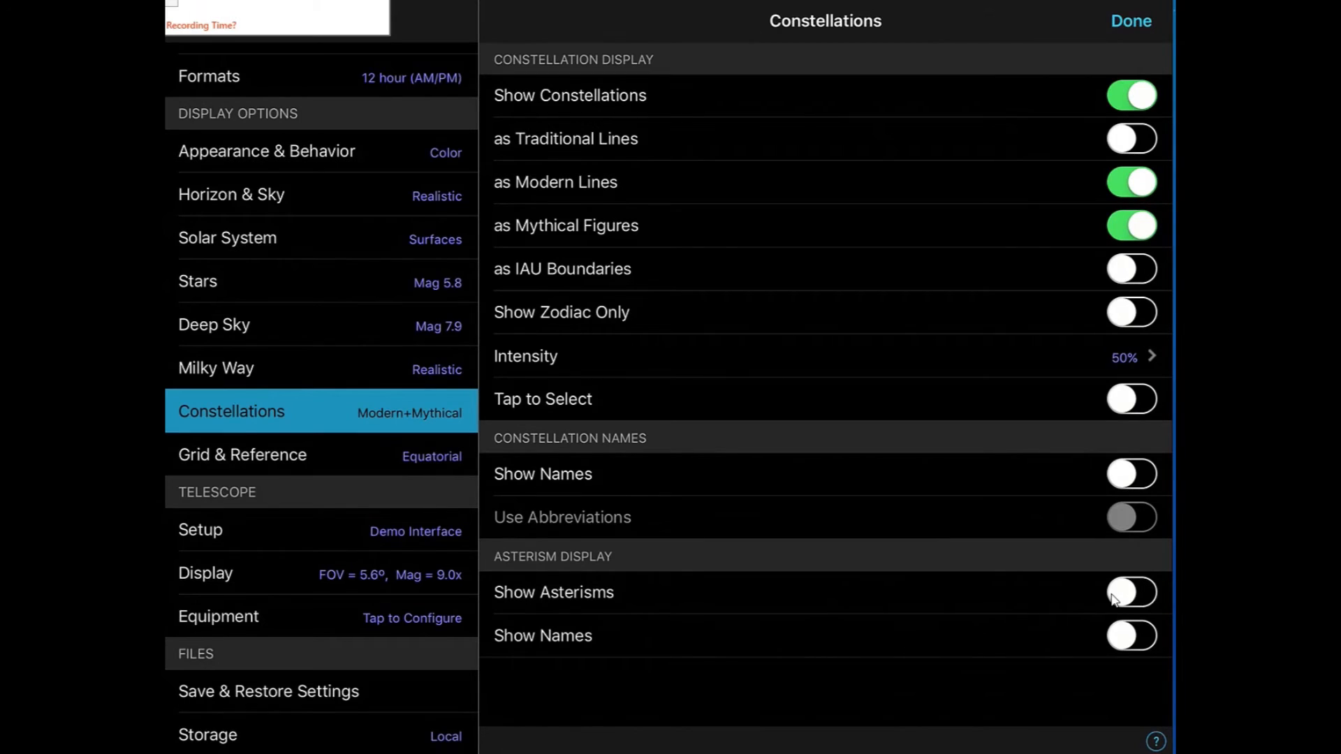
left_click(1131, 270)
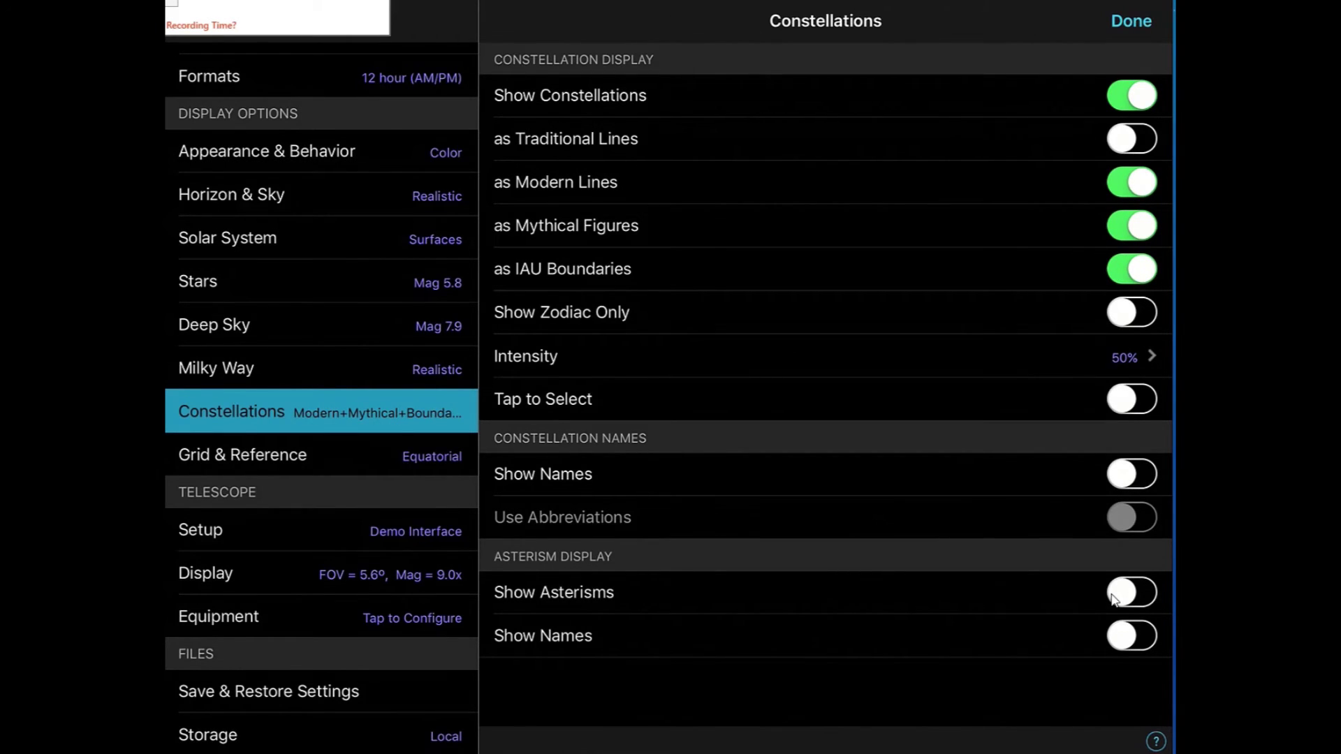
left_click(1132, 474)
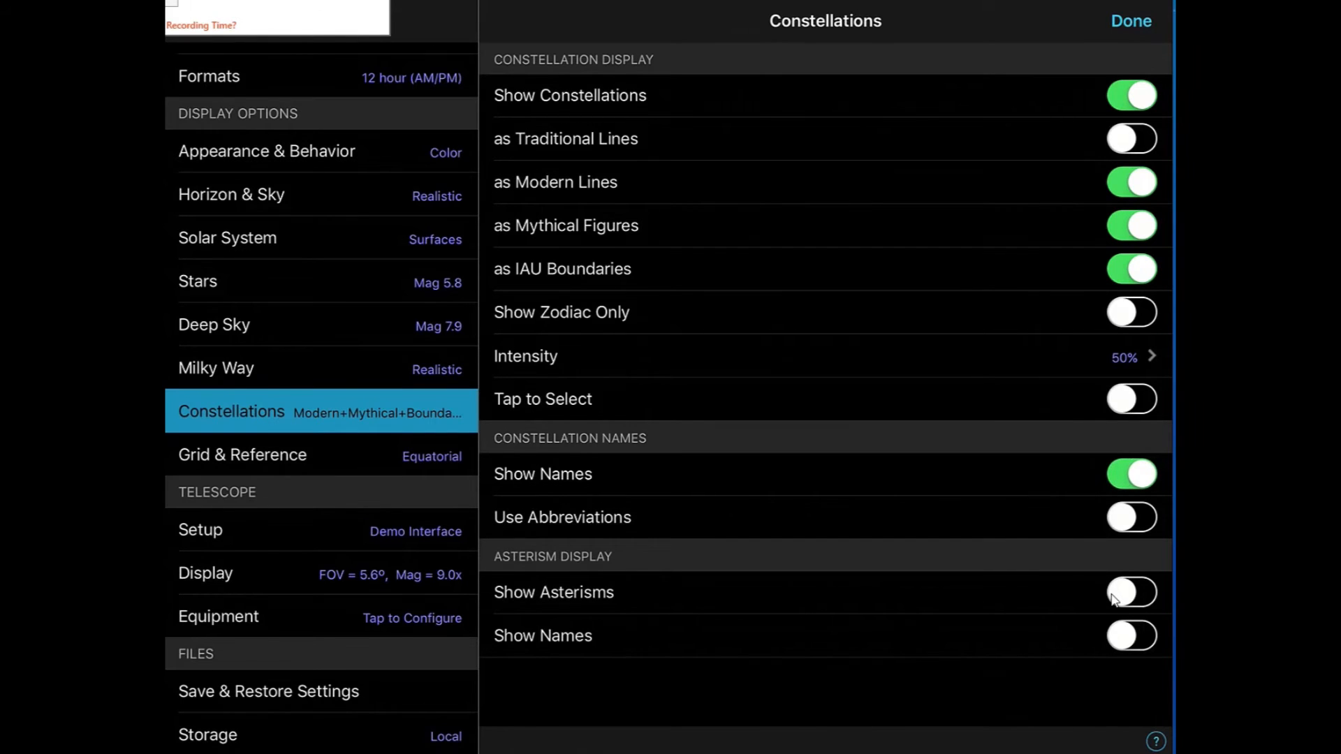
left_click(1130, 21)
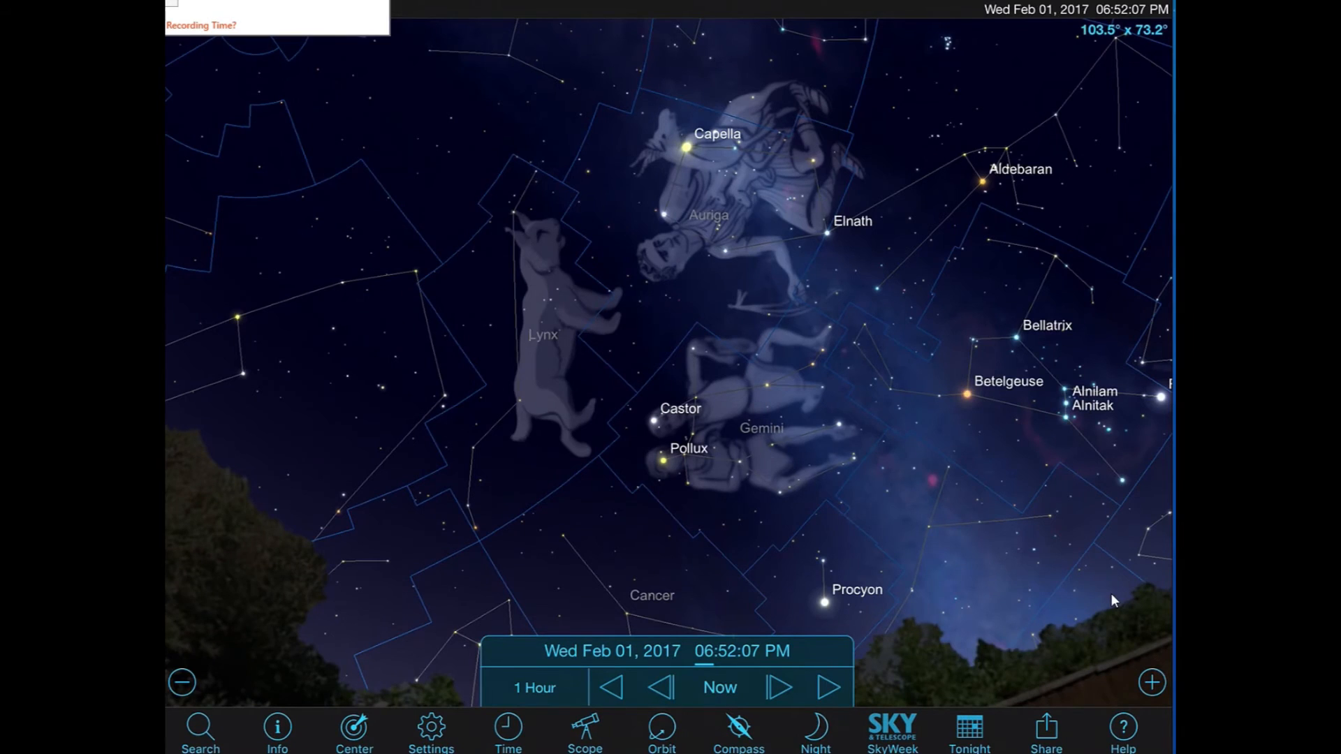
Zoom to Orion and read its mythology and star details in the Info page
left_click(1154, 682)
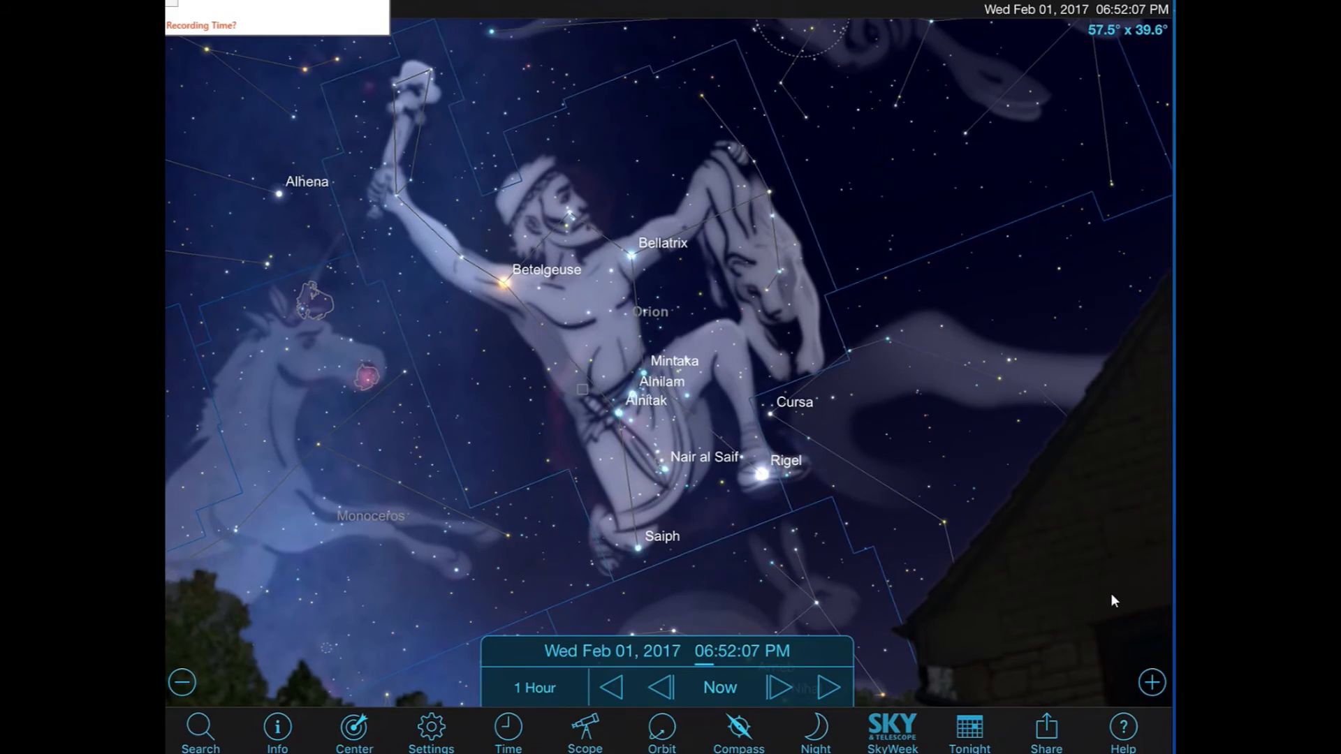
left_click(276, 731)
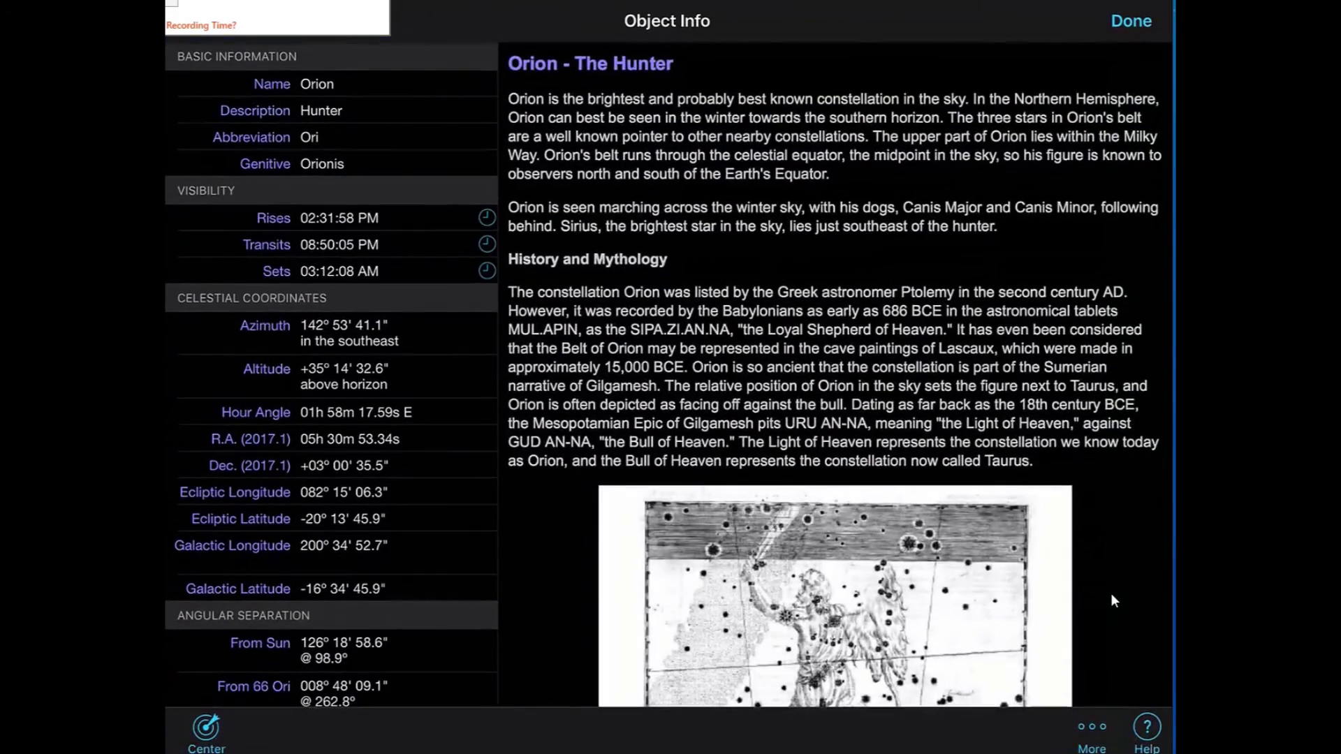
scroll("down", 3)
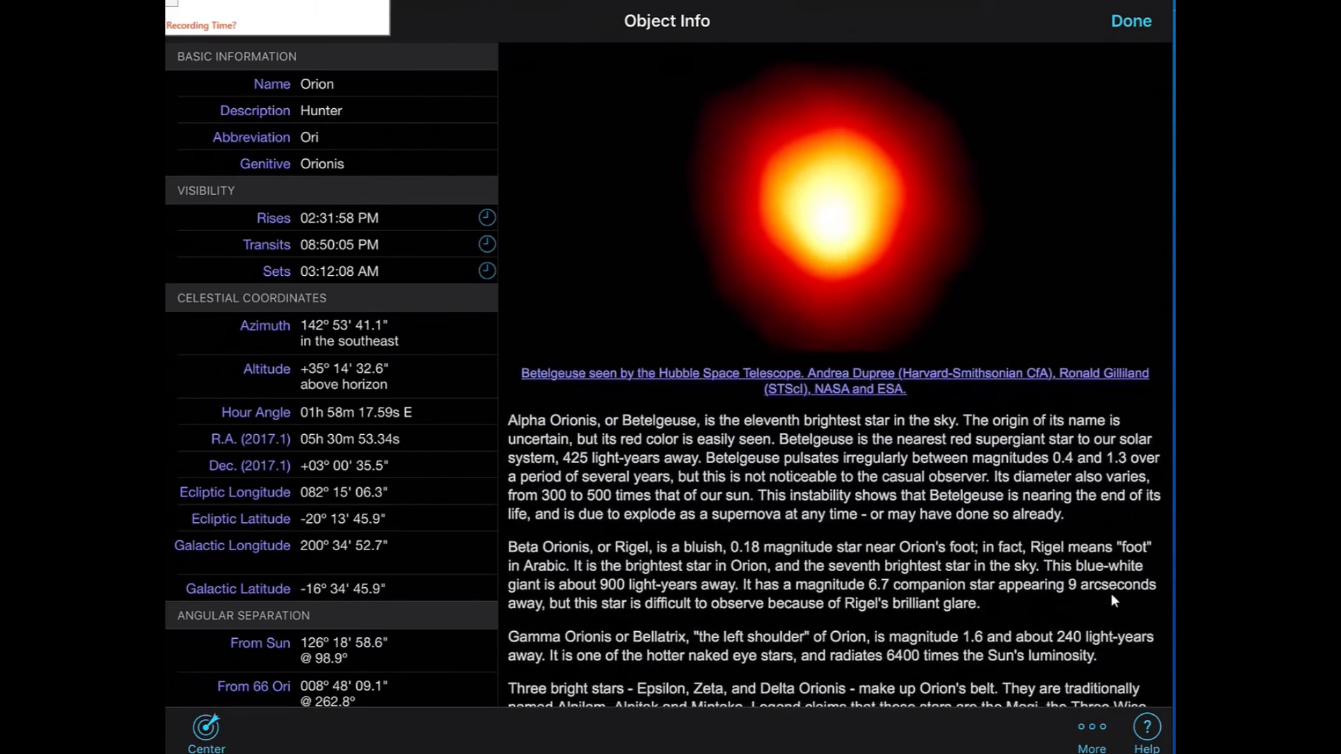
left_click(1130, 23)
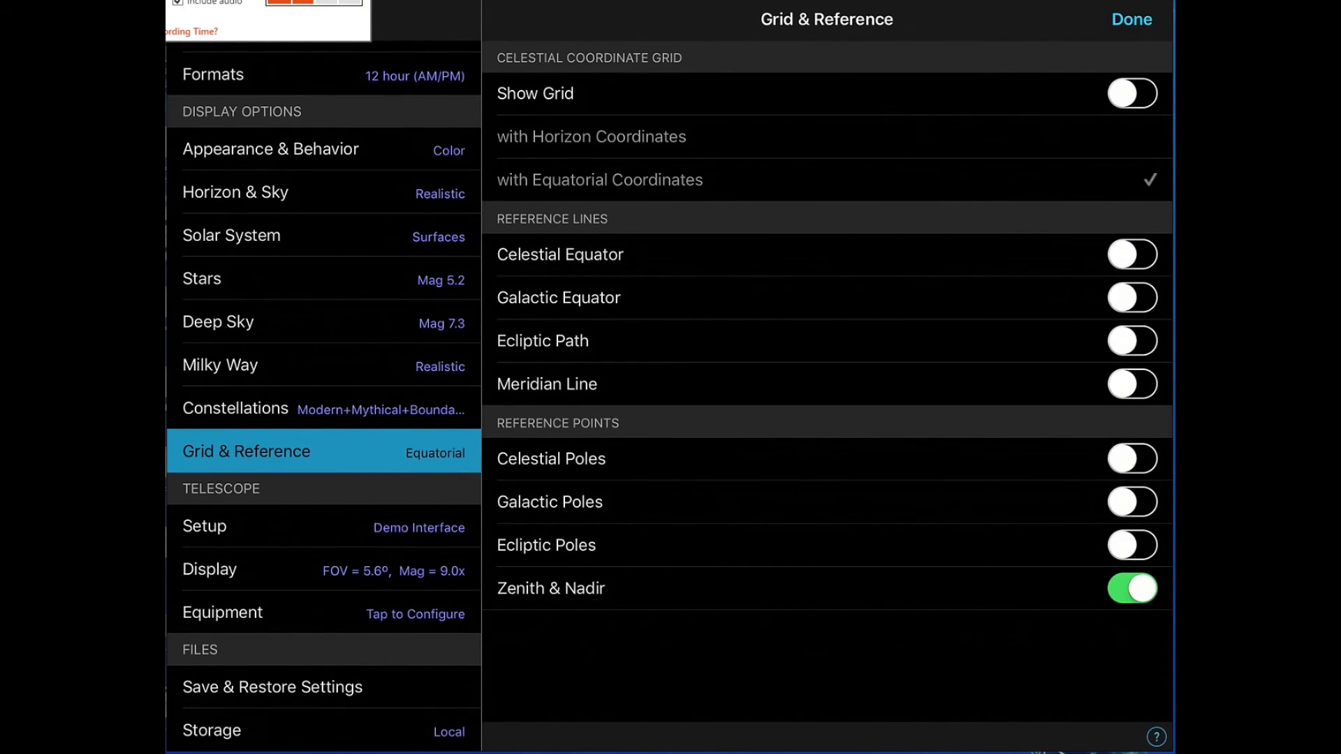
Review the 10" Newtonian telescope details in the Equipment list
left_click(222, 613)
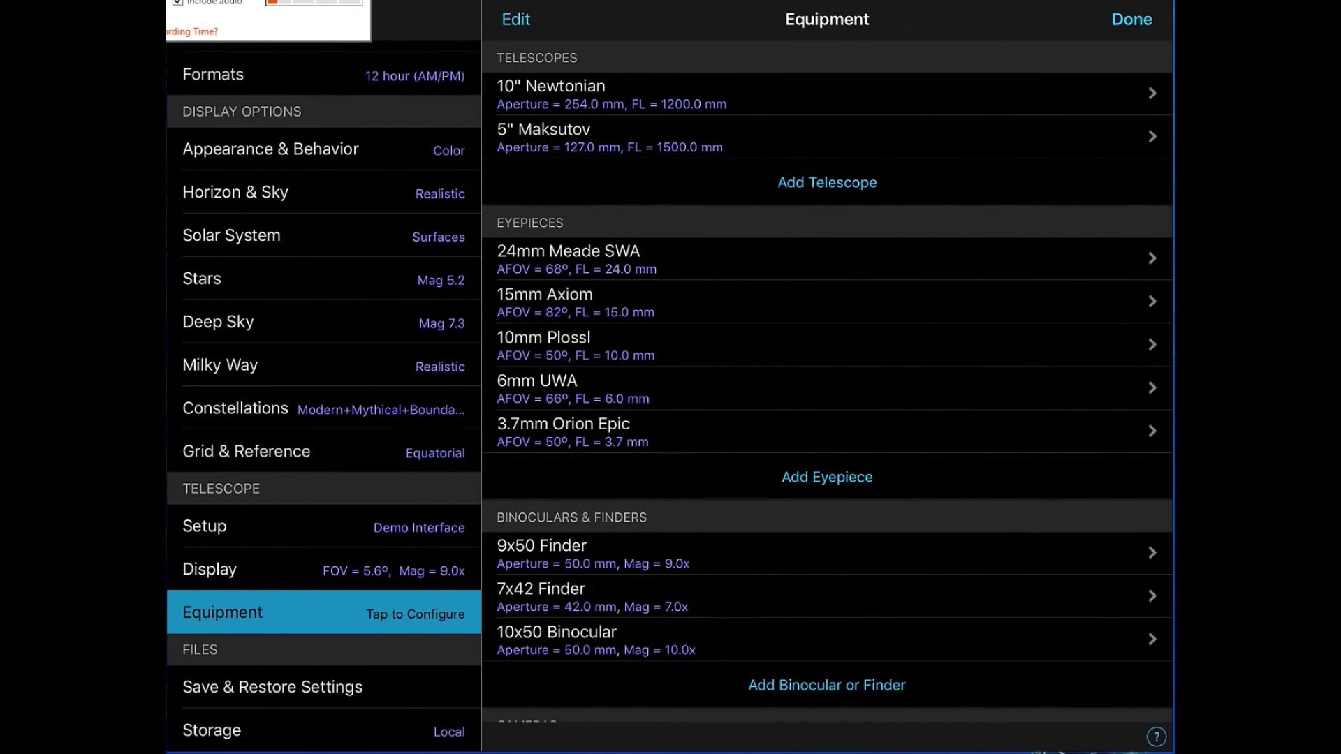
left_click(570, 93)
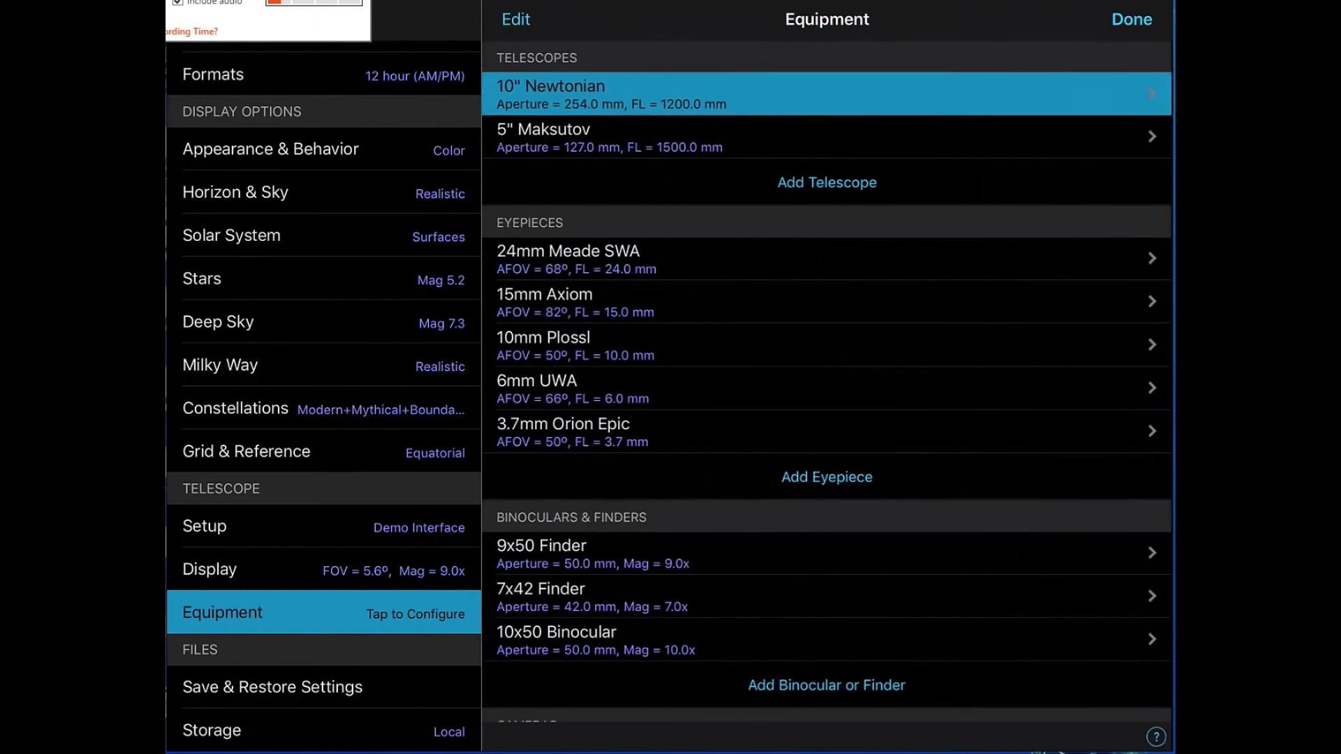
scroll("down", 3)
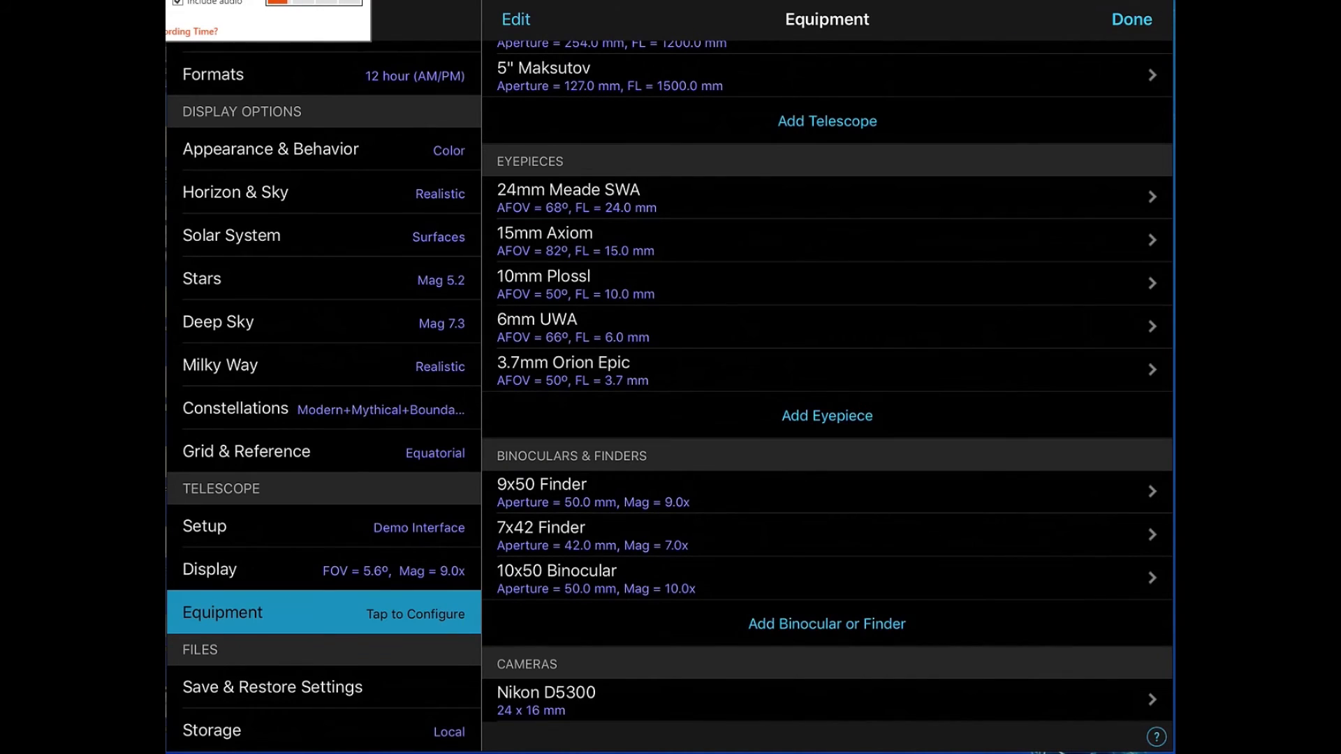
scroll("down", 3)
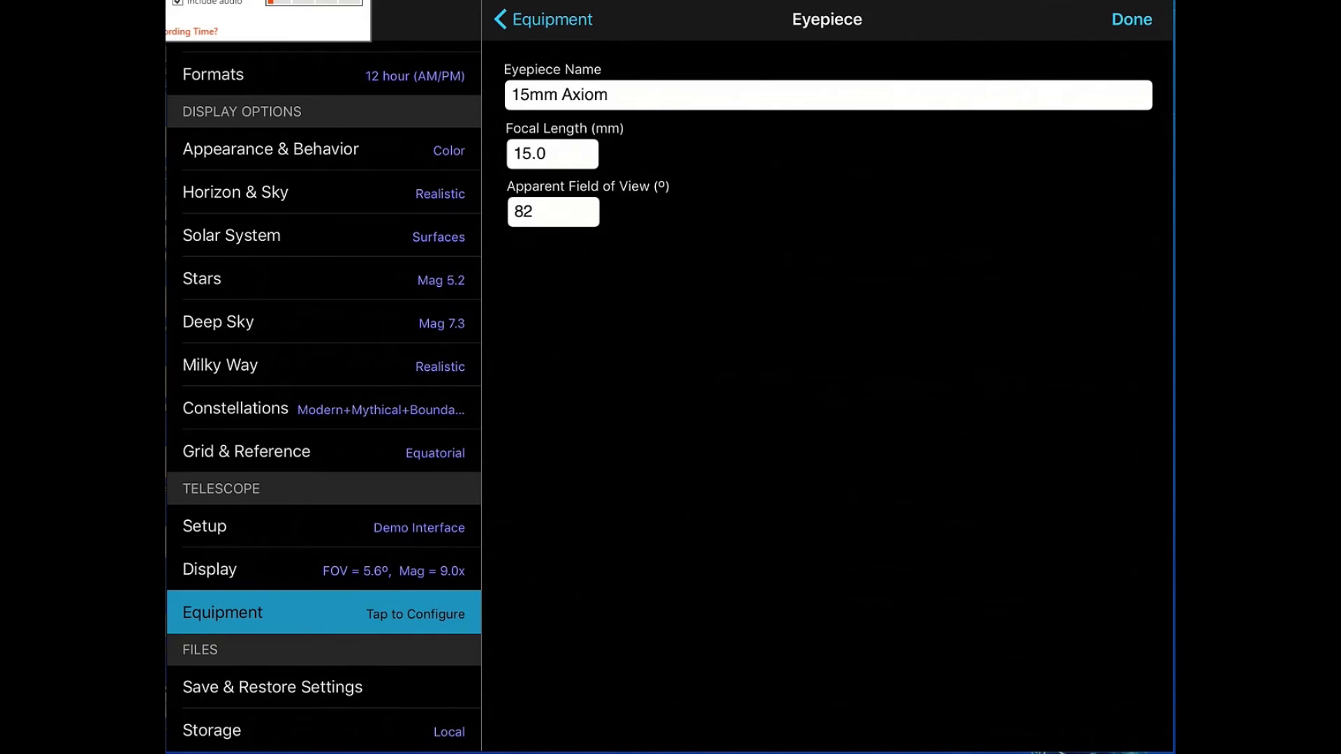
left_click(542, 20)
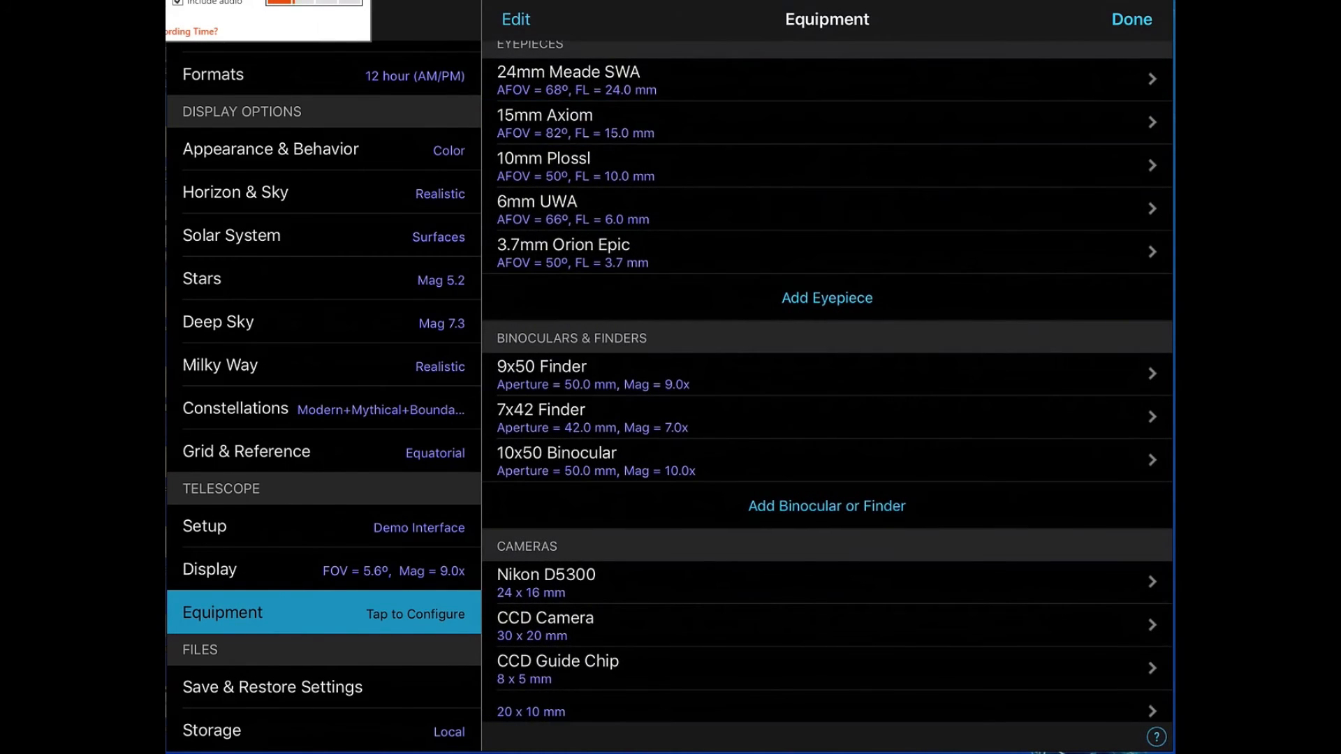
Scroll the equipment list through eyepieces to the Nikon D5300 camera entry
scroll("down", 3)
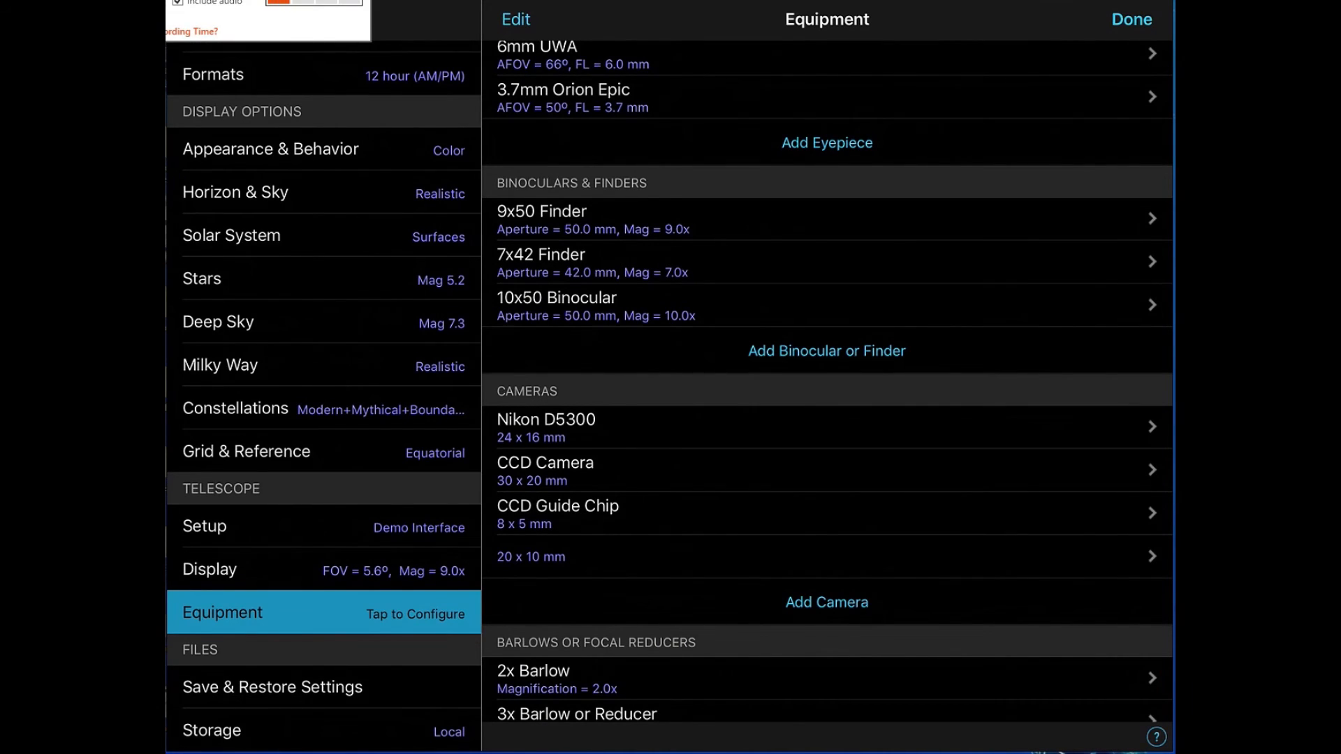
scroll("down", 3)
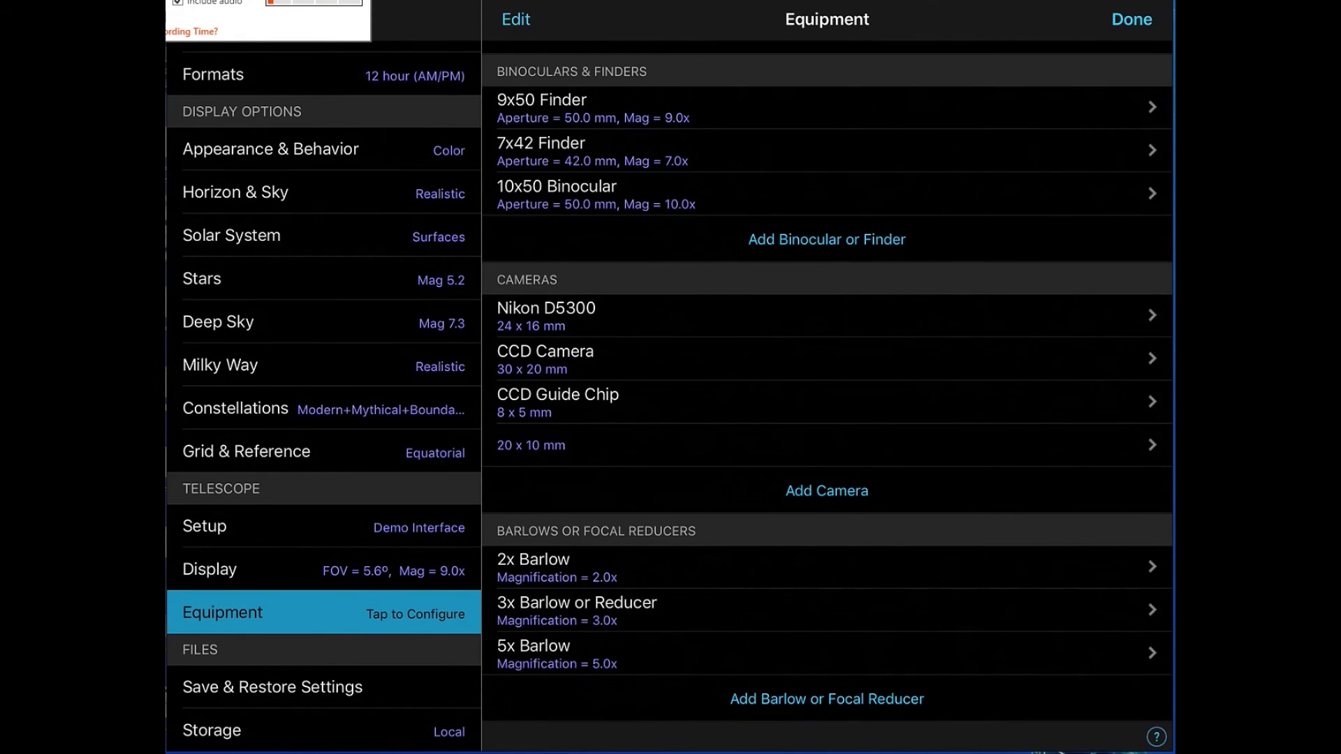
left_click(210, 570)
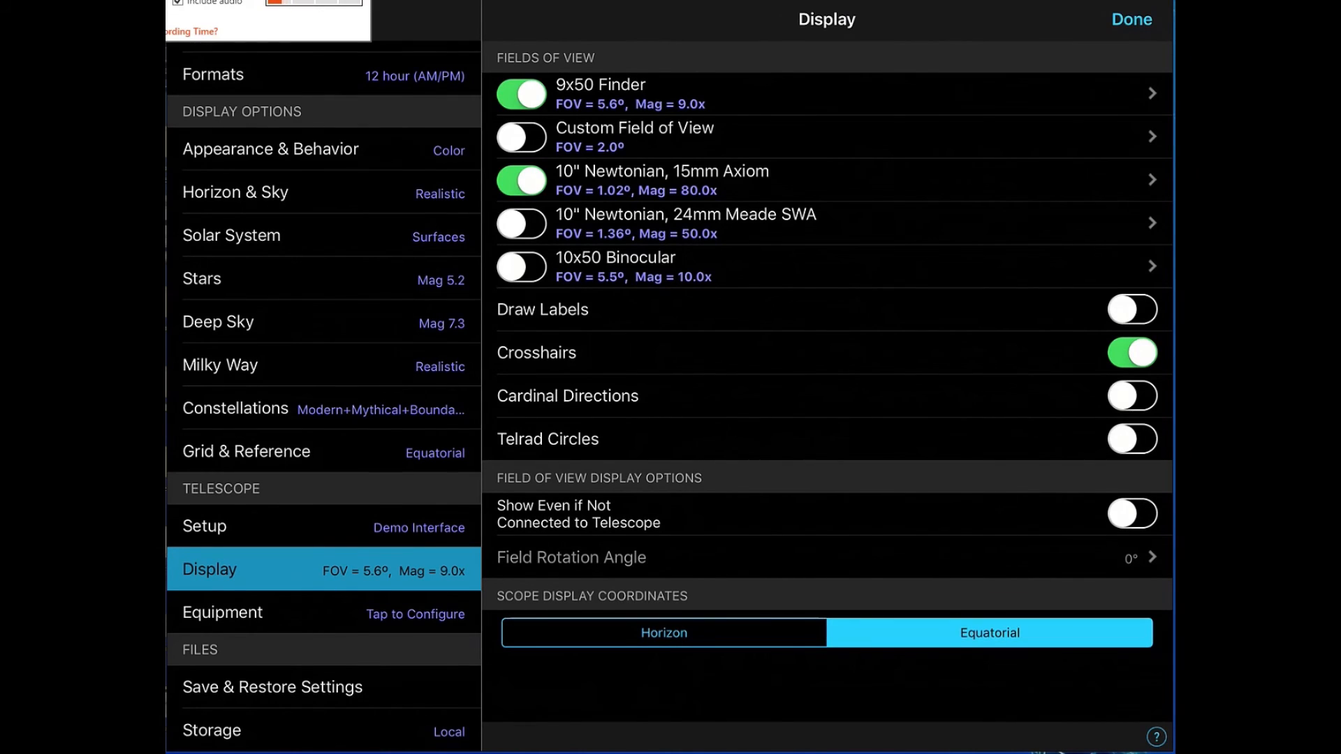
Enable 'Show Even if Not Connected to Telescope' and 'Draw Labels' for field-of-view circles
left_click(1131, 514)
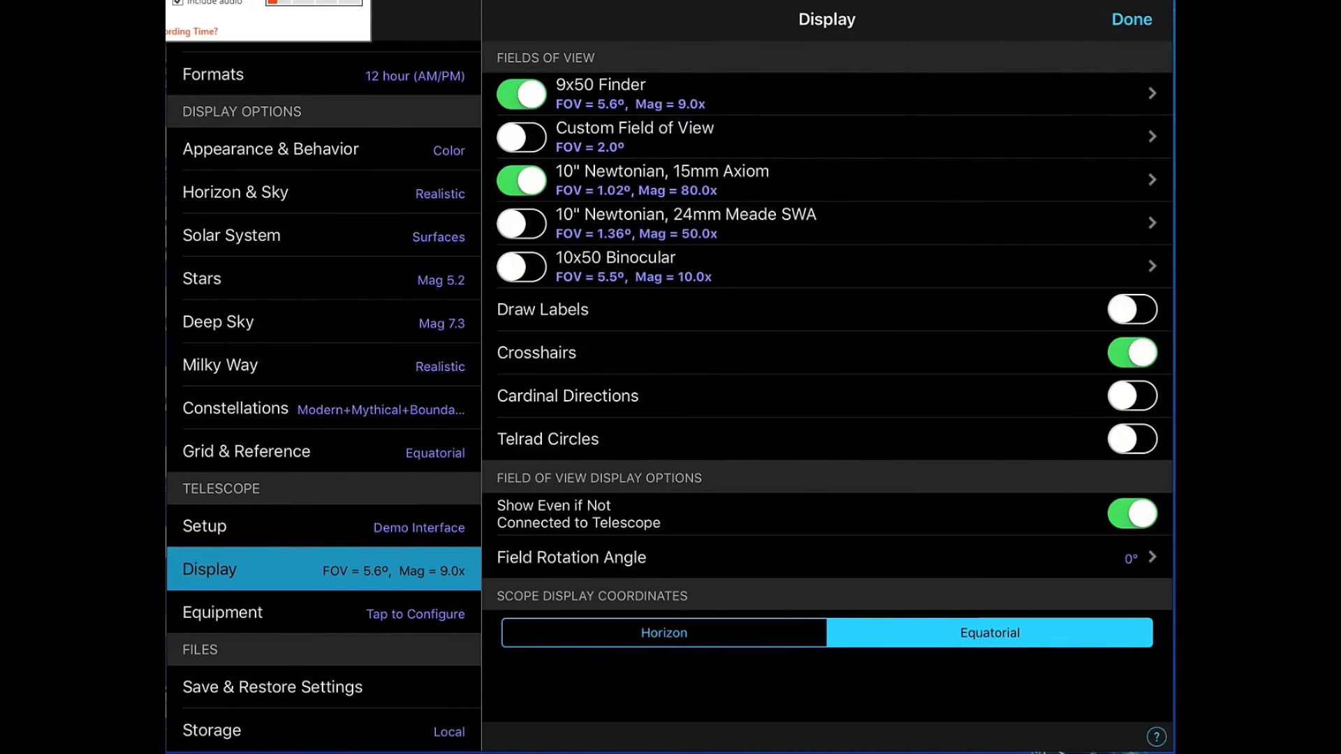
left_click(1131, 308)
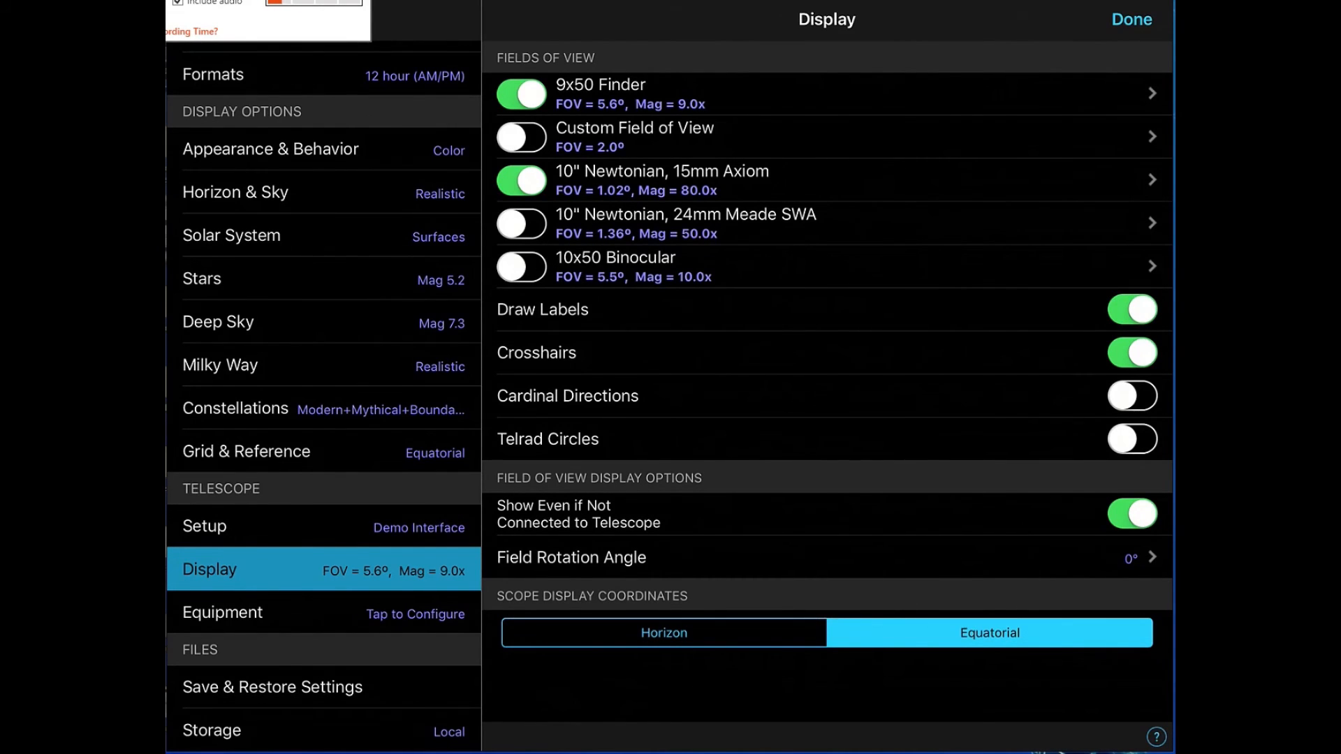
left_click(1130, 20)
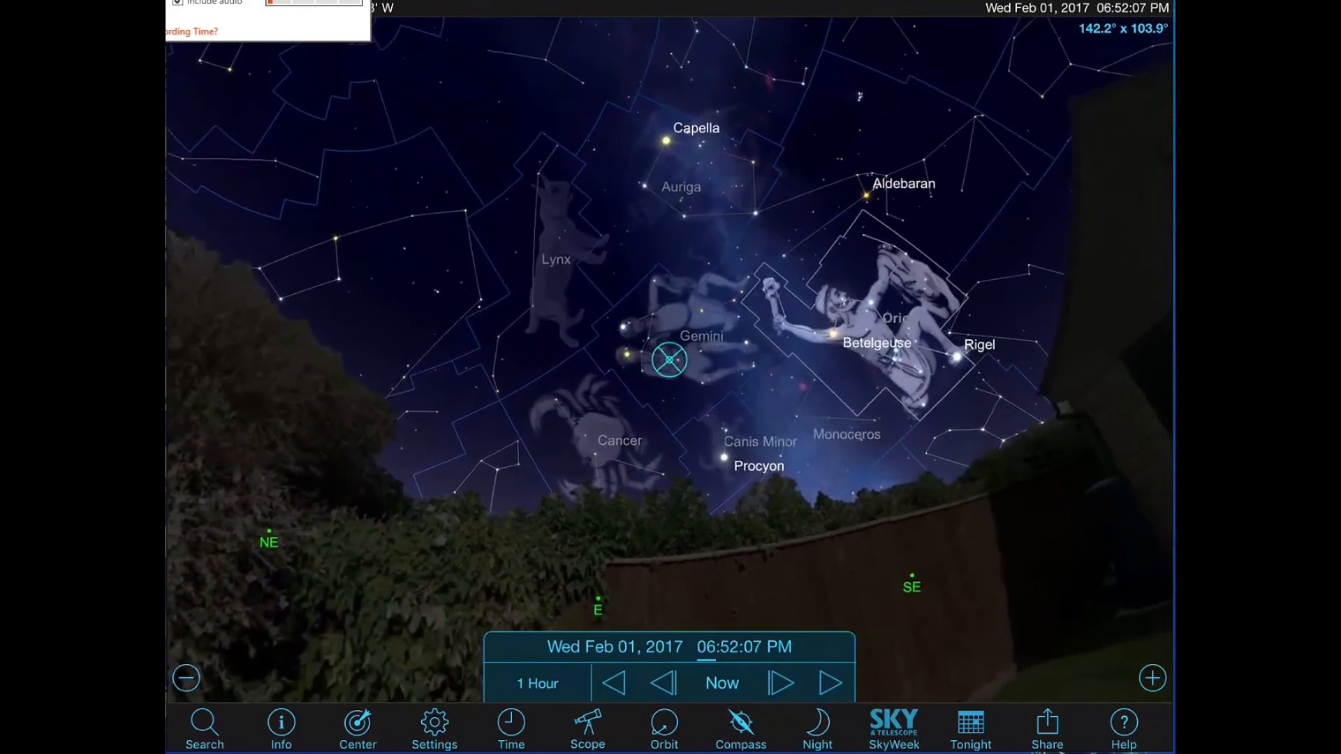
Zoom in and centre M42 inside the labelled 10" Newtonian, 15mm Axiom field-of-view circle
left_click(1154, 679)
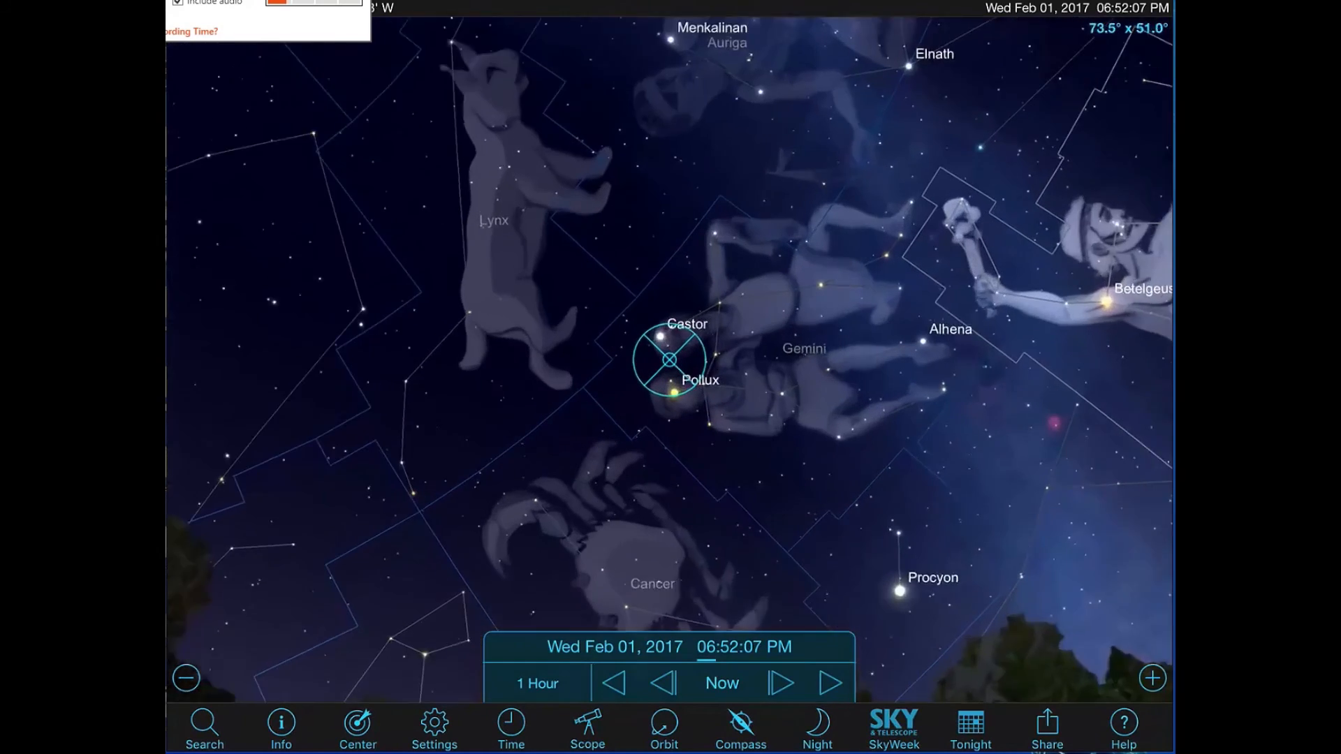
left_click(1152, 679)
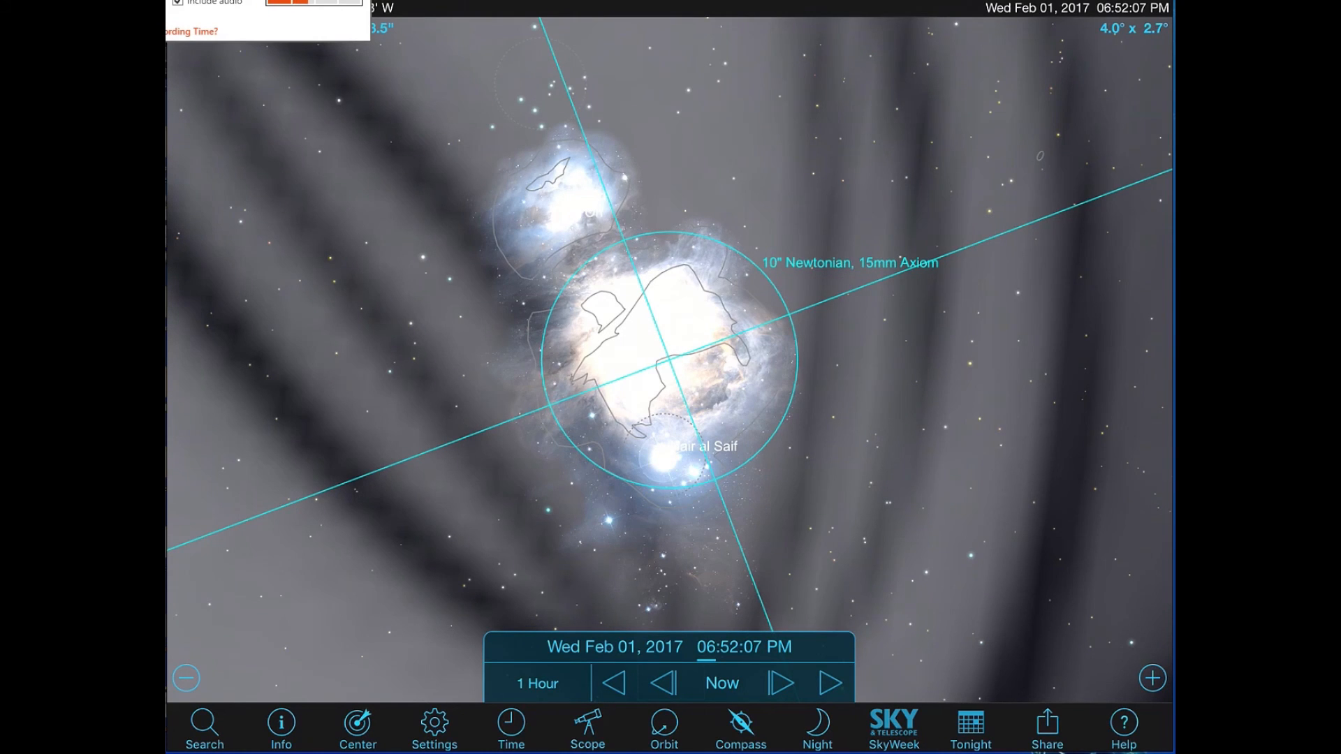
left_click(433, 729)
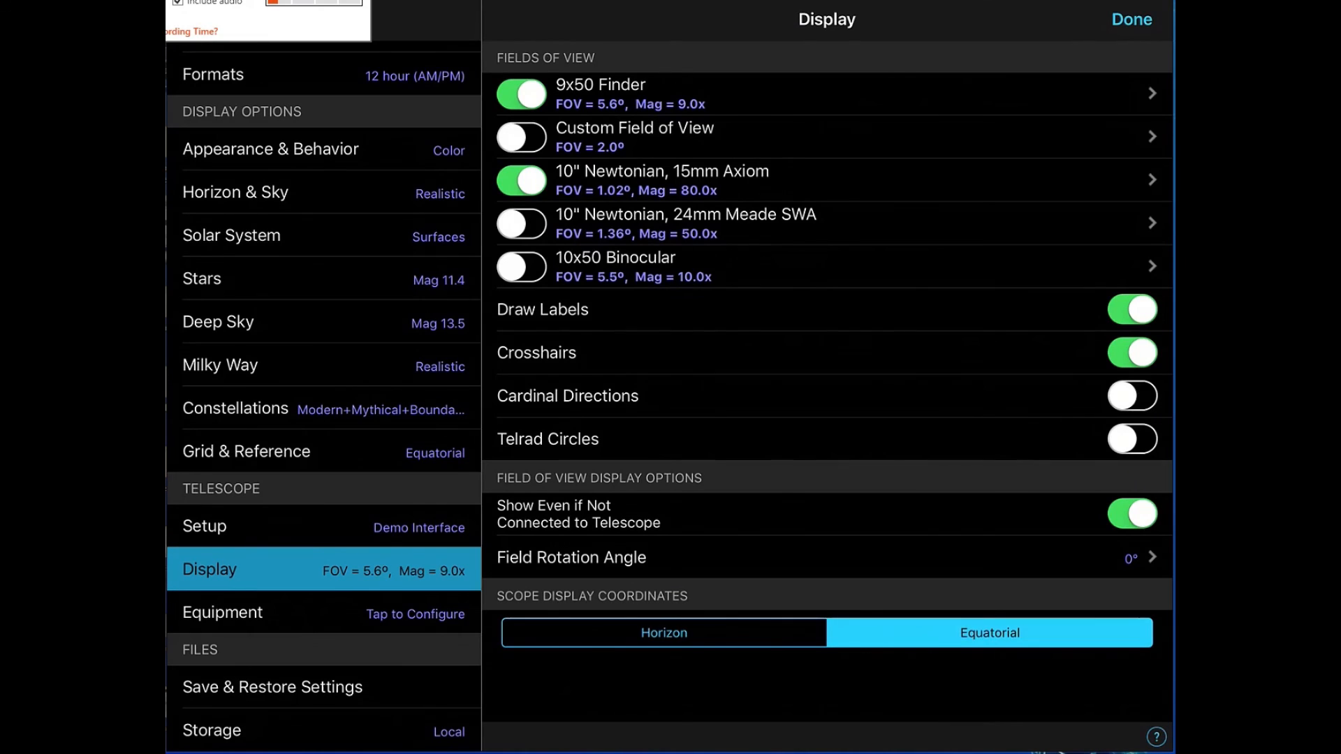
Replace the 15mm Axiom eyepiece with the Nikon D5300 camera on the 10" Newtonian field of view
left_click(640, 137)
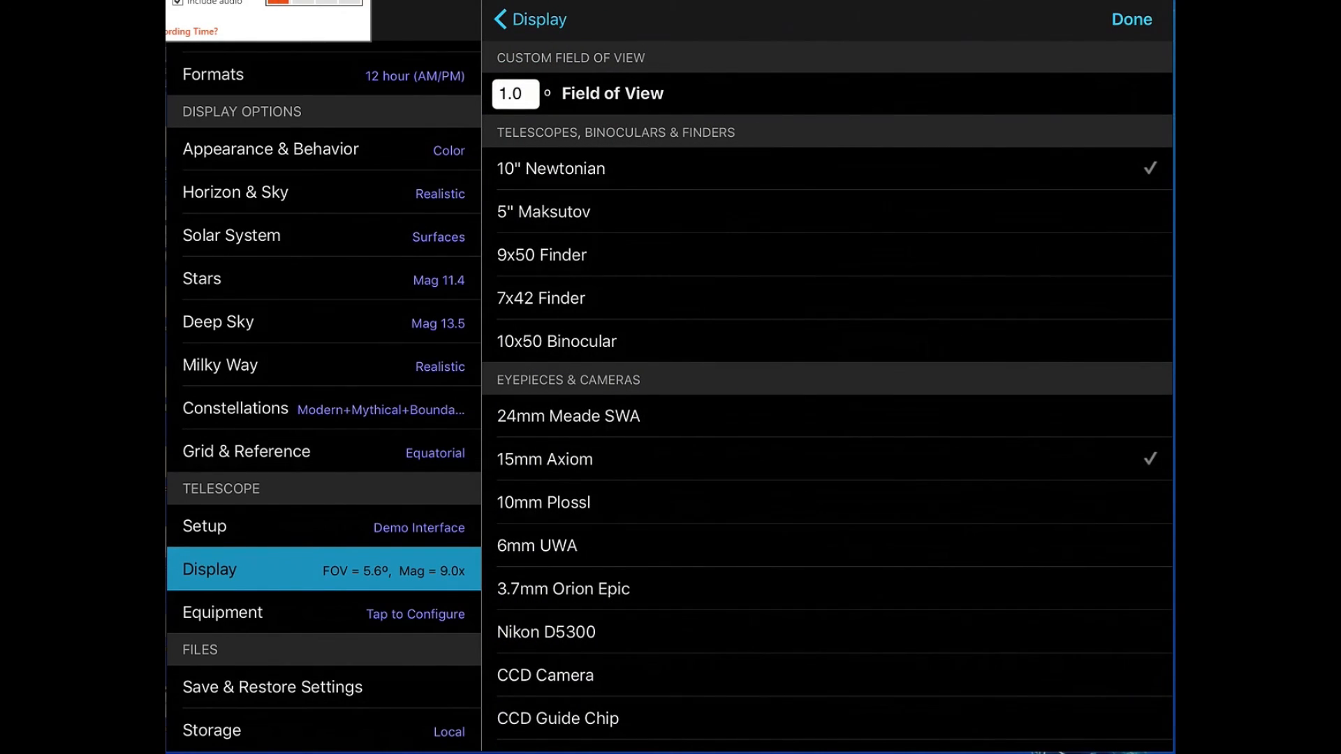
left_click(546, 632)
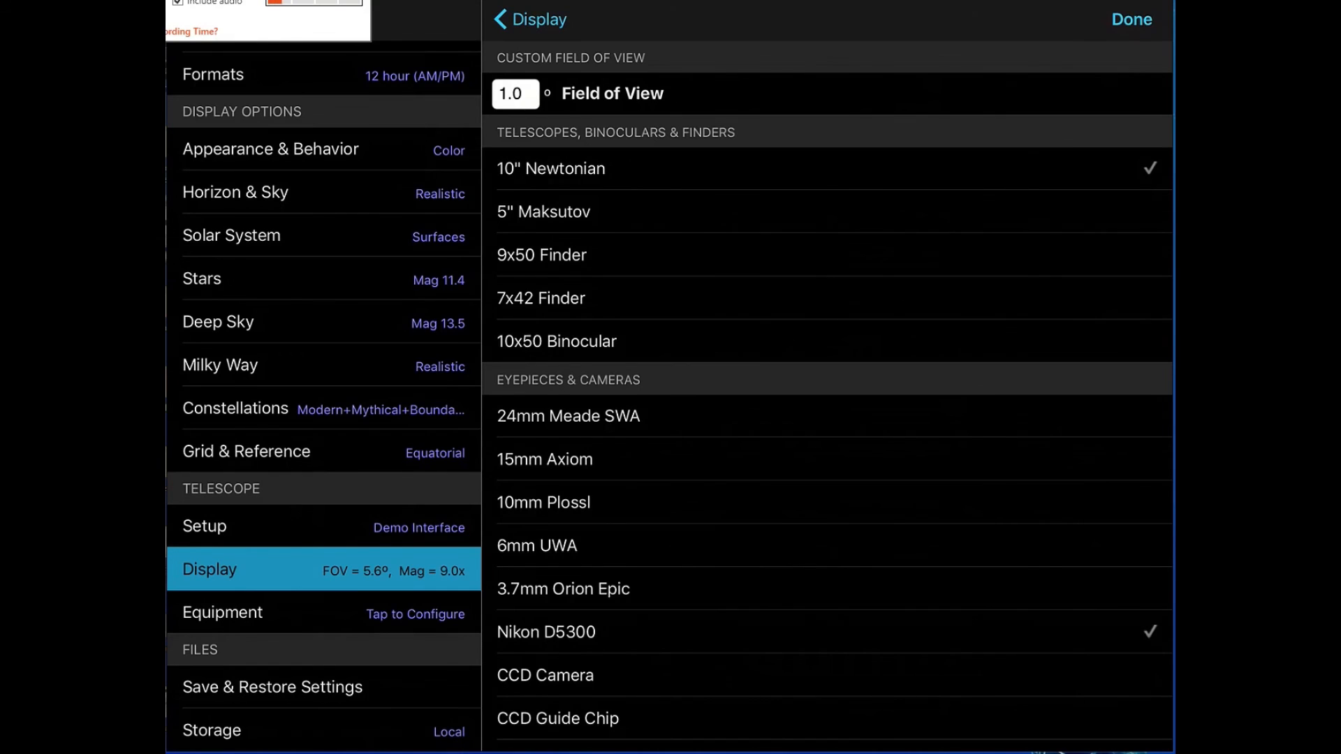
left_click(1129, 20)
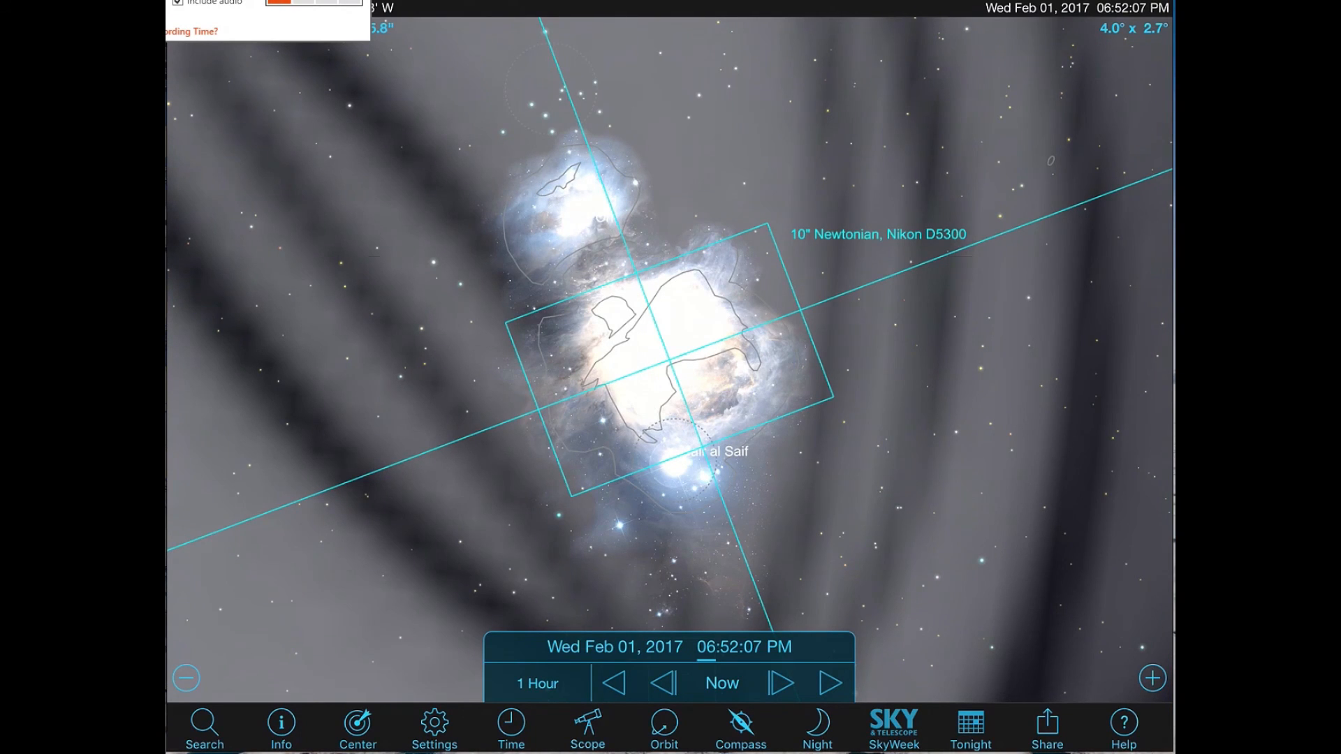
Set the Field Rotation Angle of the Nikon D5300 frame over M42 to about 72°
left_click(433, 729)
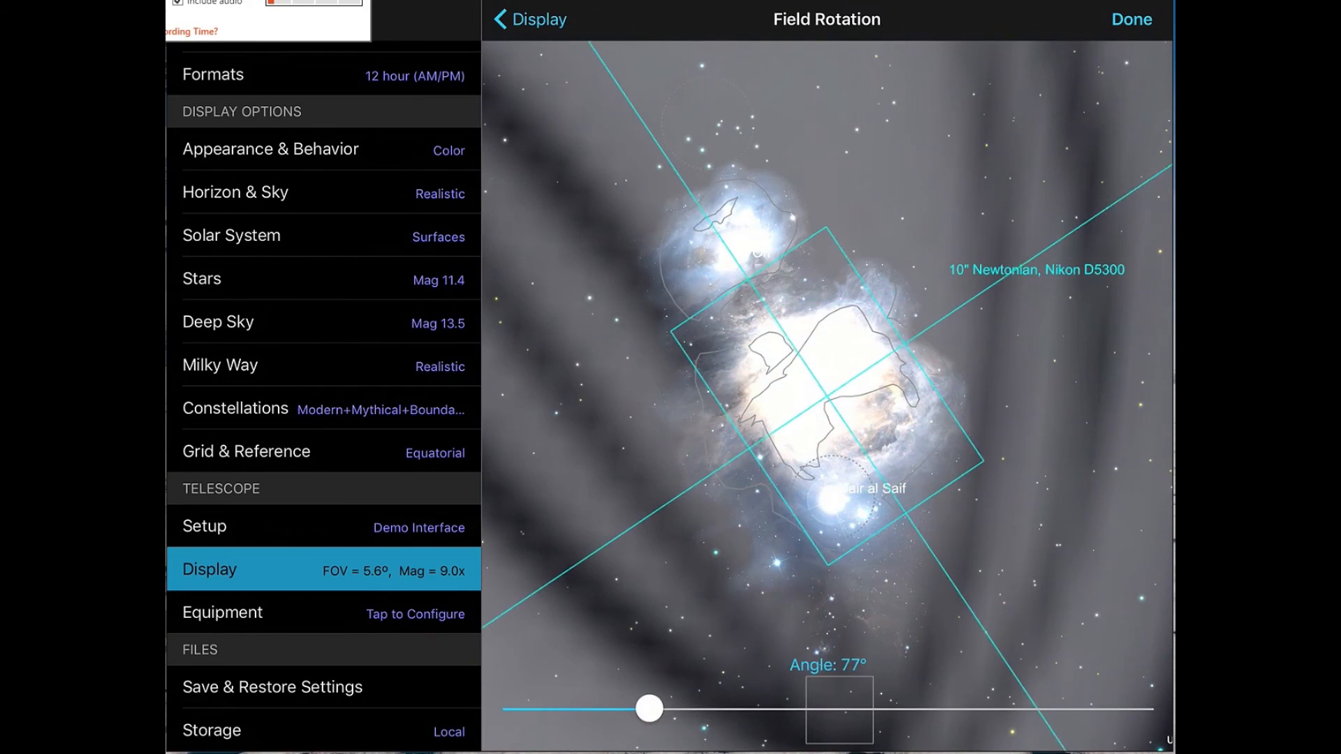
left_click_drag(648, 708, 640, 708)
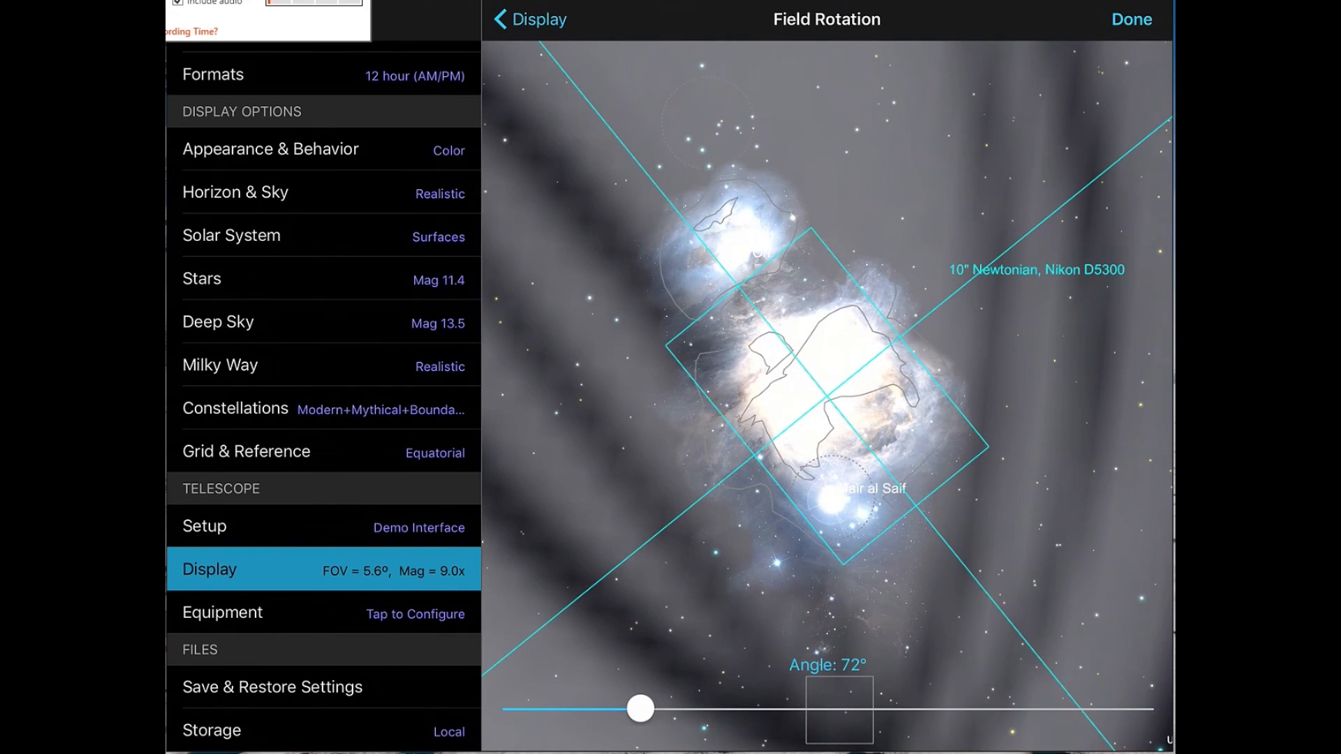